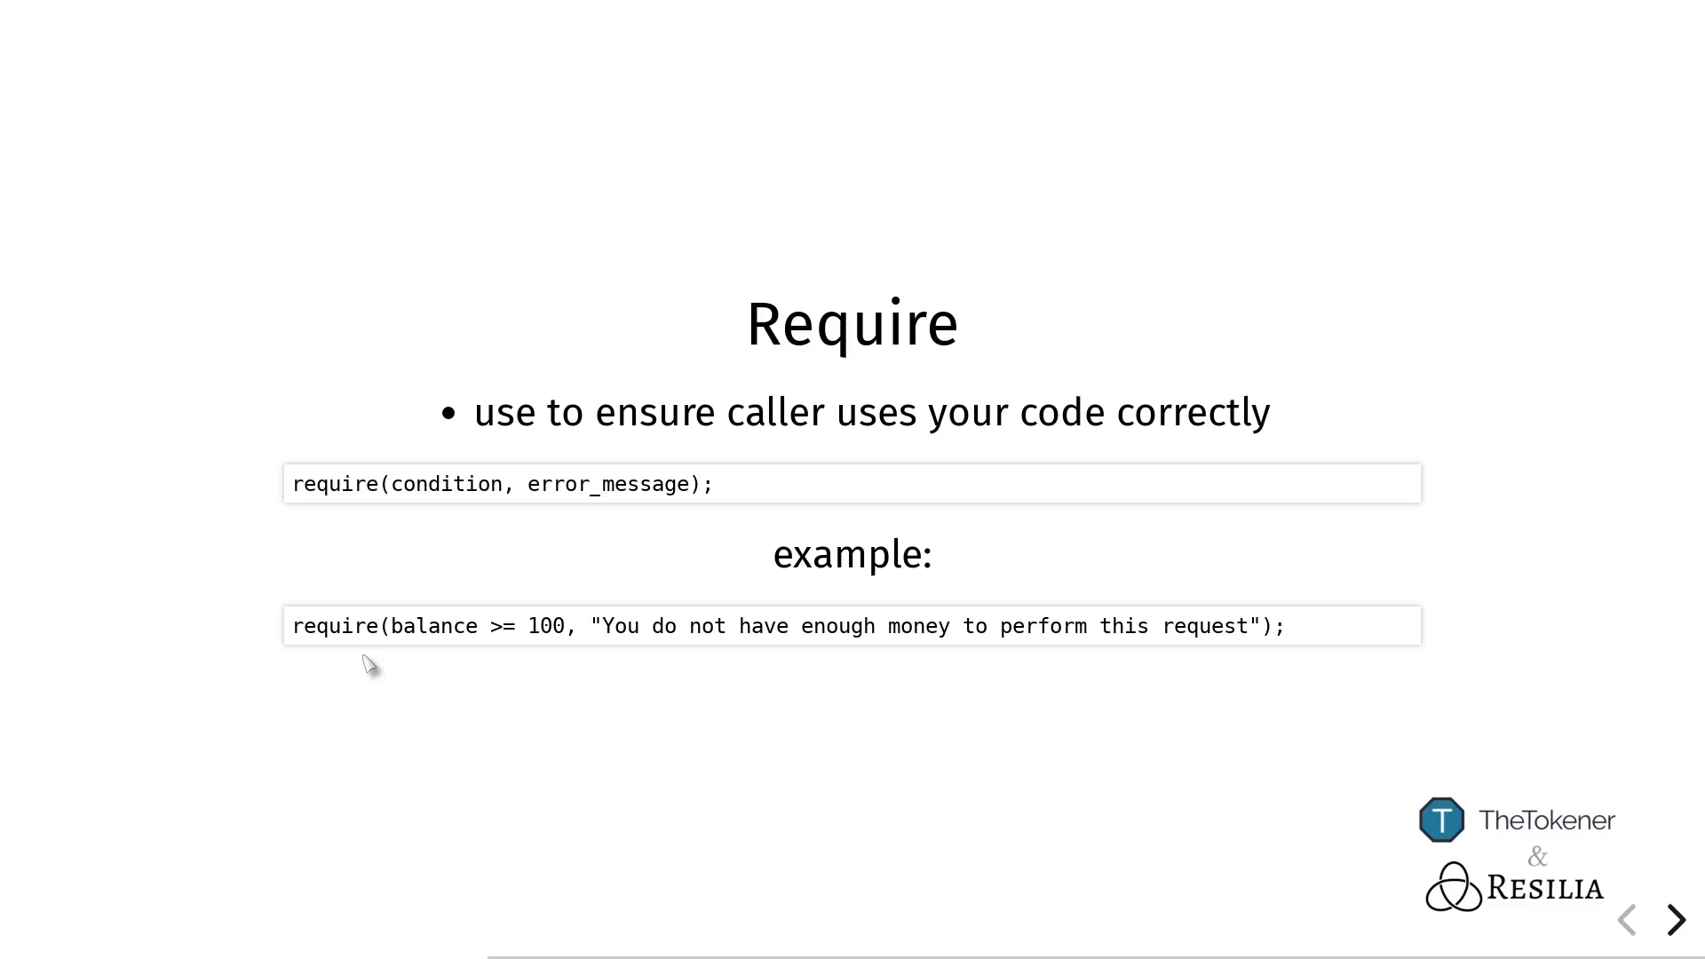
Advance the Require slide showing the balance example before returning to the FirstContract source
{"action": "left_click", "coordinate": [1679, 919]}
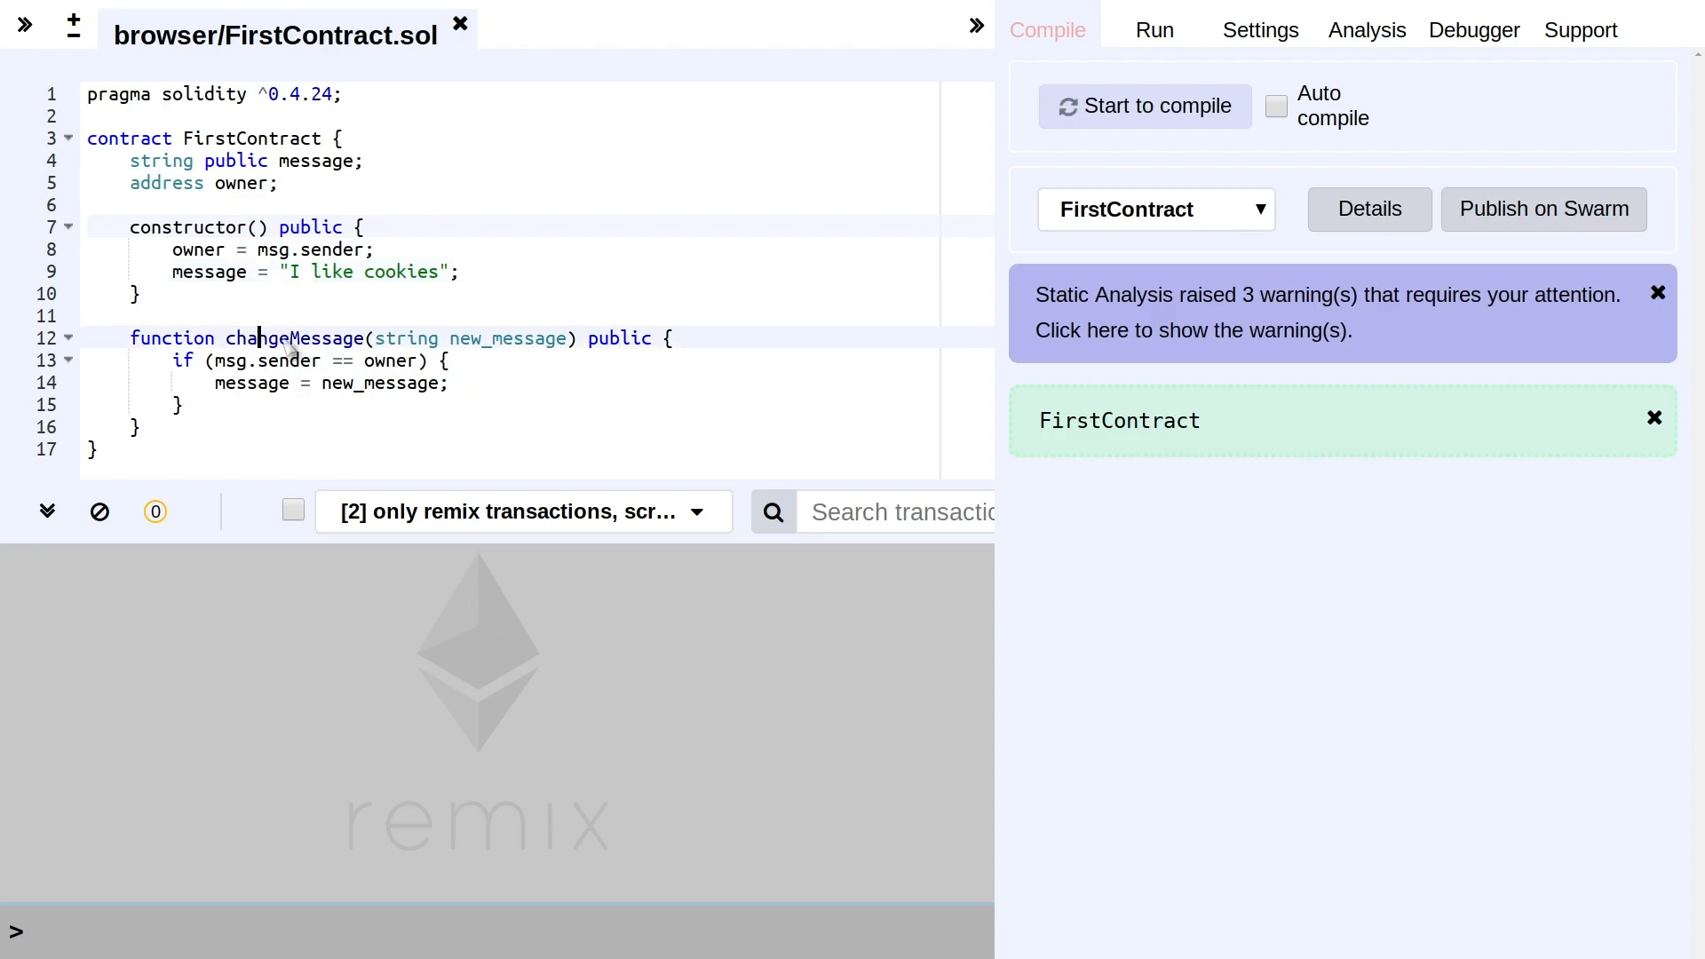
Deploy FirstContract to the JavaScript VM and read its stored message "I like cookies"
{"action": "left_click", "coordinate": [293, 337]}
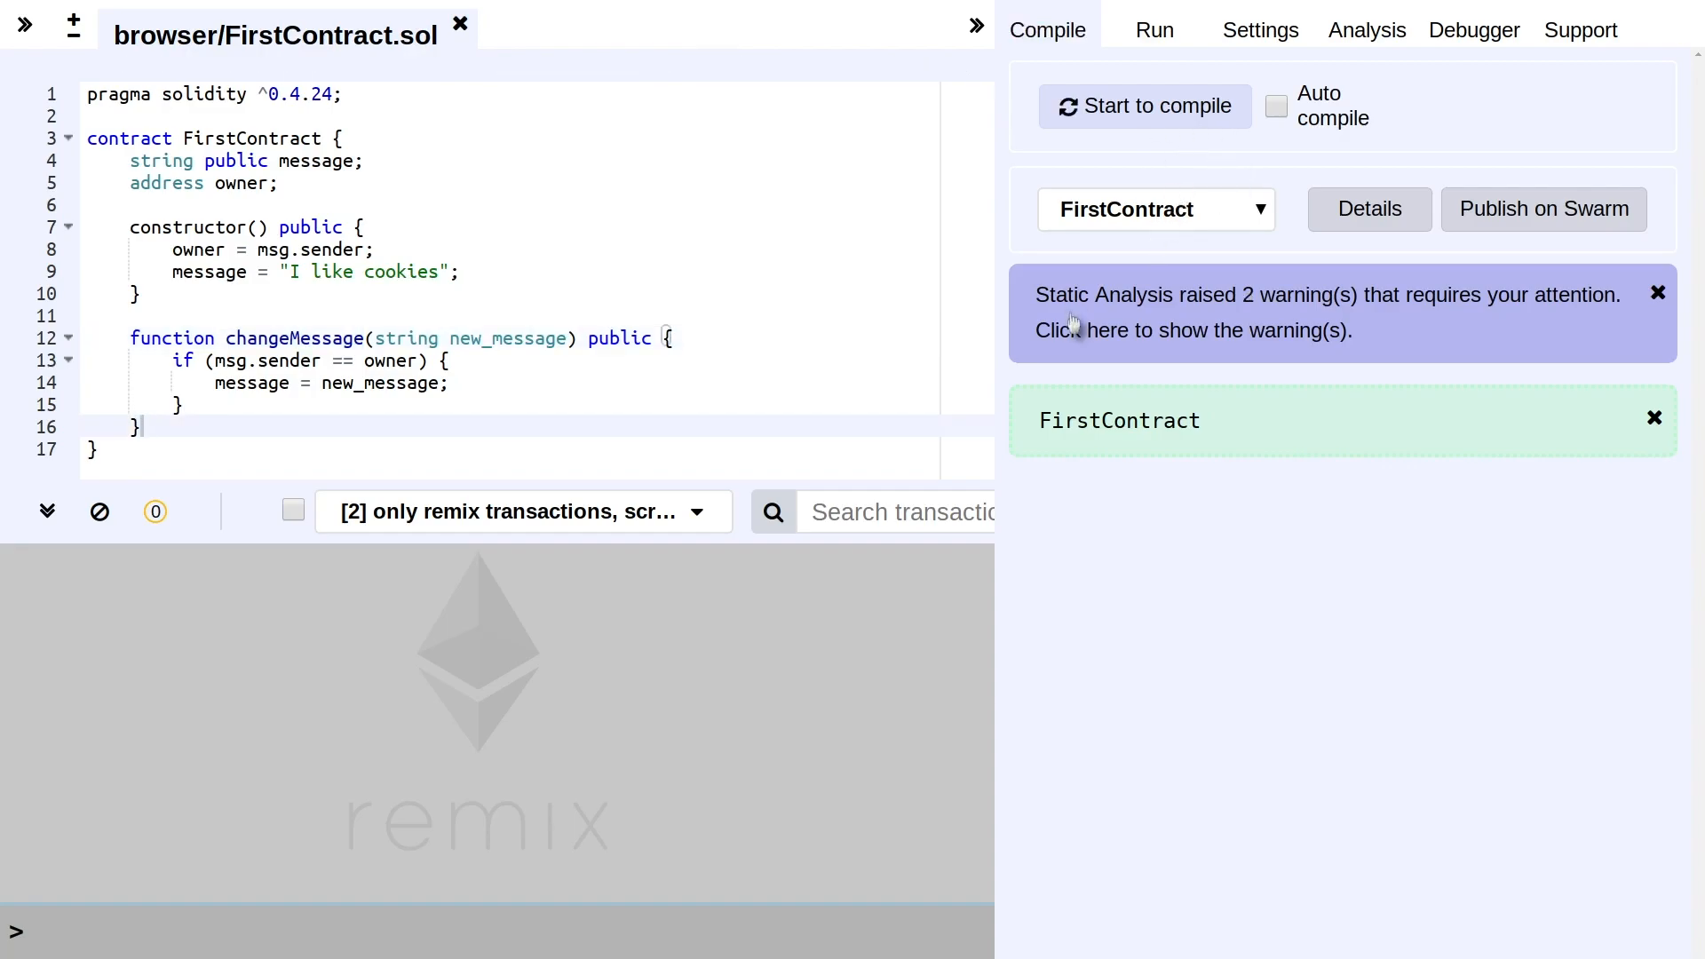
{"action": "left_click", "coordinate": [1152, 30]}
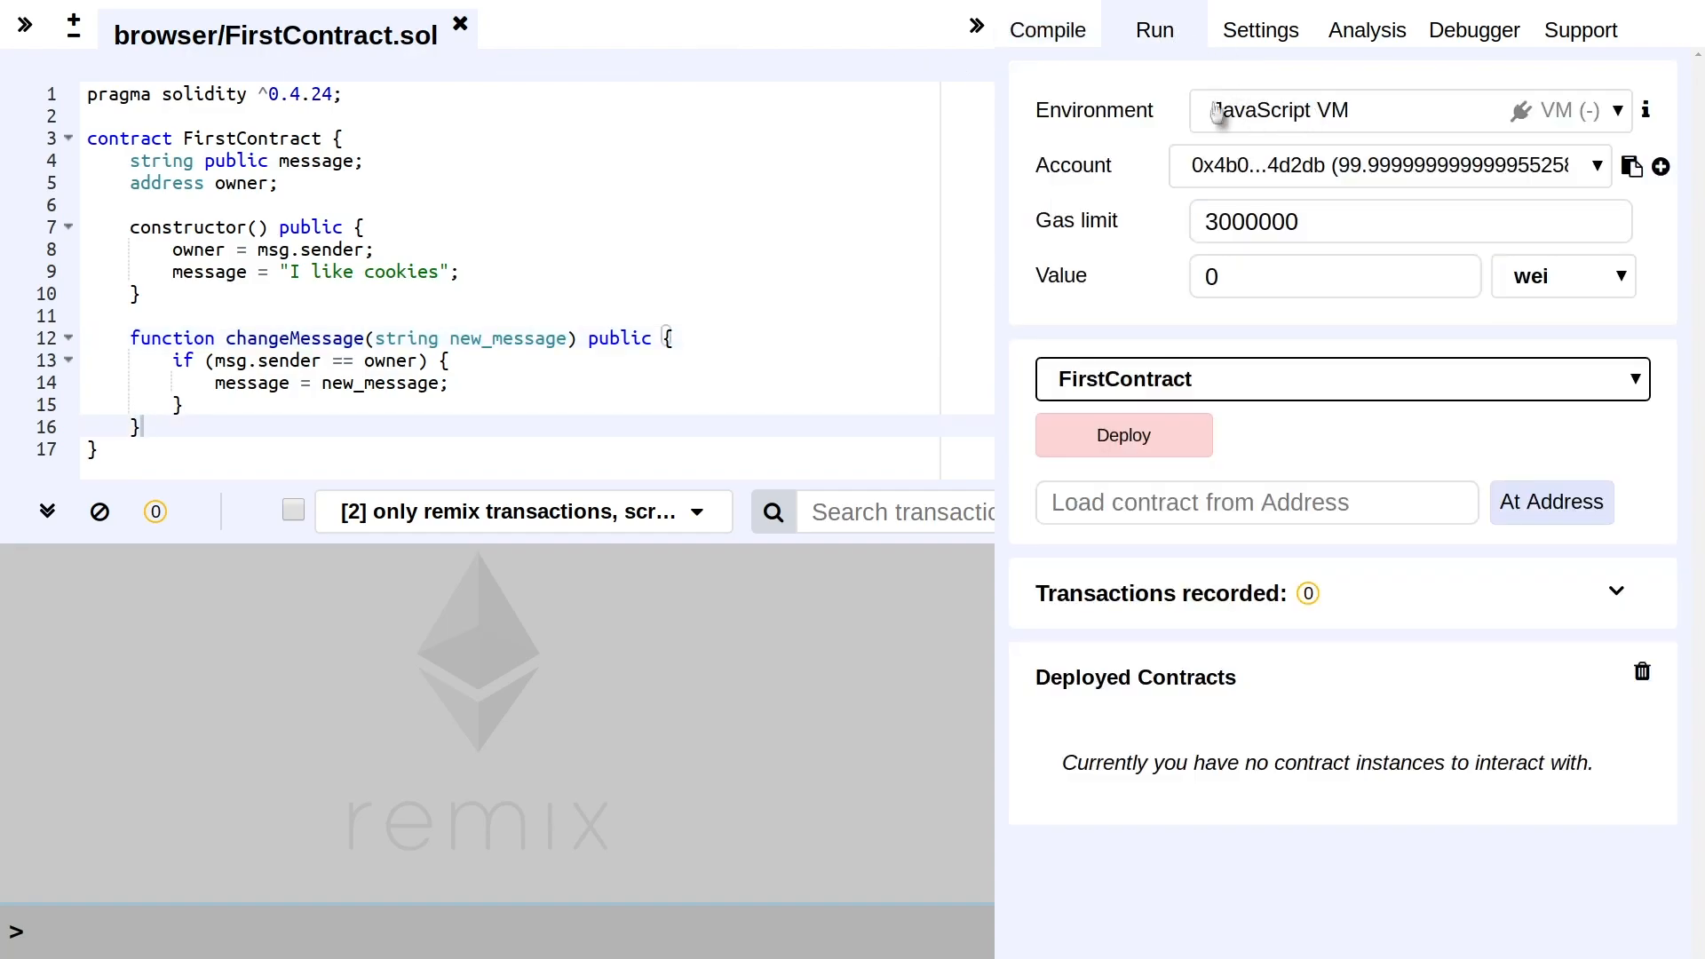
{"action": "left_click", "coordinate": [1123, 436]}
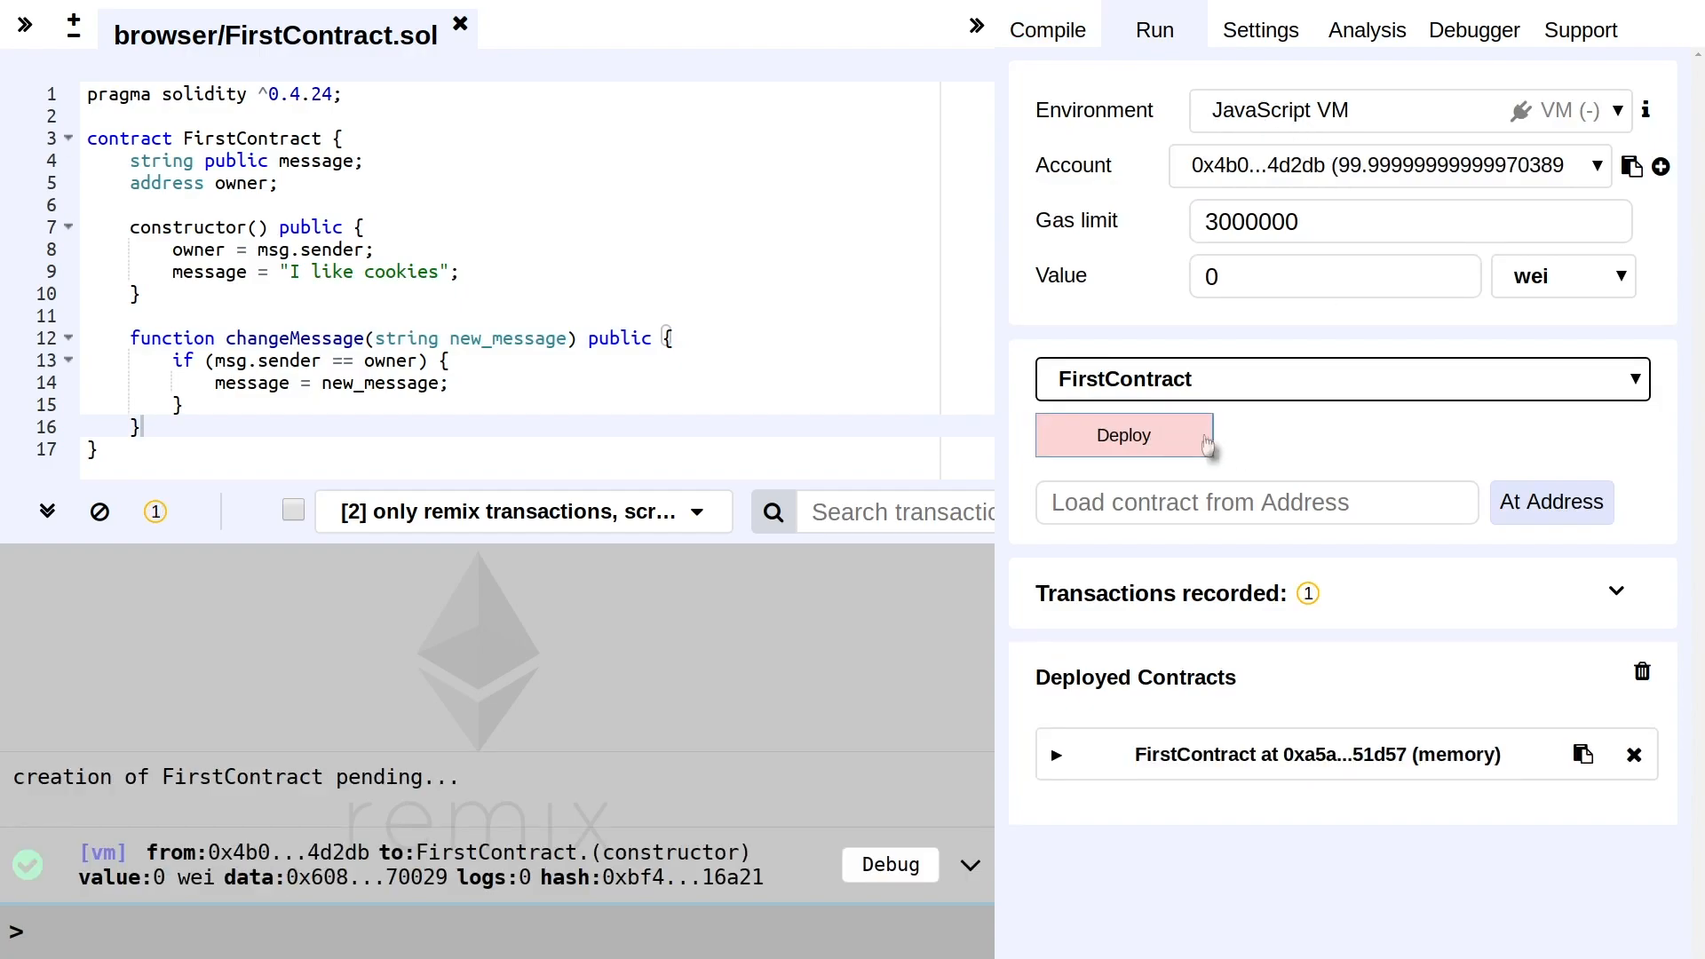
{"action": "left_click", "coordinate": [1053, 755]}
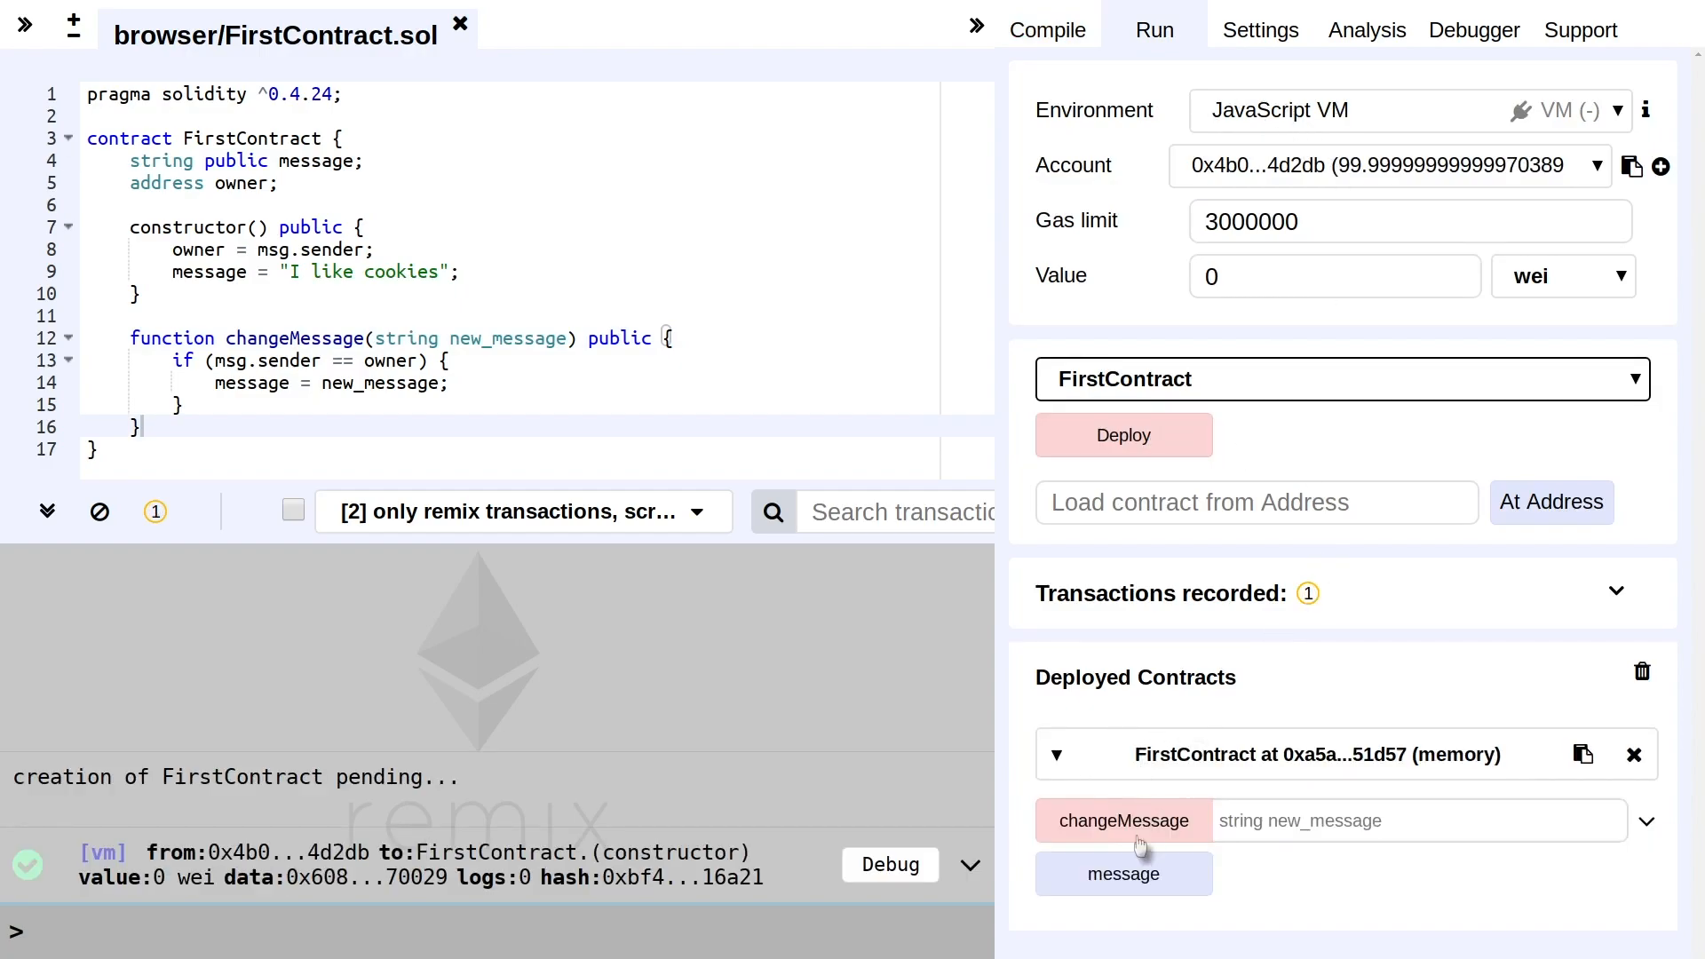
{"action": "left_click", "coordinate": [1123, 874]}
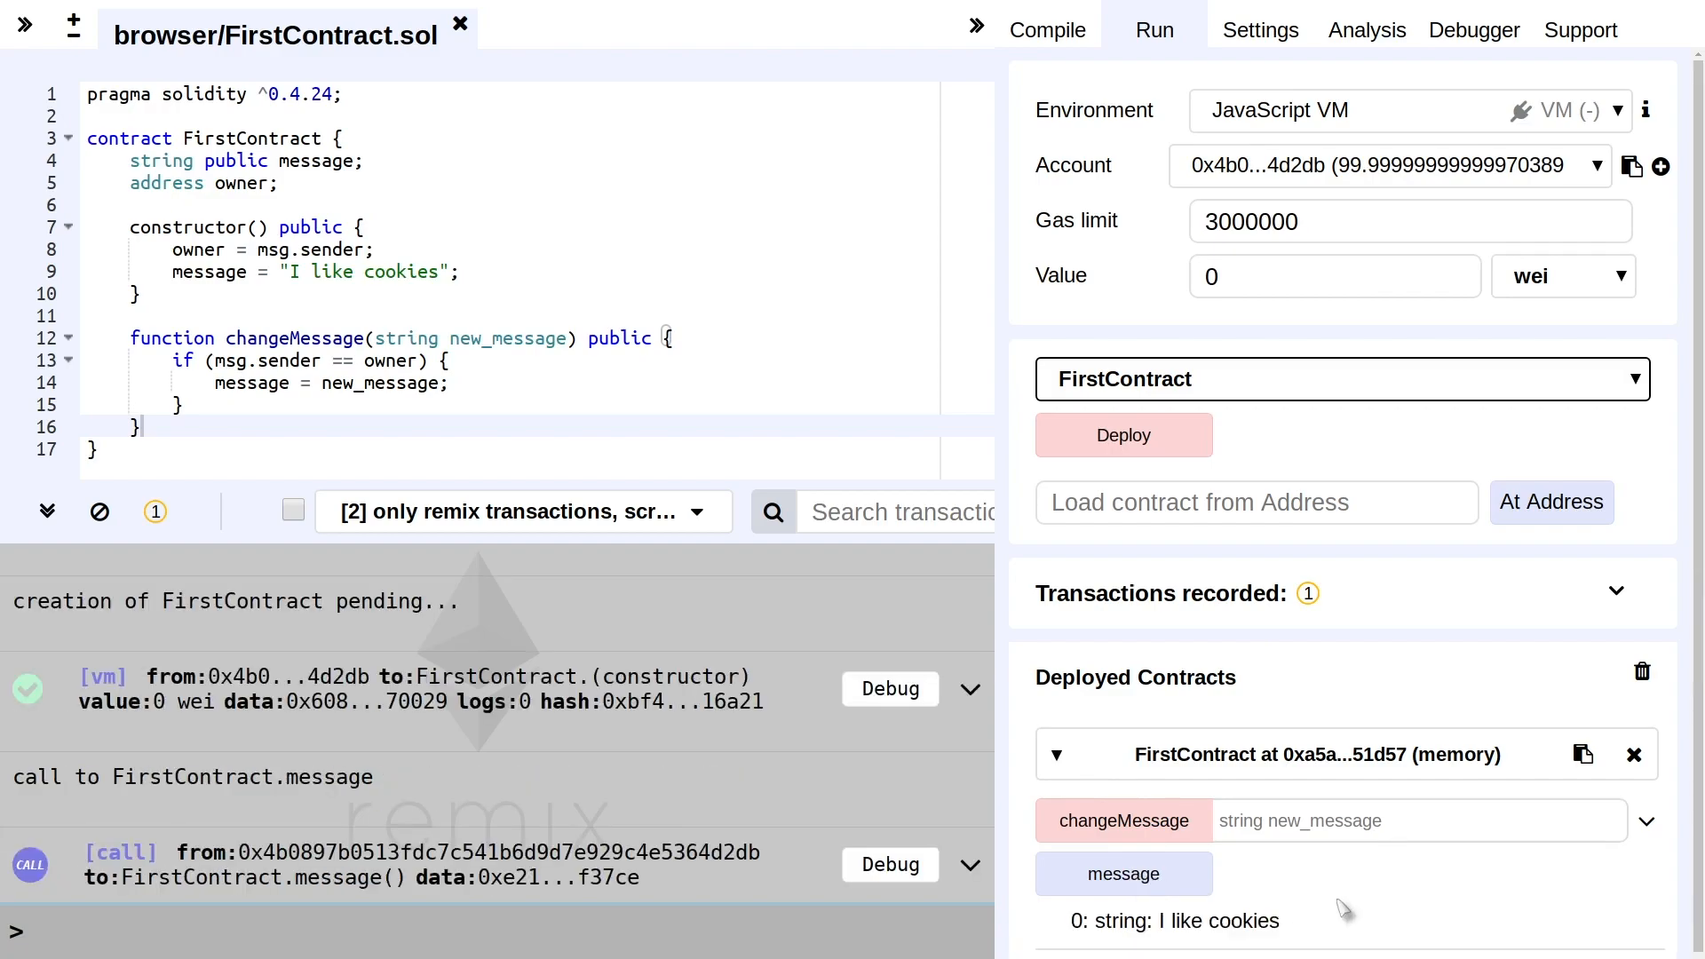
From the owner account, change the message to "a new string" and confirm it updated
{"action": "left_click", "coordinate": [1414, 820]}
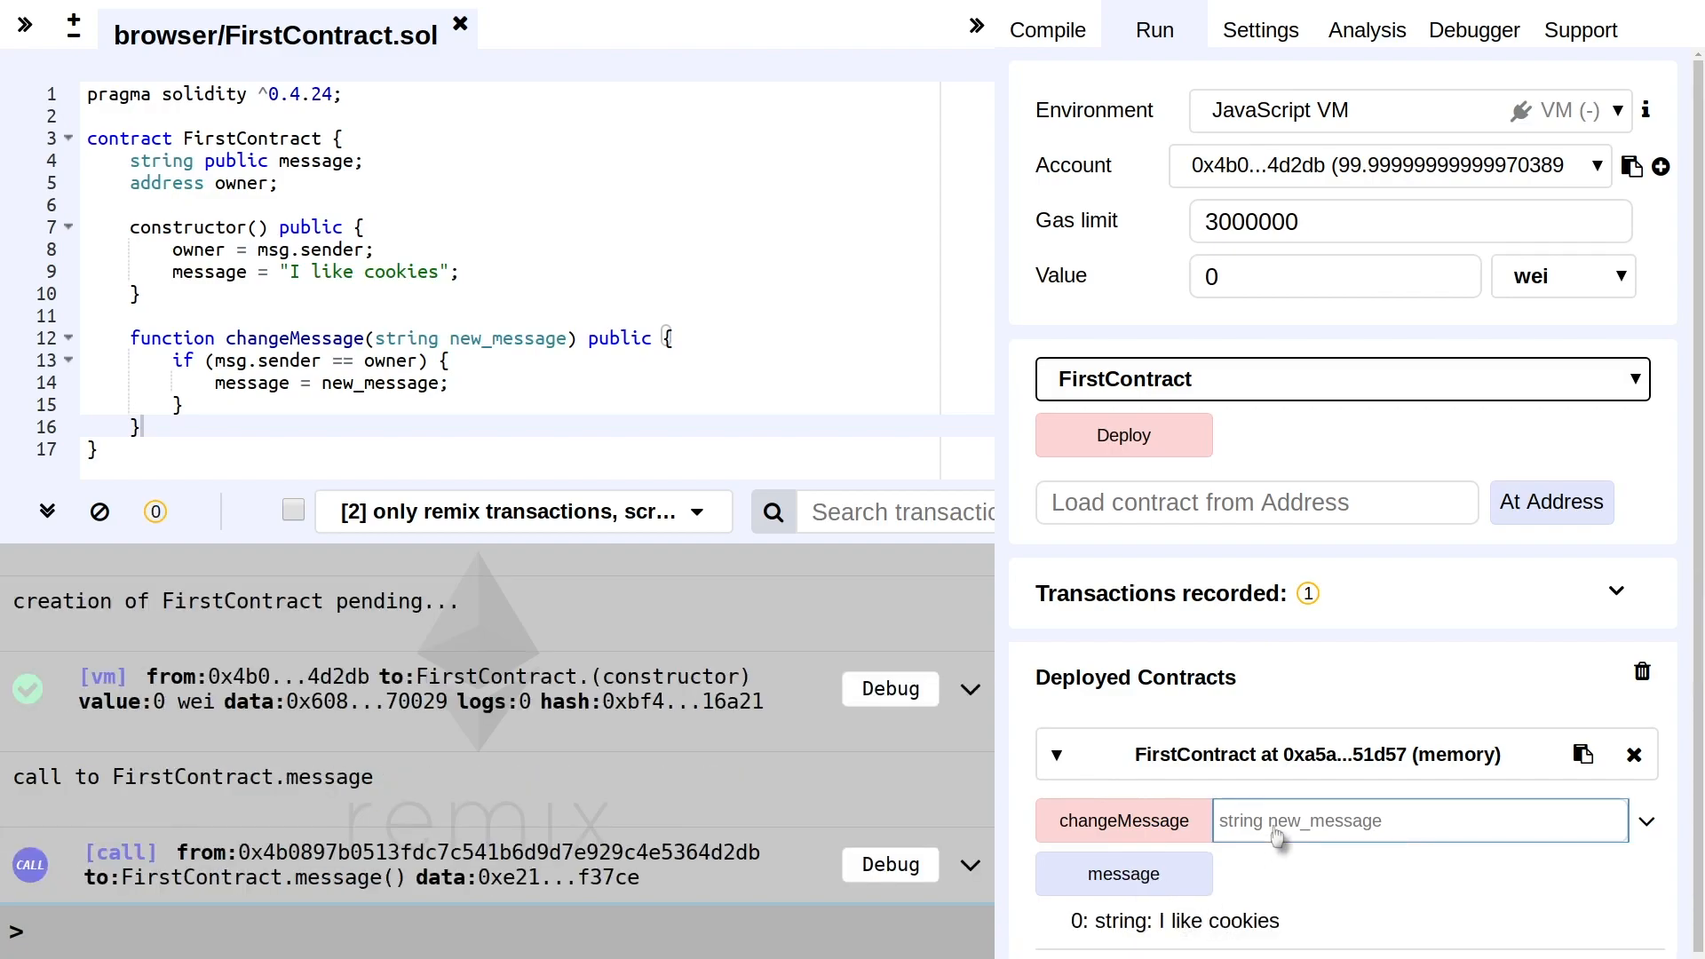
{"action": "type", "text": "\"a new string"}
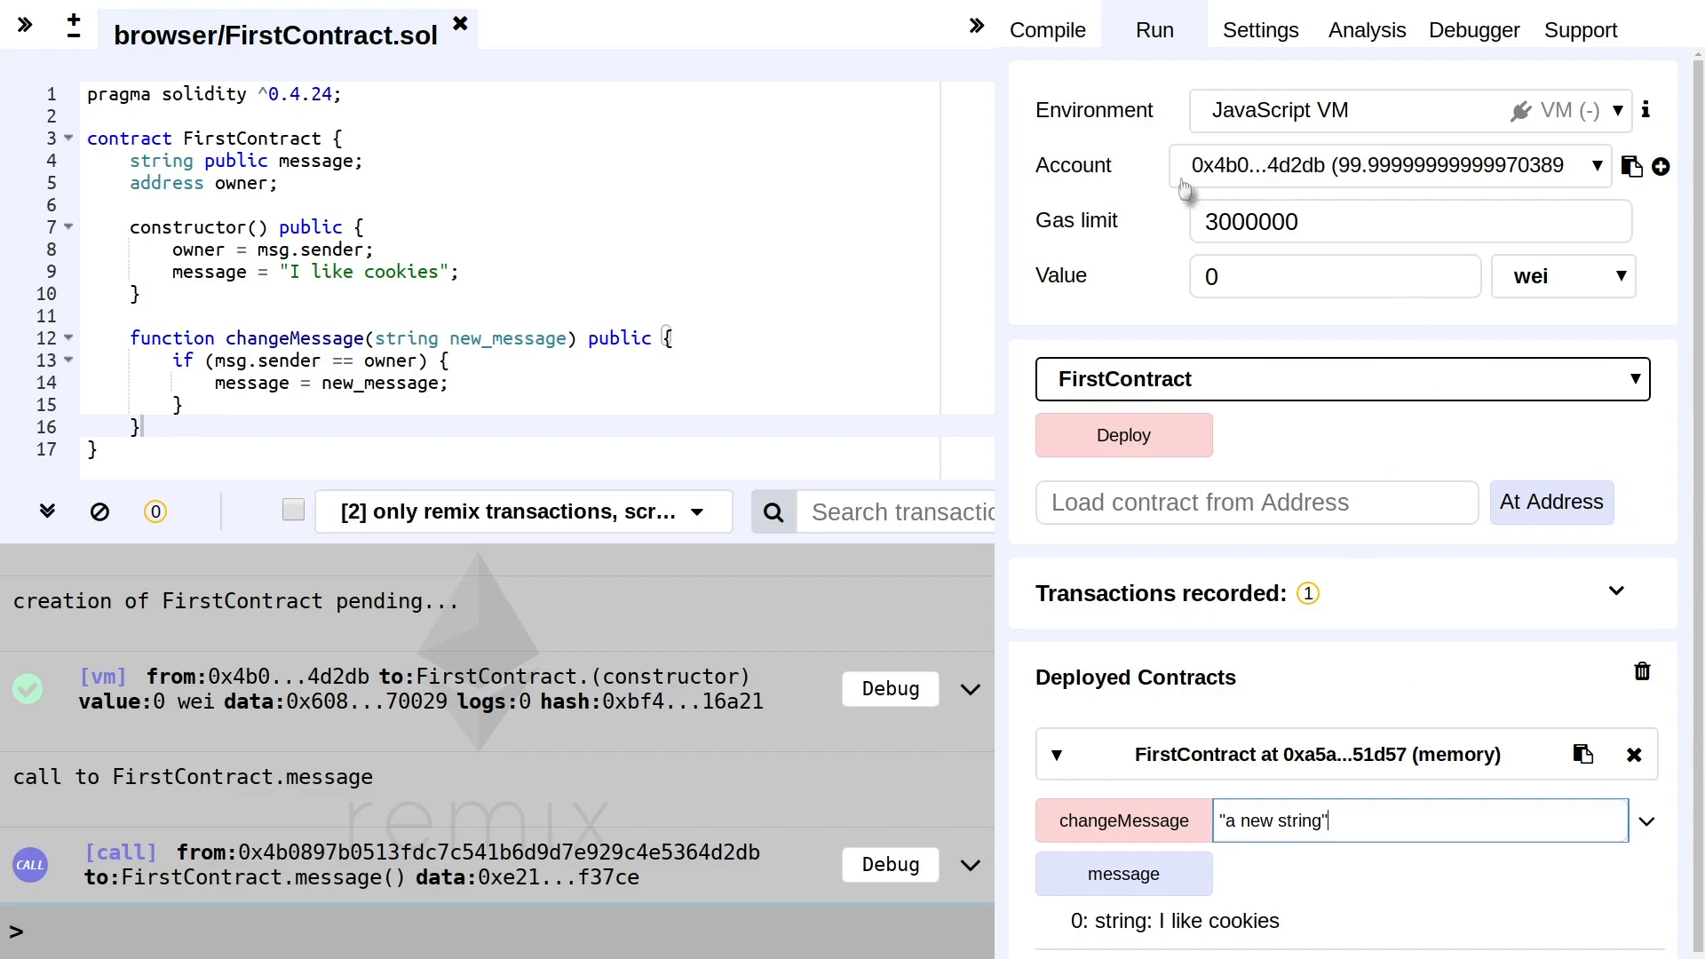
{"action": "mouse_move", "coordinate": [1293, 178]}
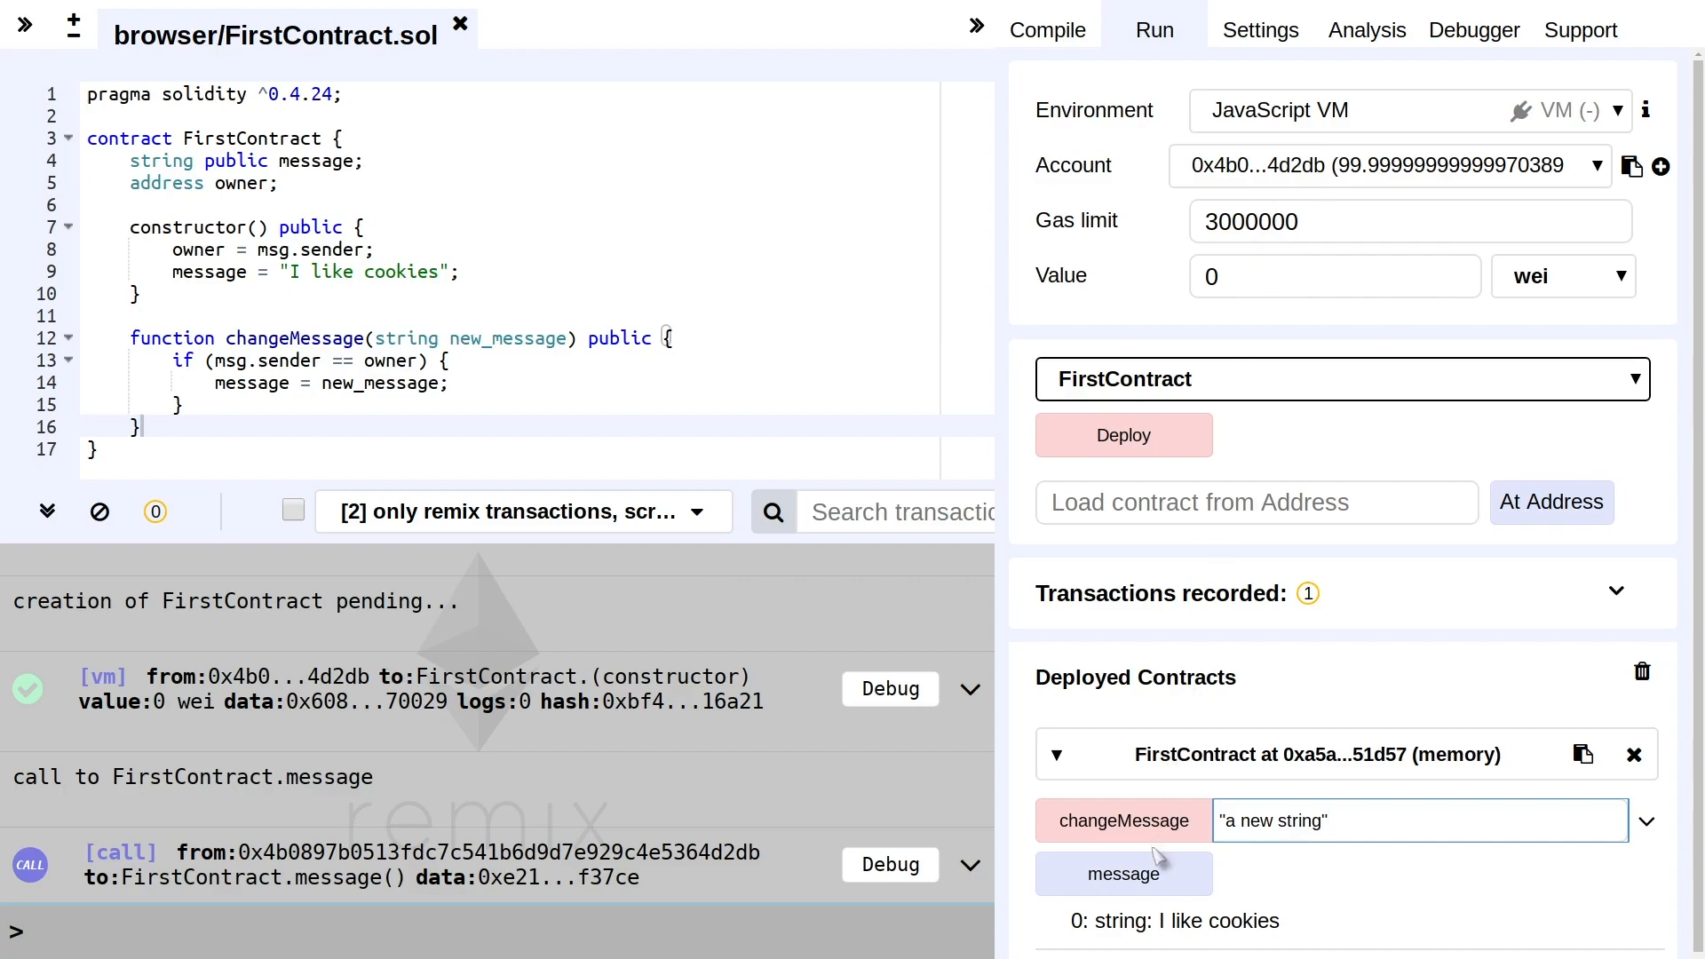
{"action": "left_click", "coordinate": [1123, 820]}
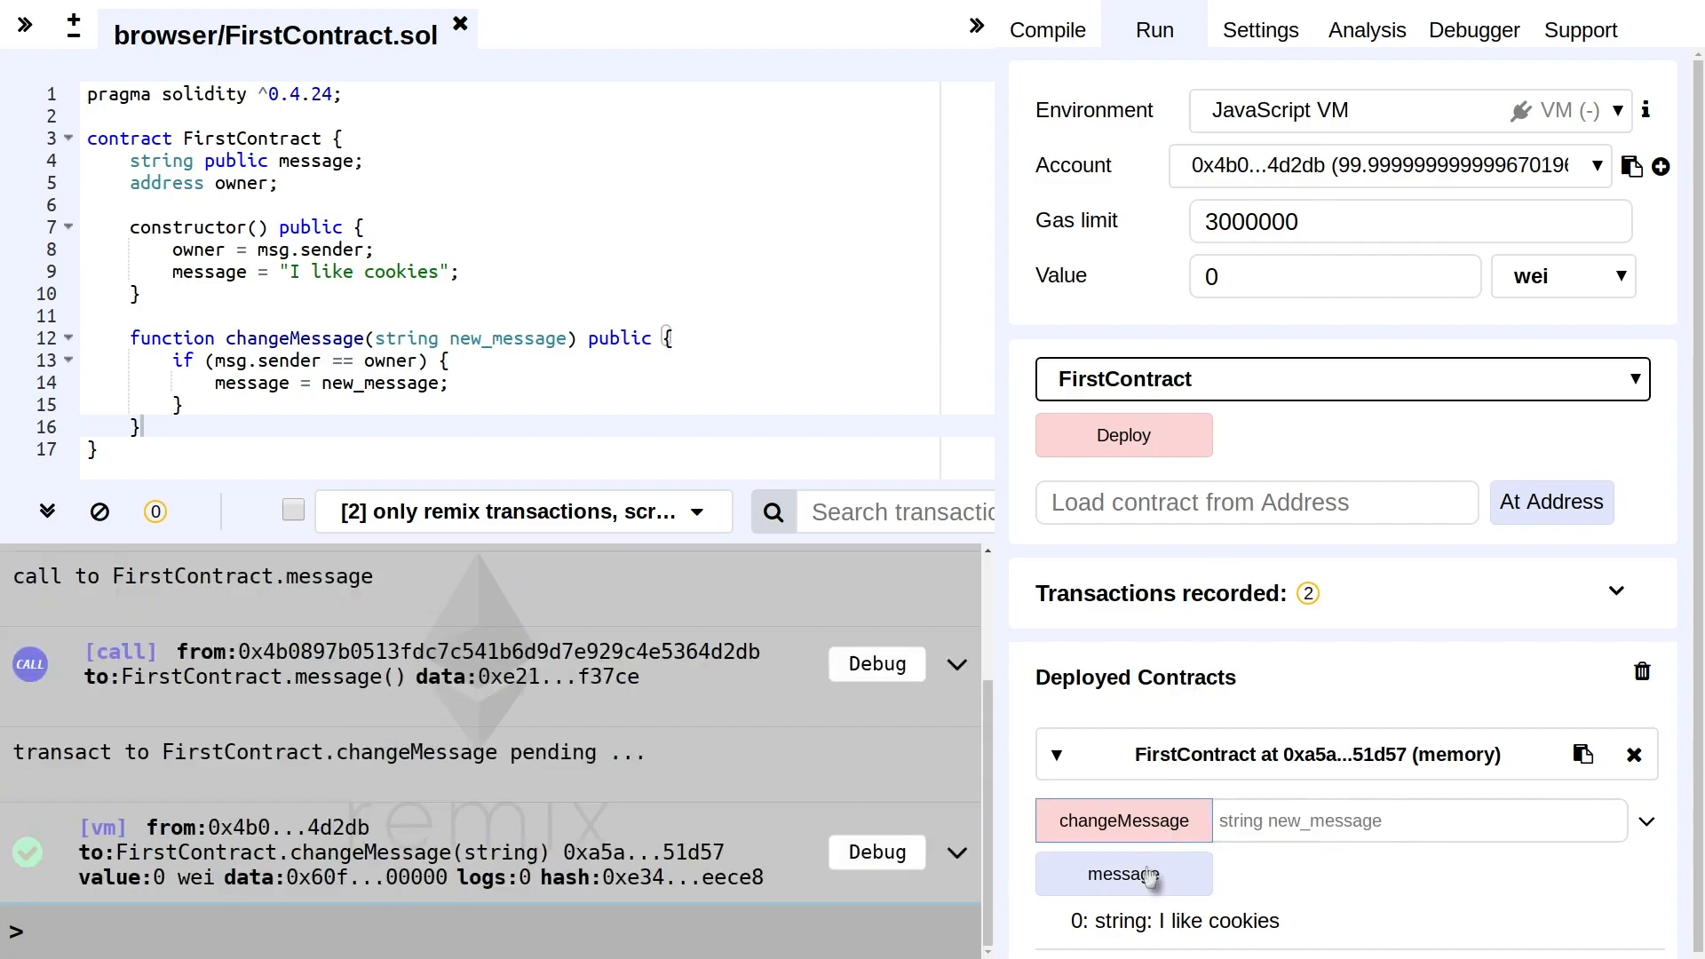
{"action": "left_click", "coordinate": [1122, 874]}
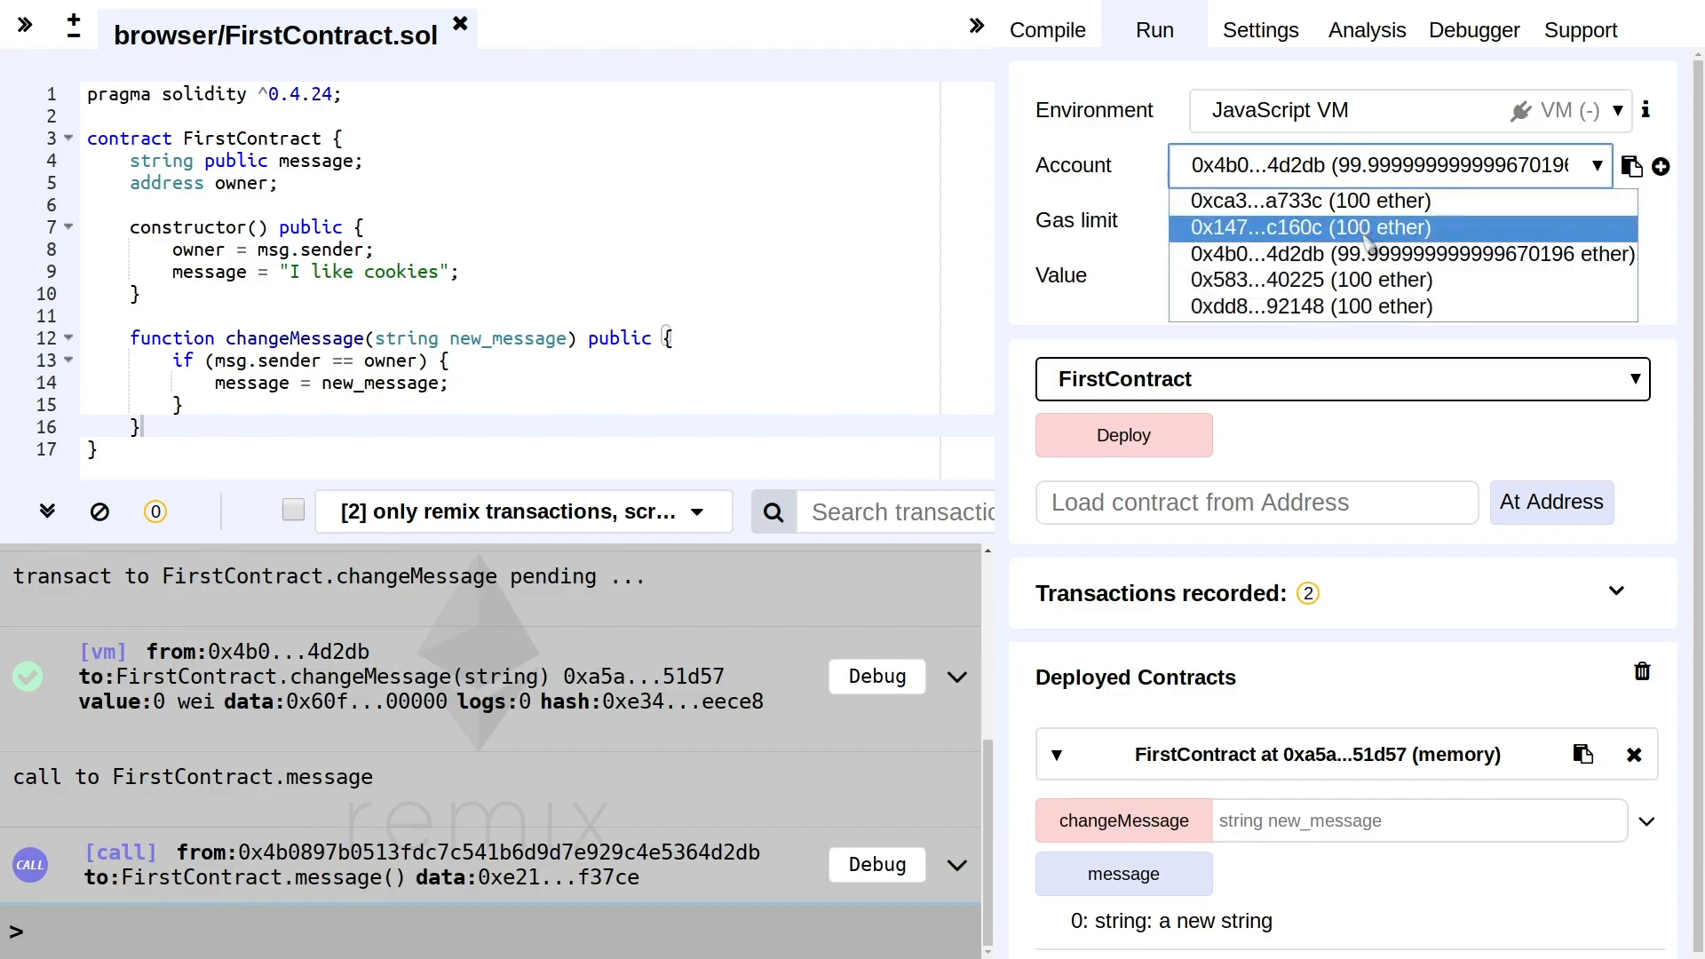
From a non-owner account, call changeMessage with "test" and confirm the message still reads "a new string"
{"action": "left_click", "coordinate": [1311, 228]}
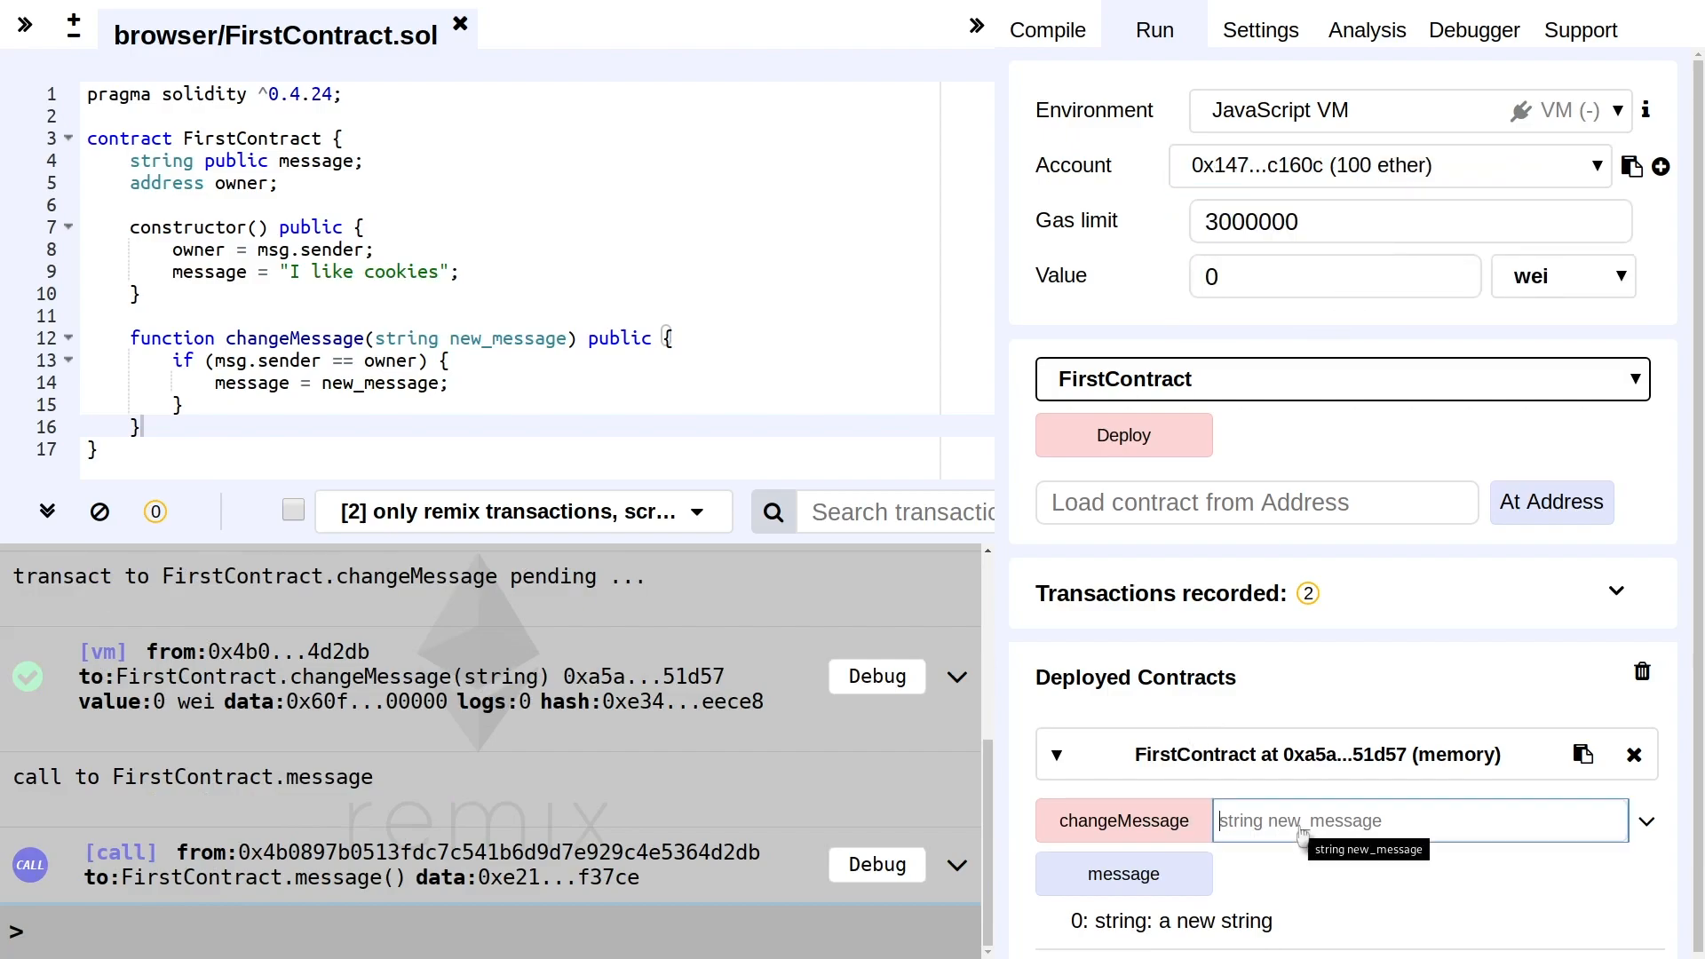
{"action": "type", "text": "\"test\""}
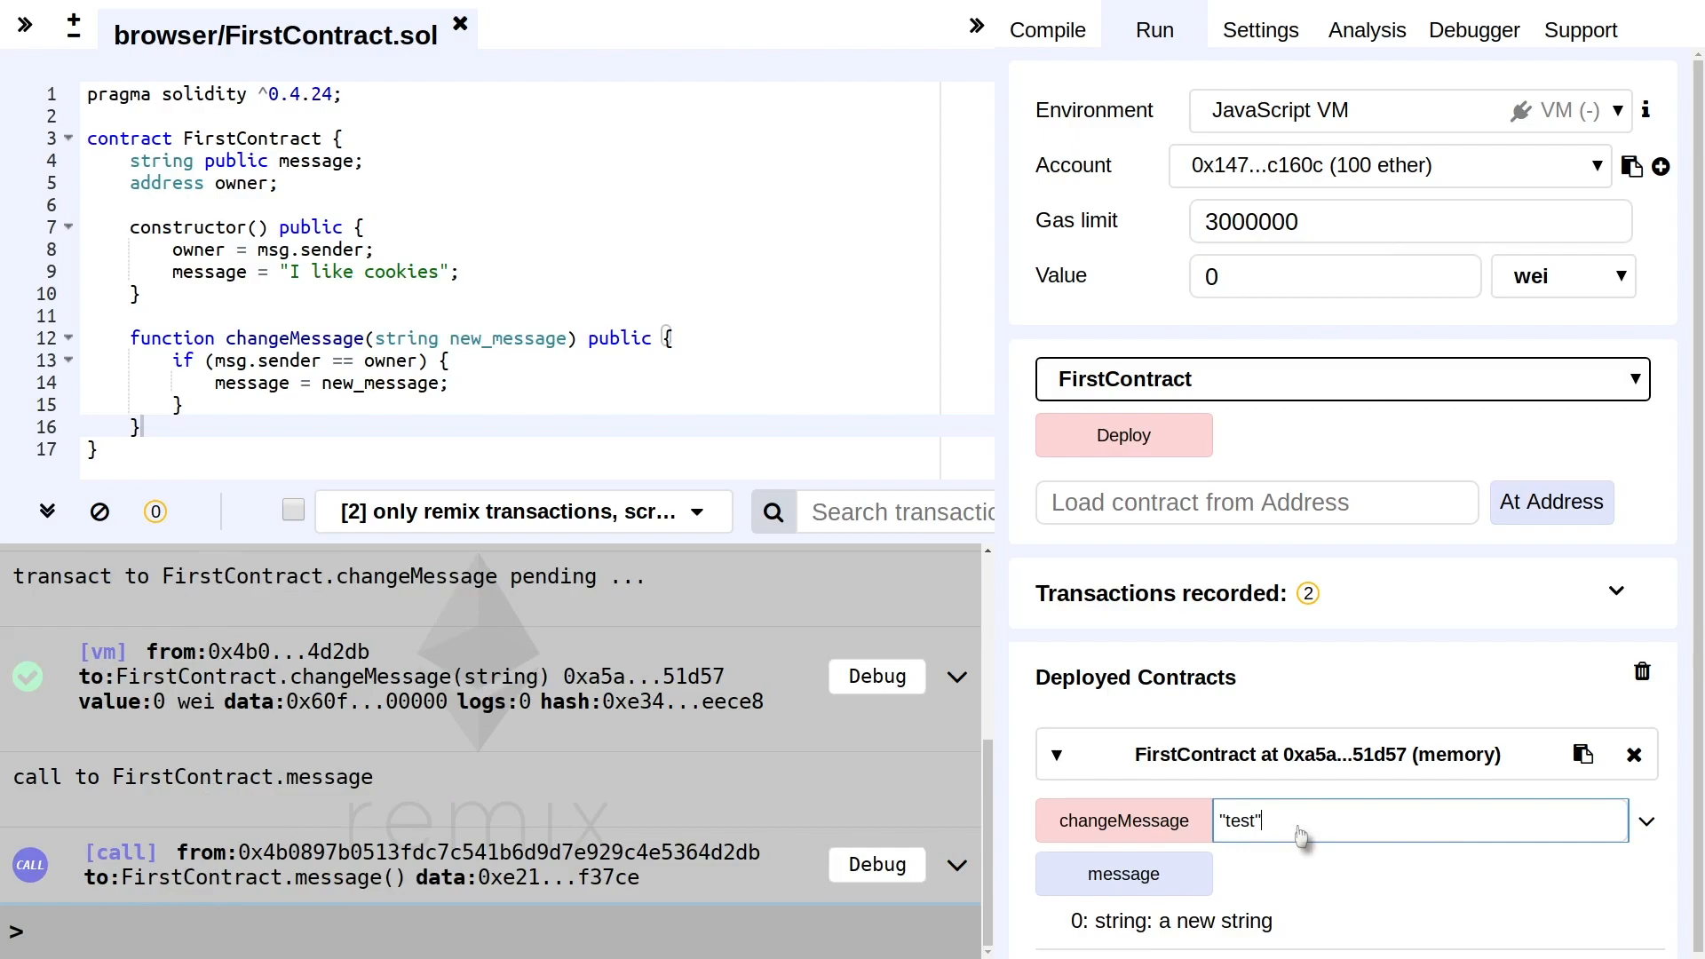
{"action": "left_click", "coordinate": [1122, 821]}
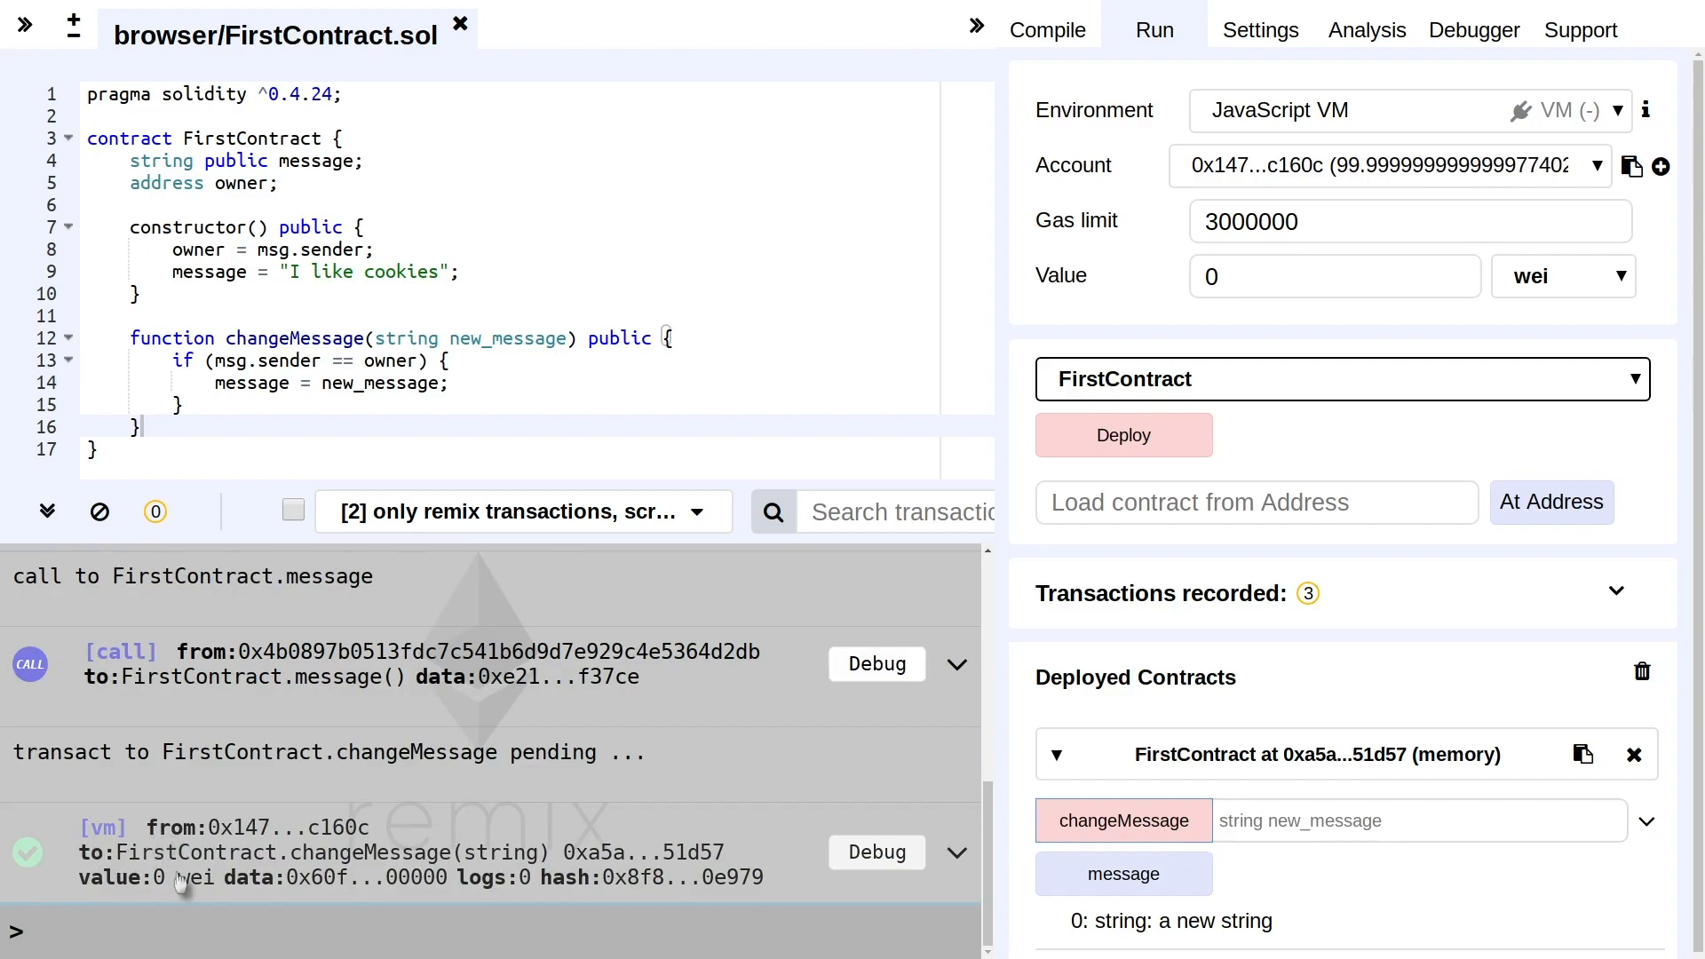
{"action": "left_click", "coordinate": [1123, 874]}
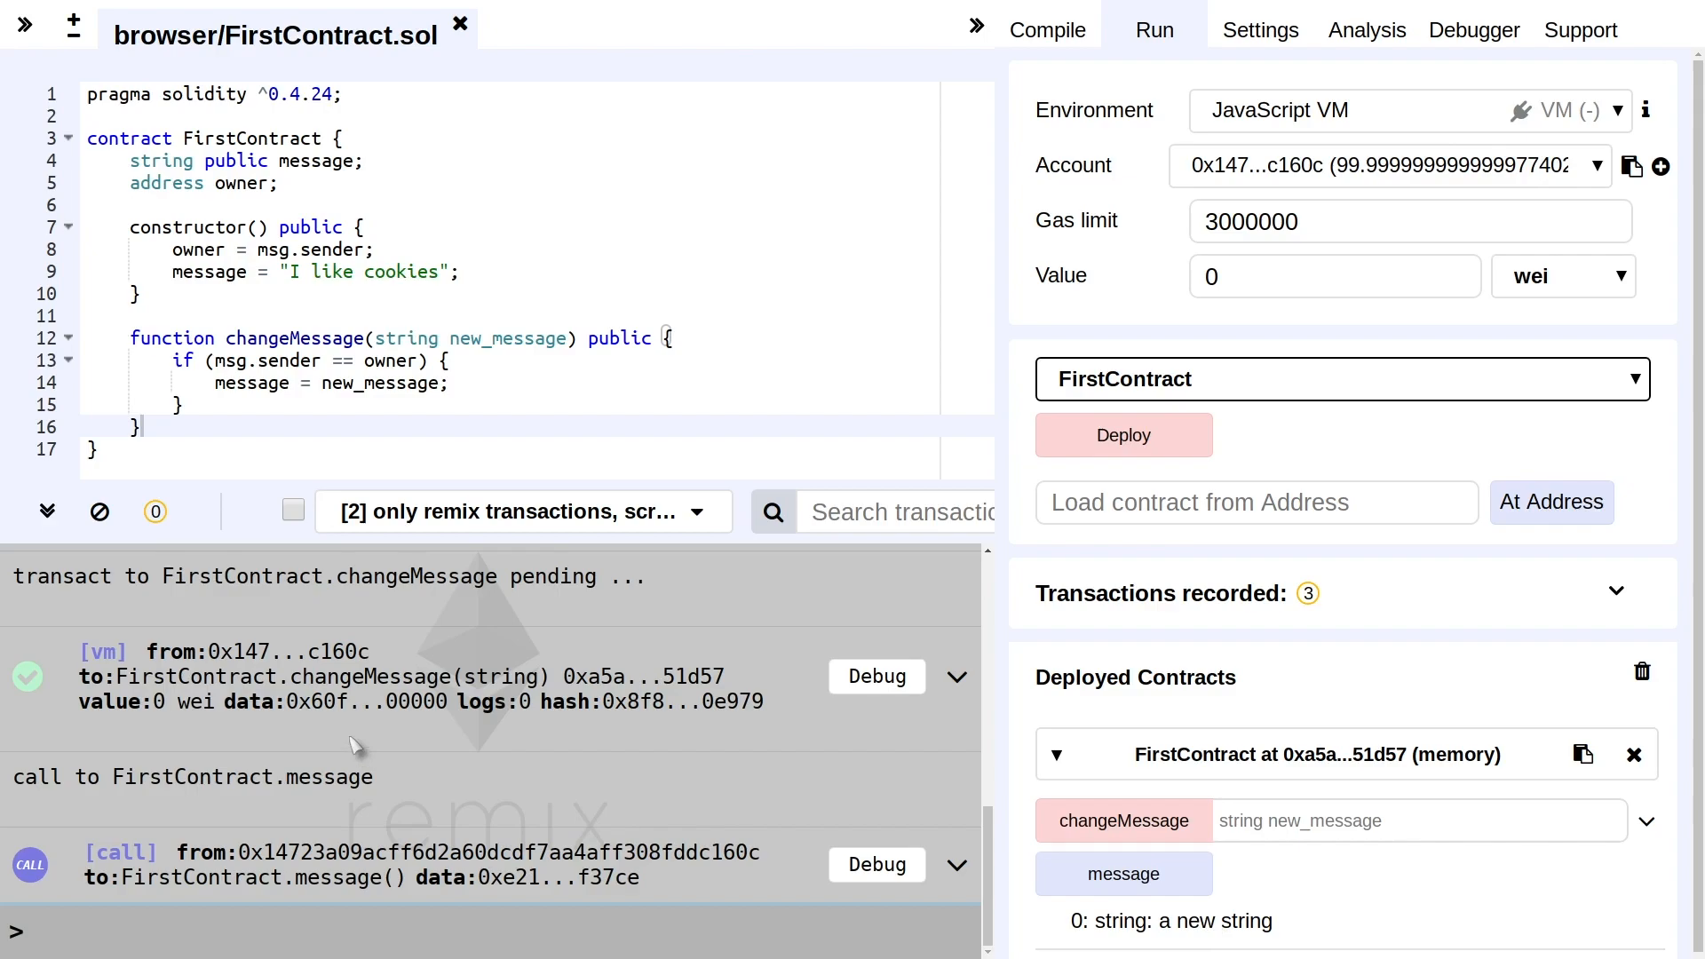
{"action": "mouse_move", "coordinate": [1373, 176]}
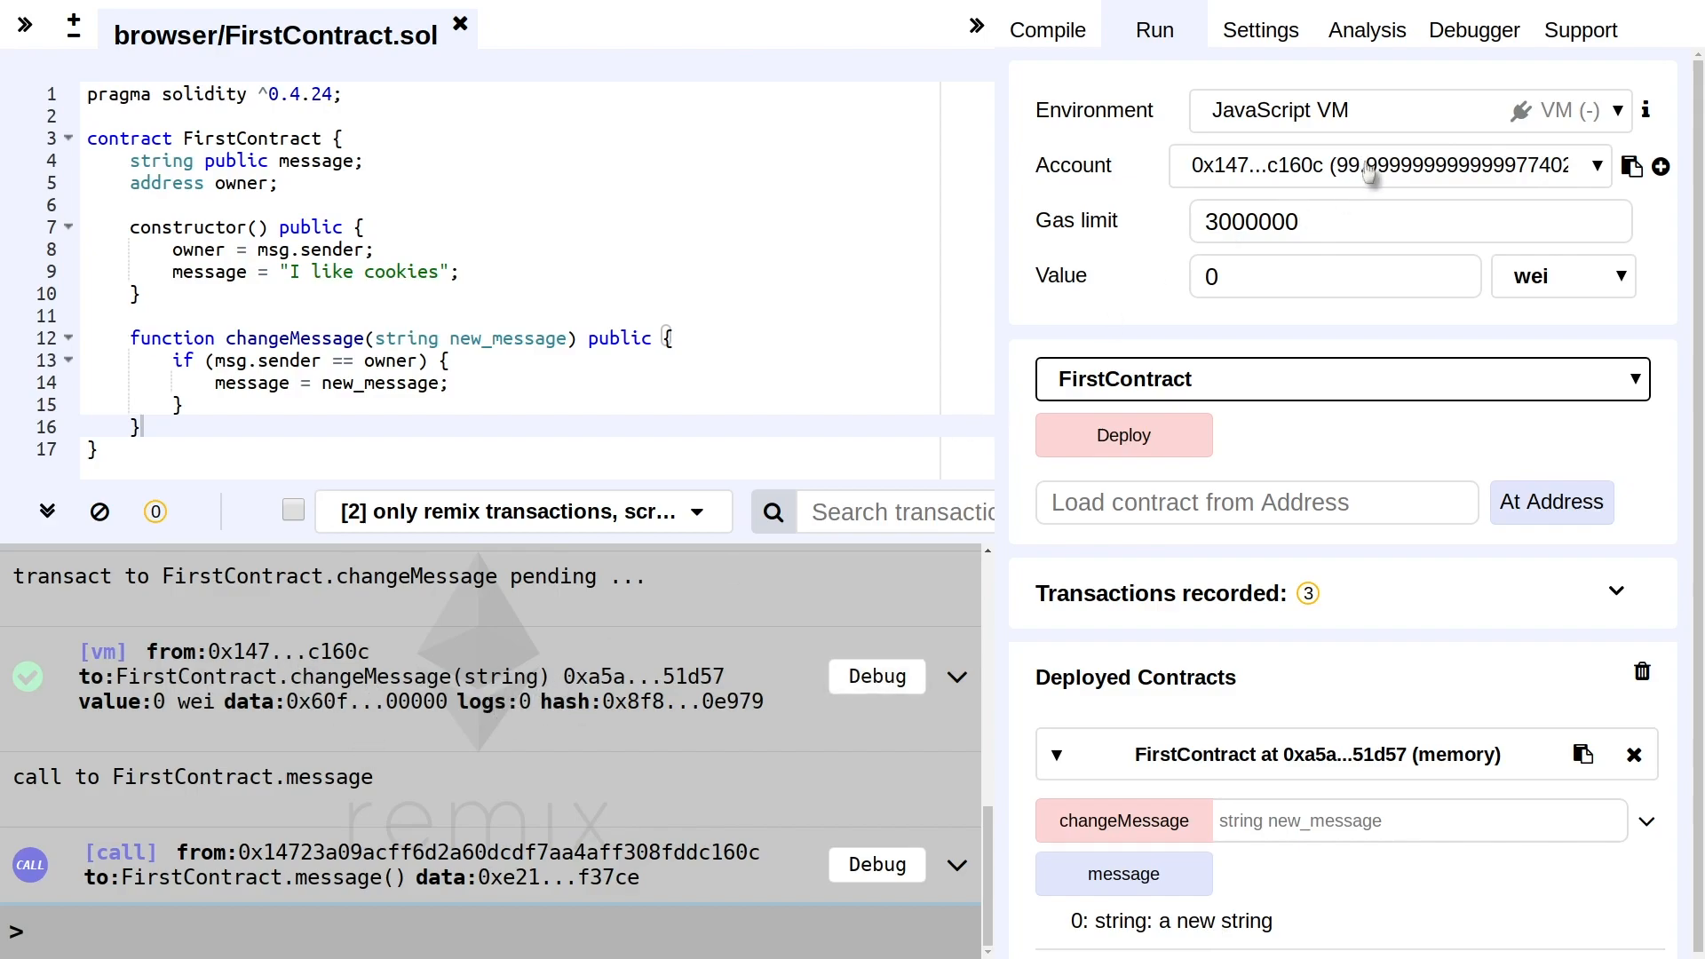
{"action": "left_click", "coordinate": [1393, 165]}
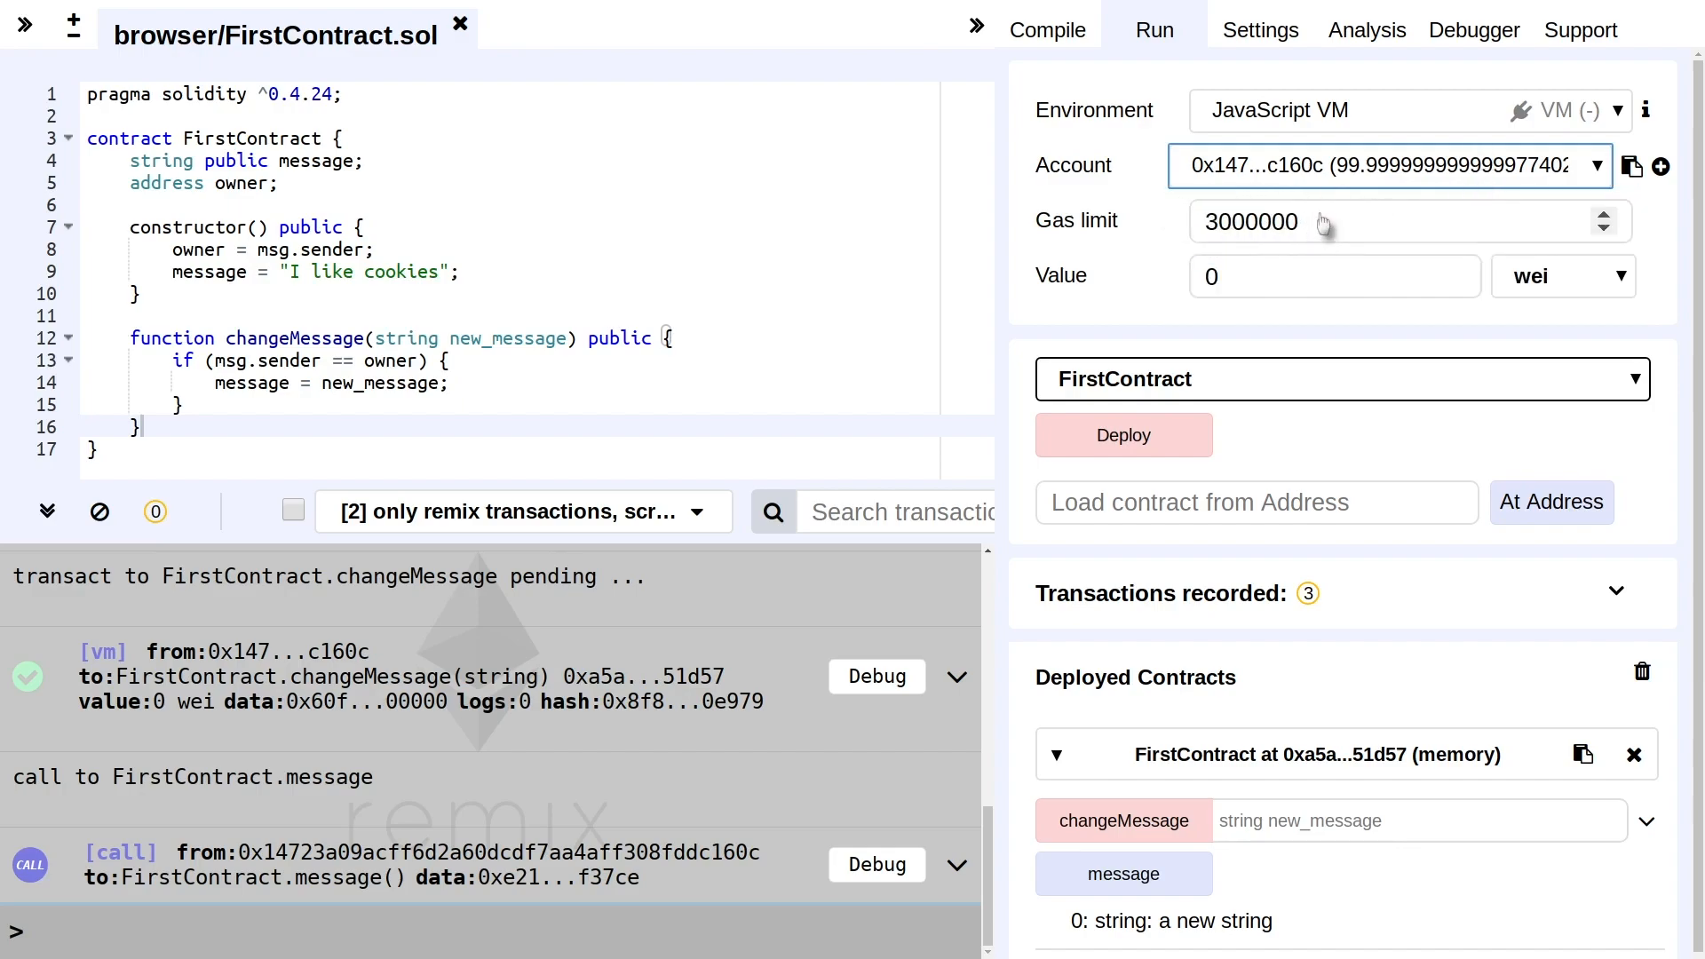
{"action": "mouse_move", "coordinate": [614, 749]}
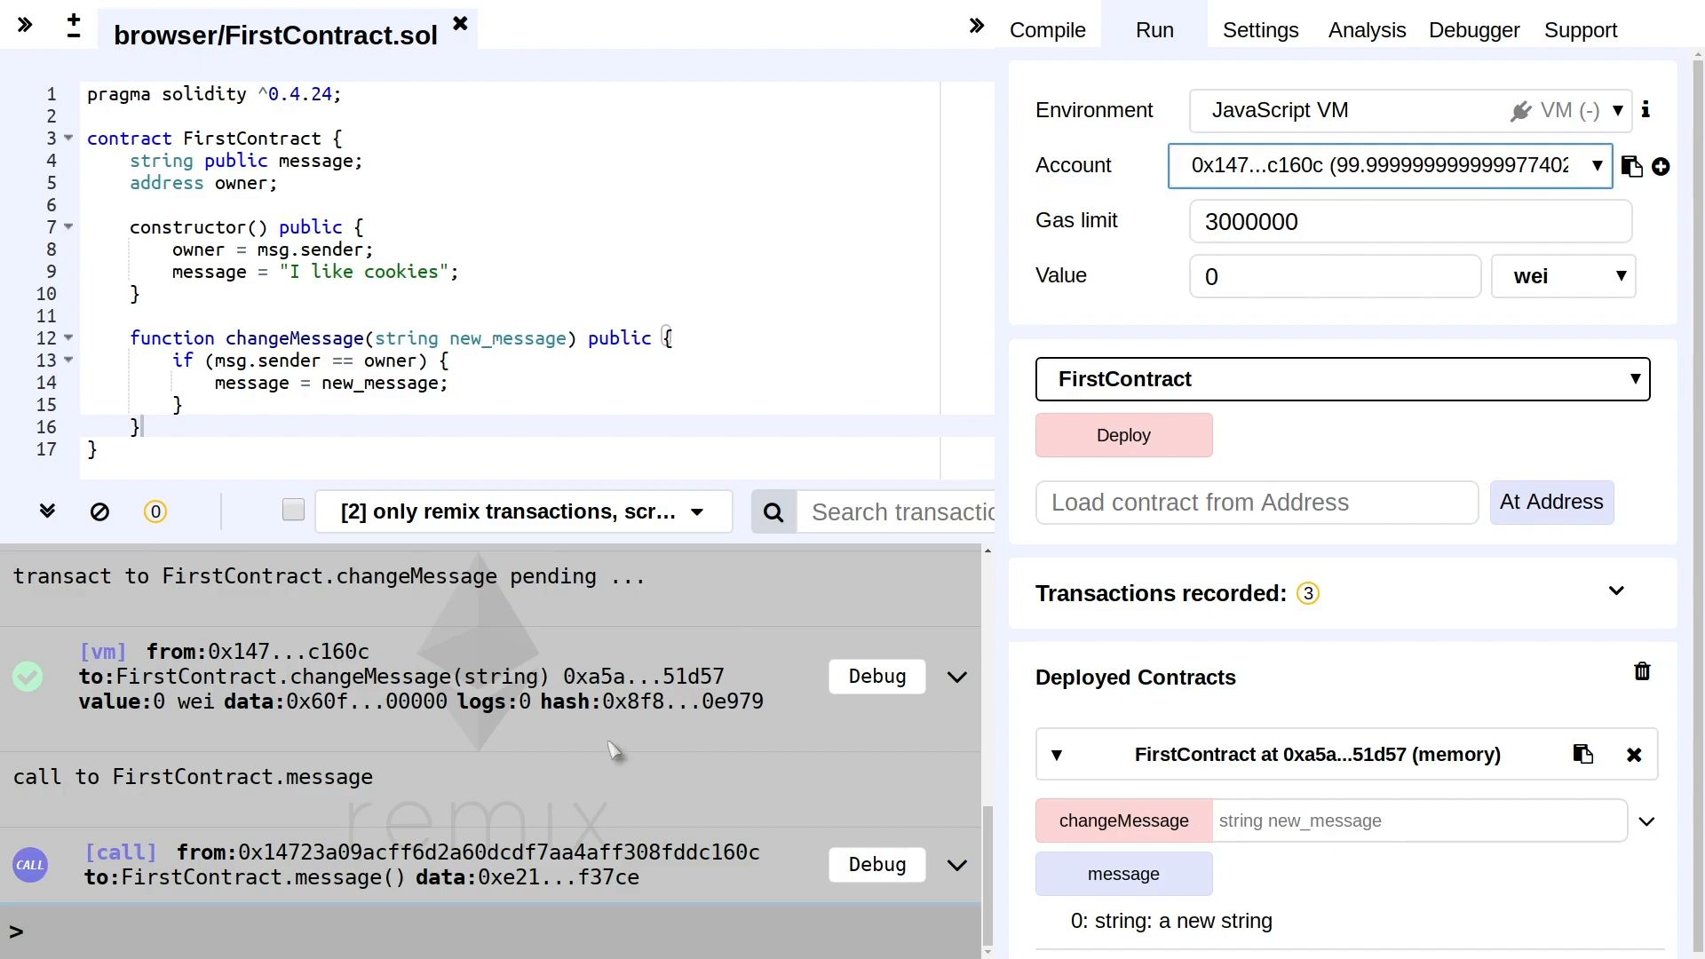
{"action": "mouse_move", "coordinate": [568, 810]}
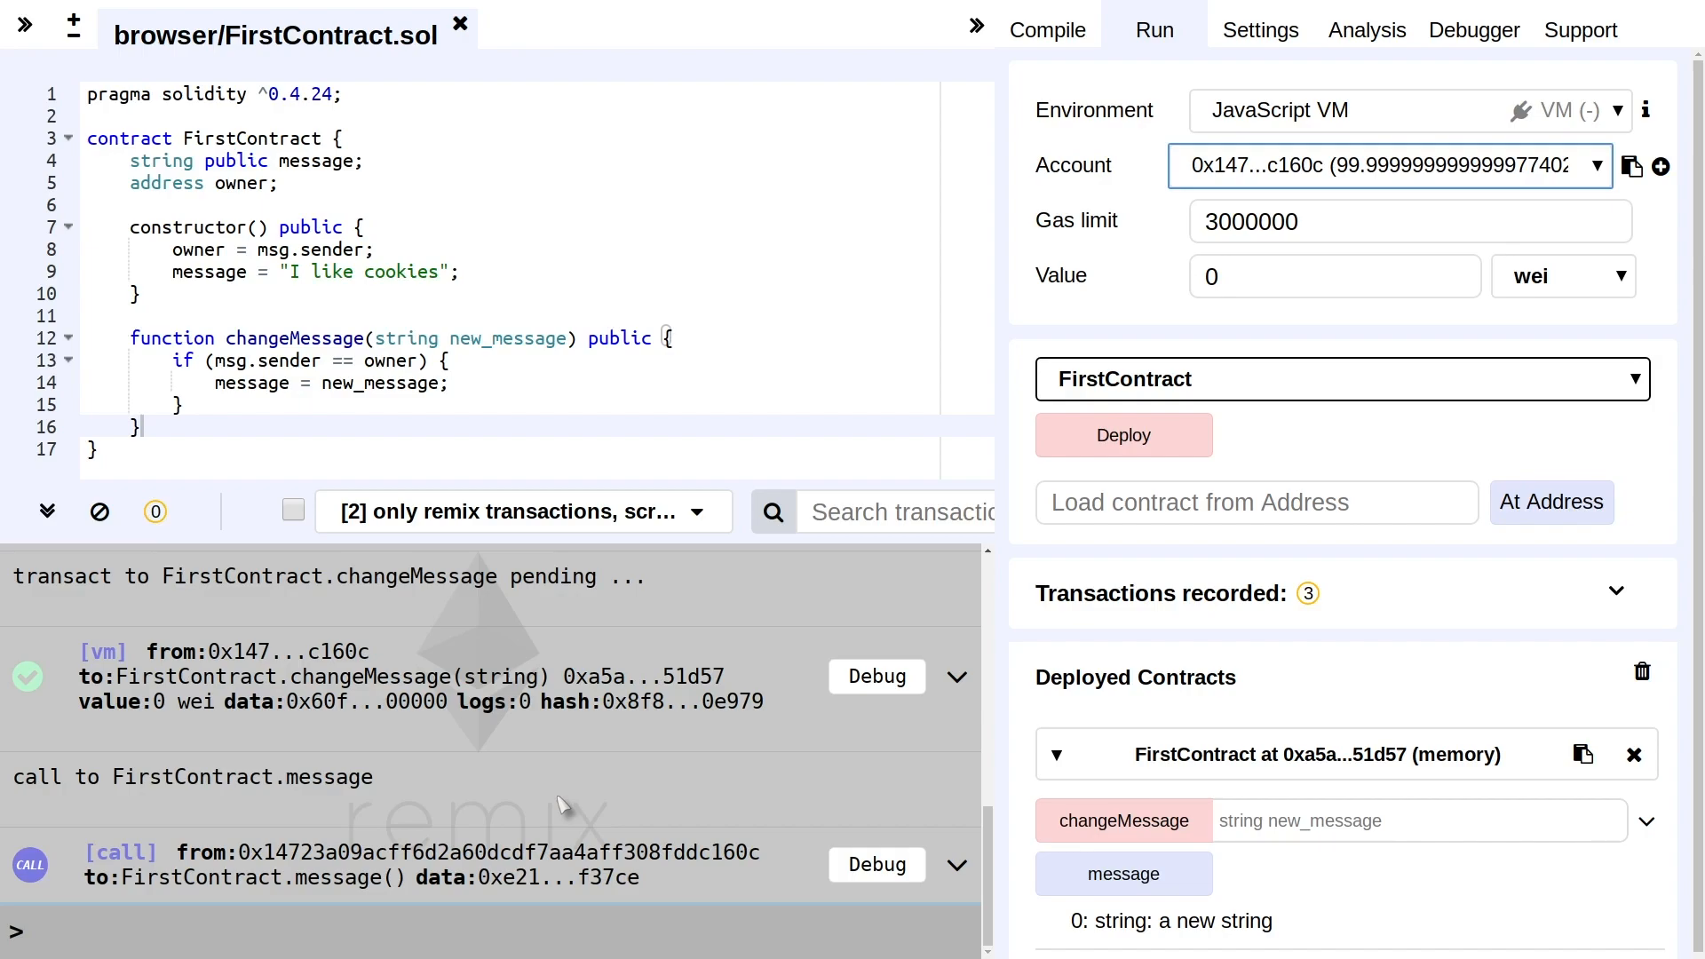
{"action": "mouse_move", "coordinate": [553, 799]}
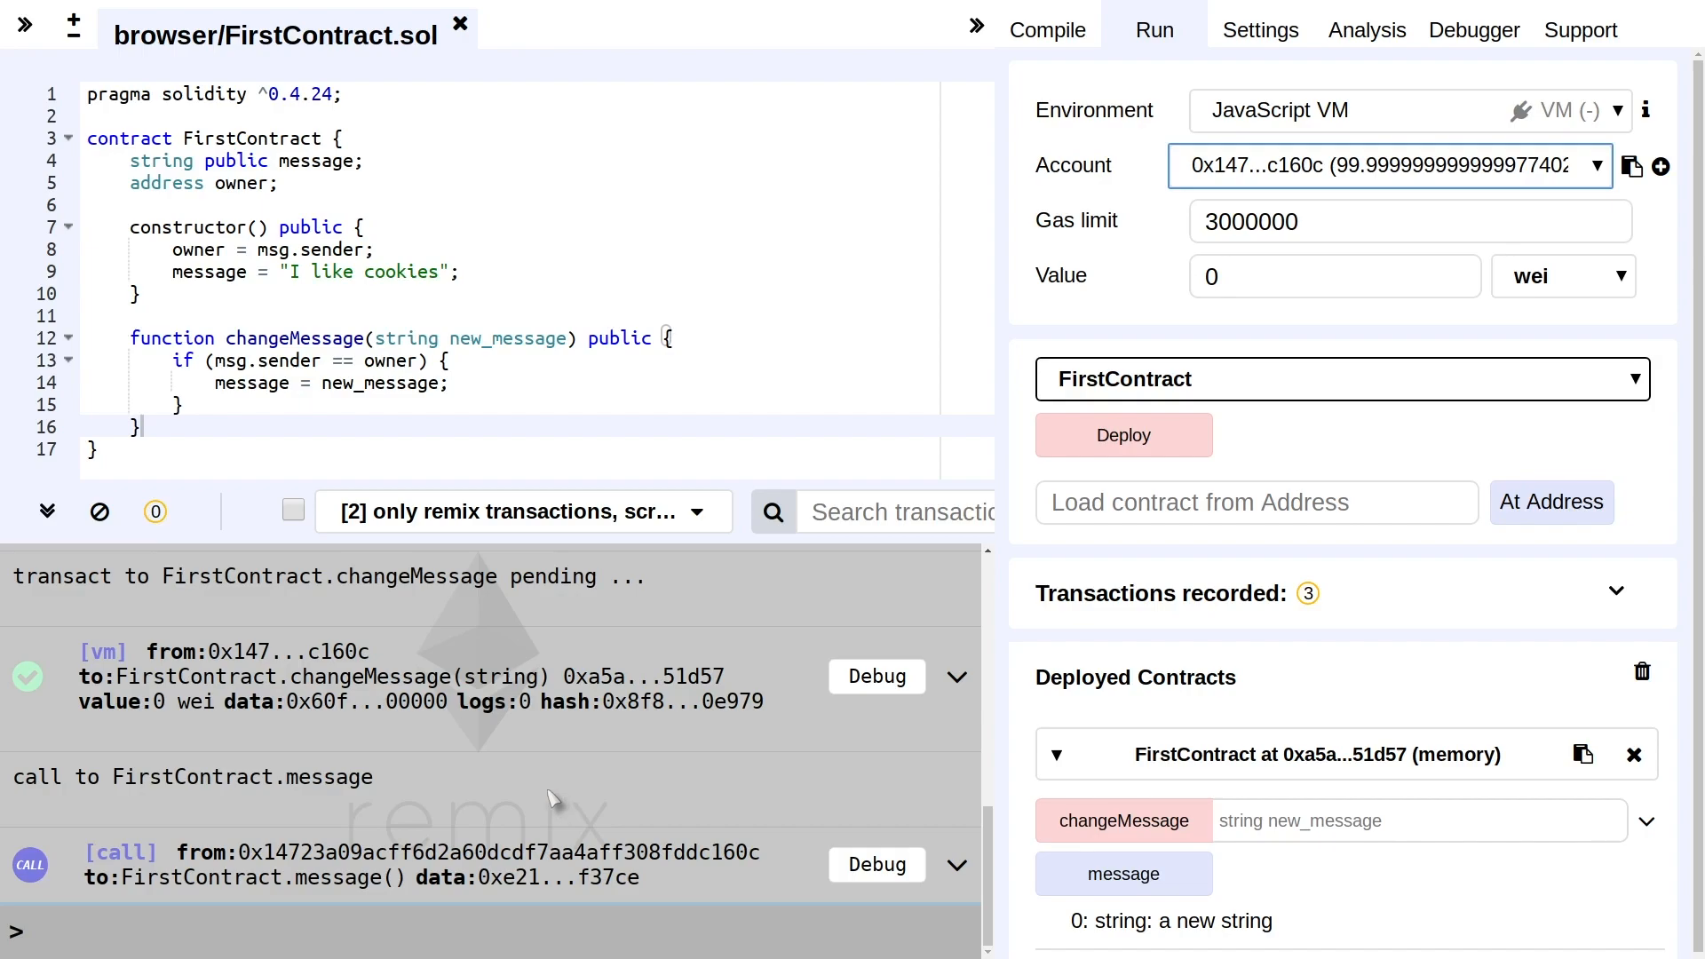
{"action": "mouse_move", "coordinate": [565, 817]}
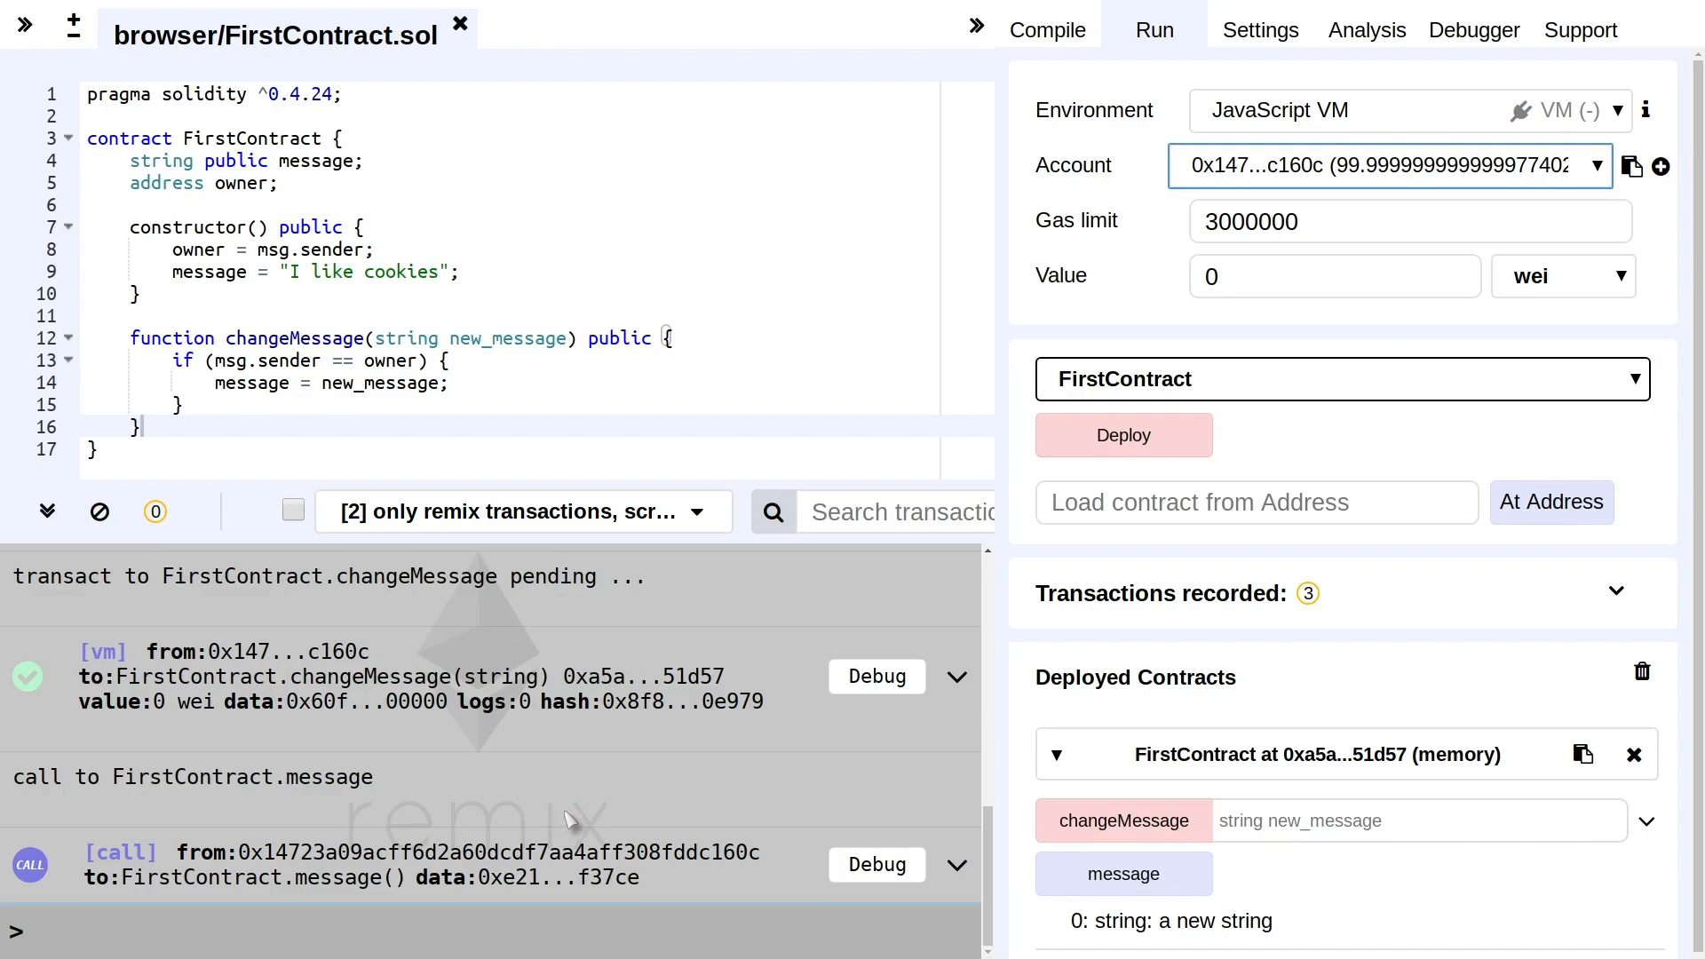
{"action": "mouse_move", "coordinate": [575, 823]}
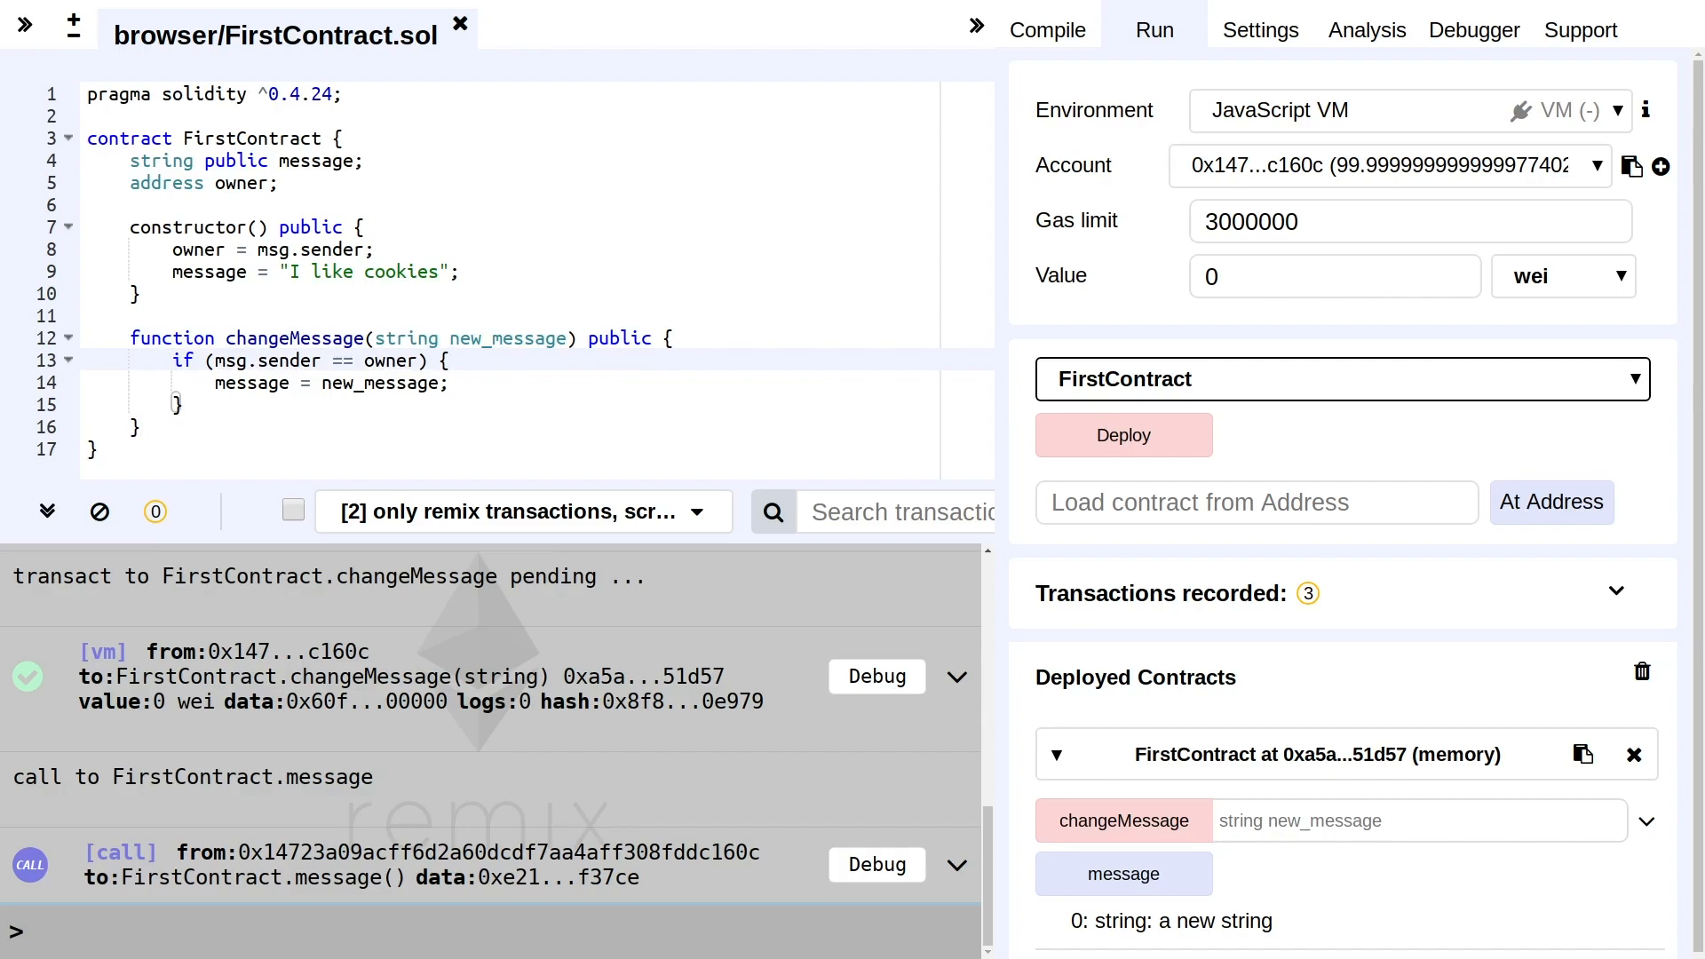
Replace the if-check in changeMessage with require(msg.sender == owner, "...") carrying an owner-only error message
{"action": "left_click", "coordinate": [446, 361]}
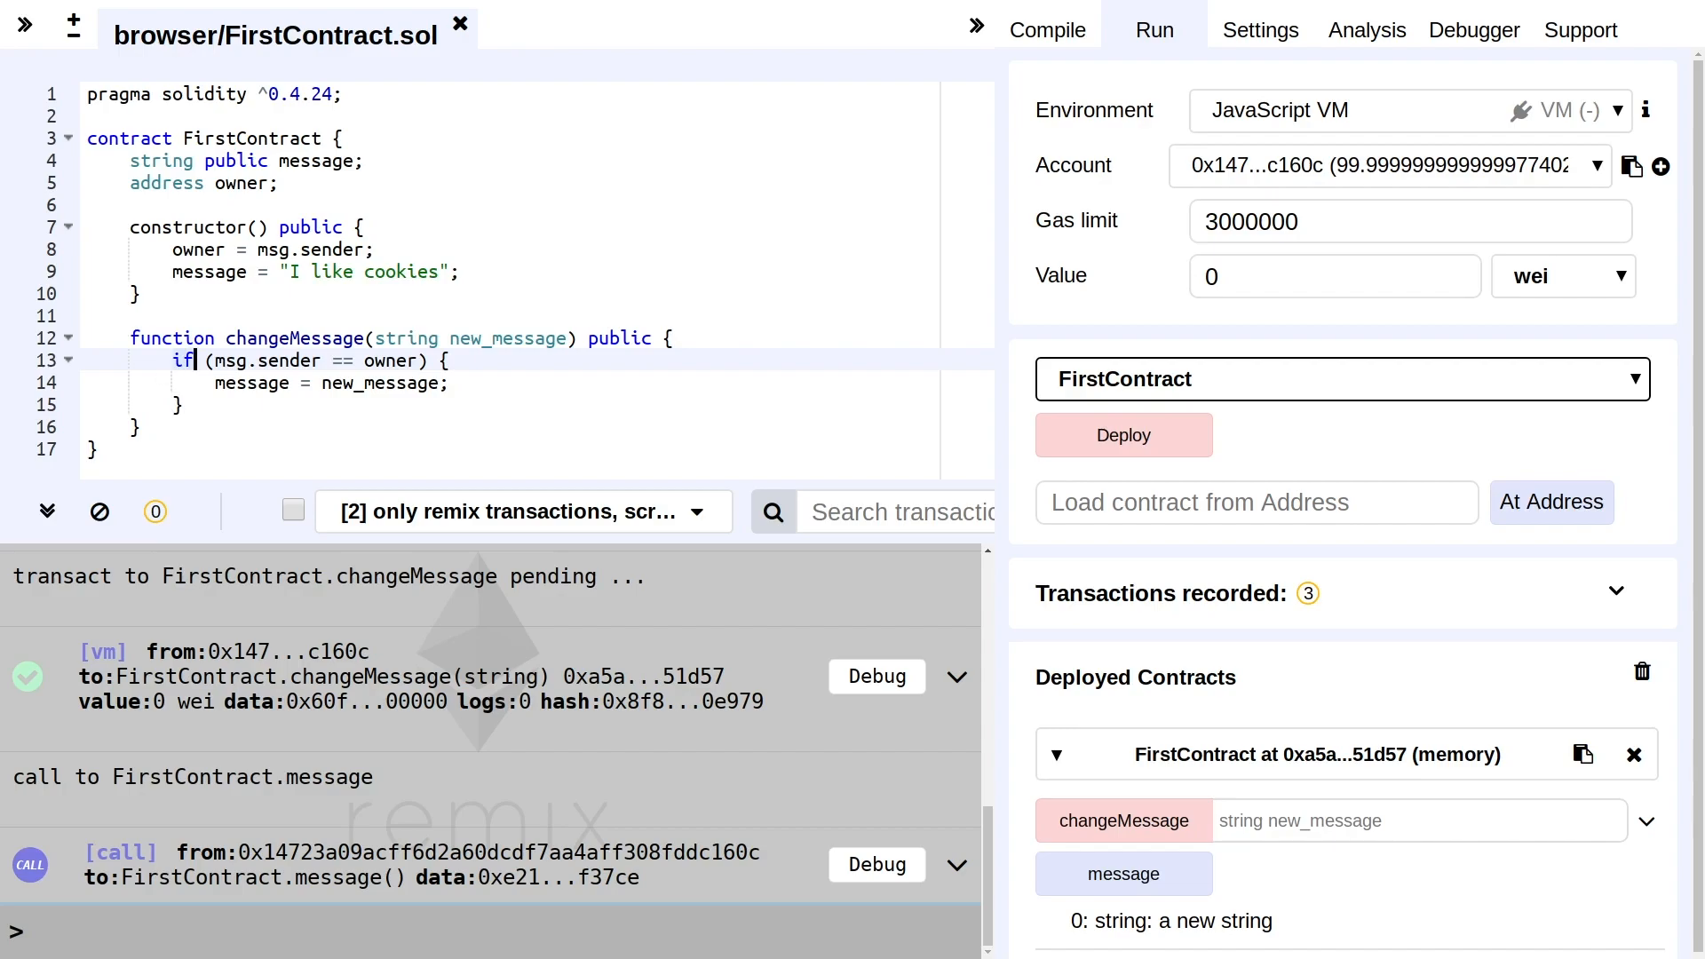
{"action": "left_click", "coordinate": [675, 337]}
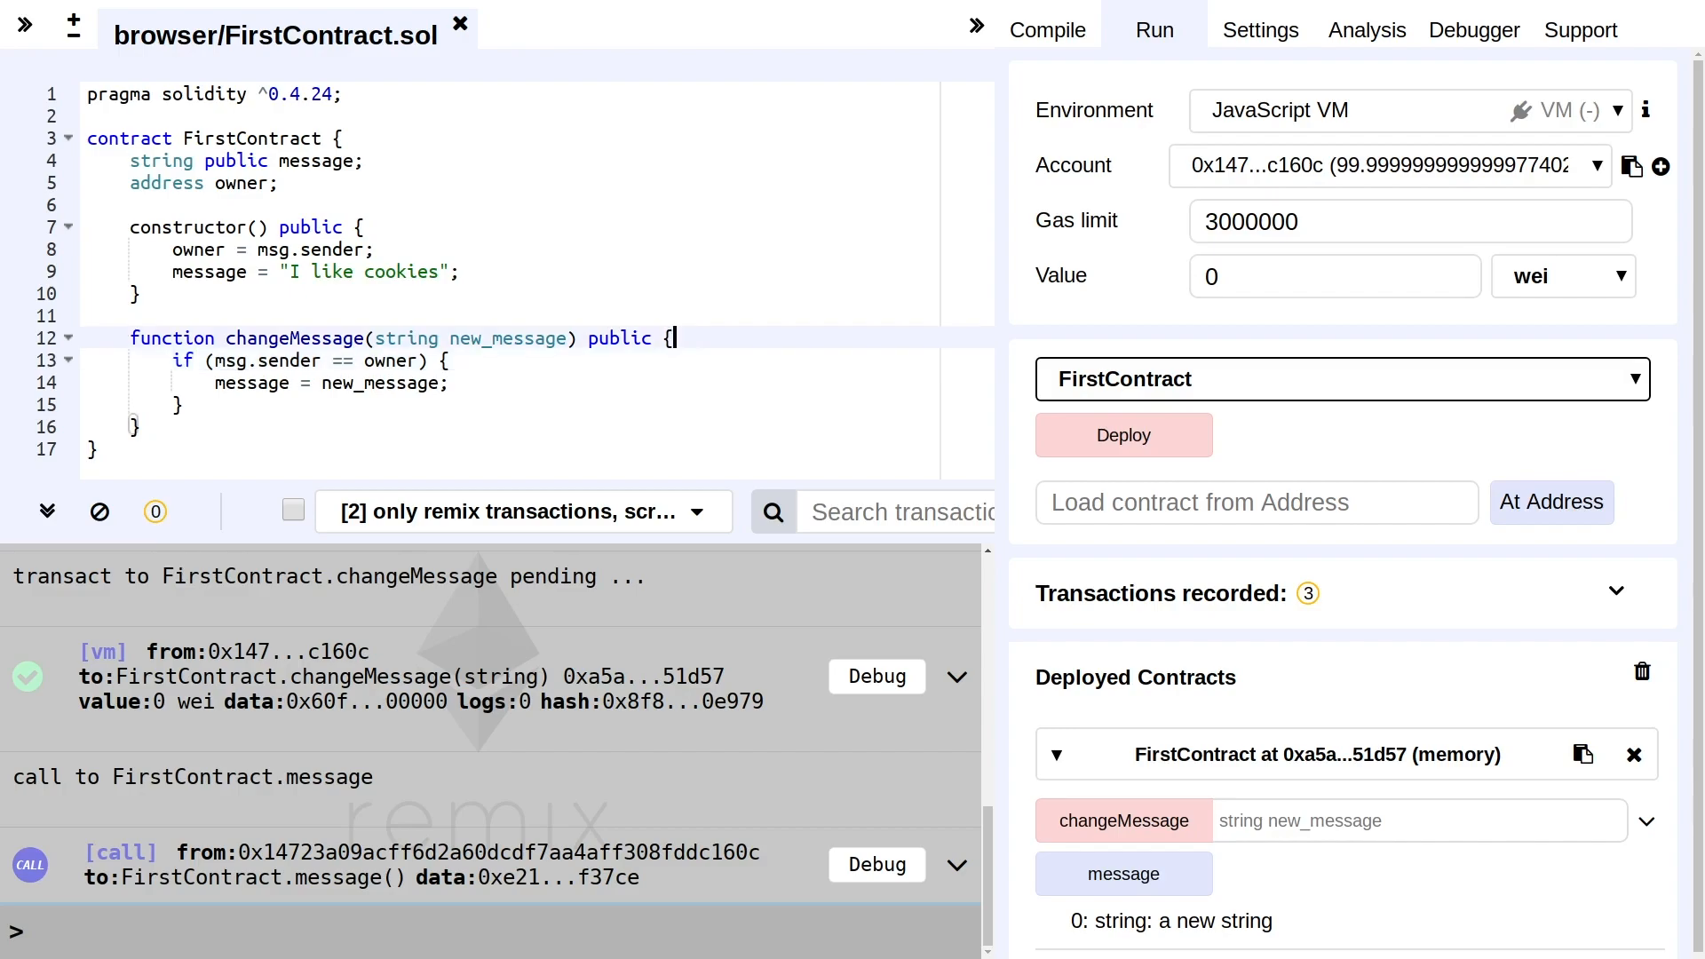
{"action": "type", "text": "require("}
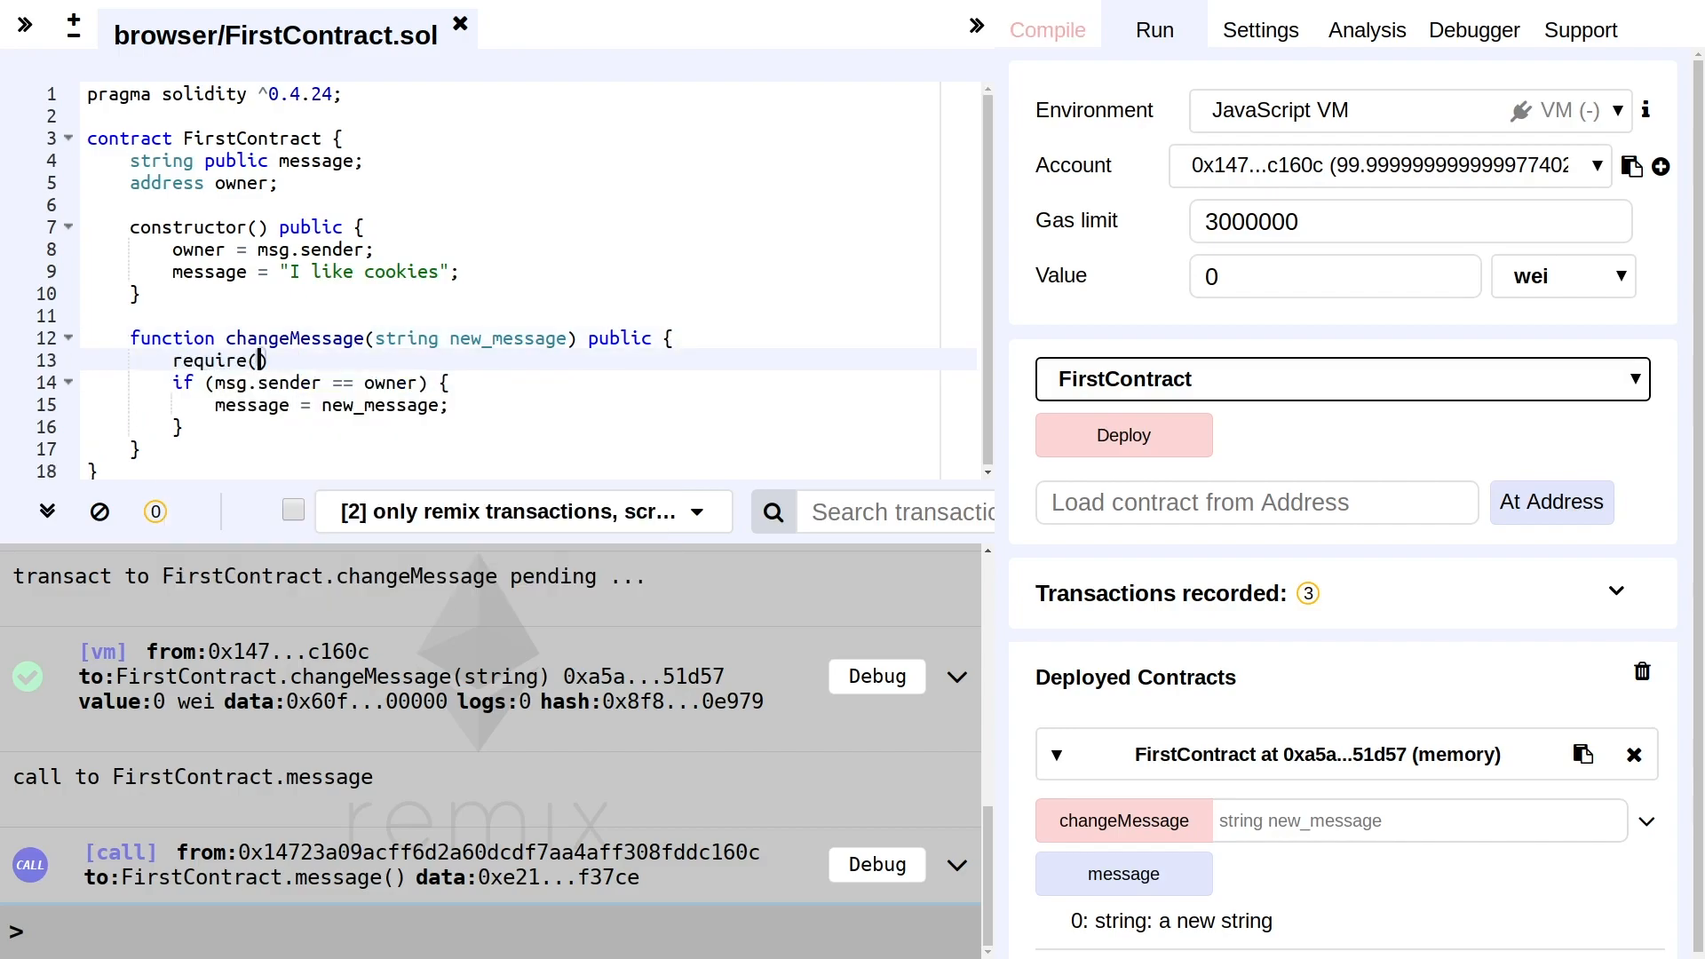
{"action": "type", "text": "msg.sender =="}
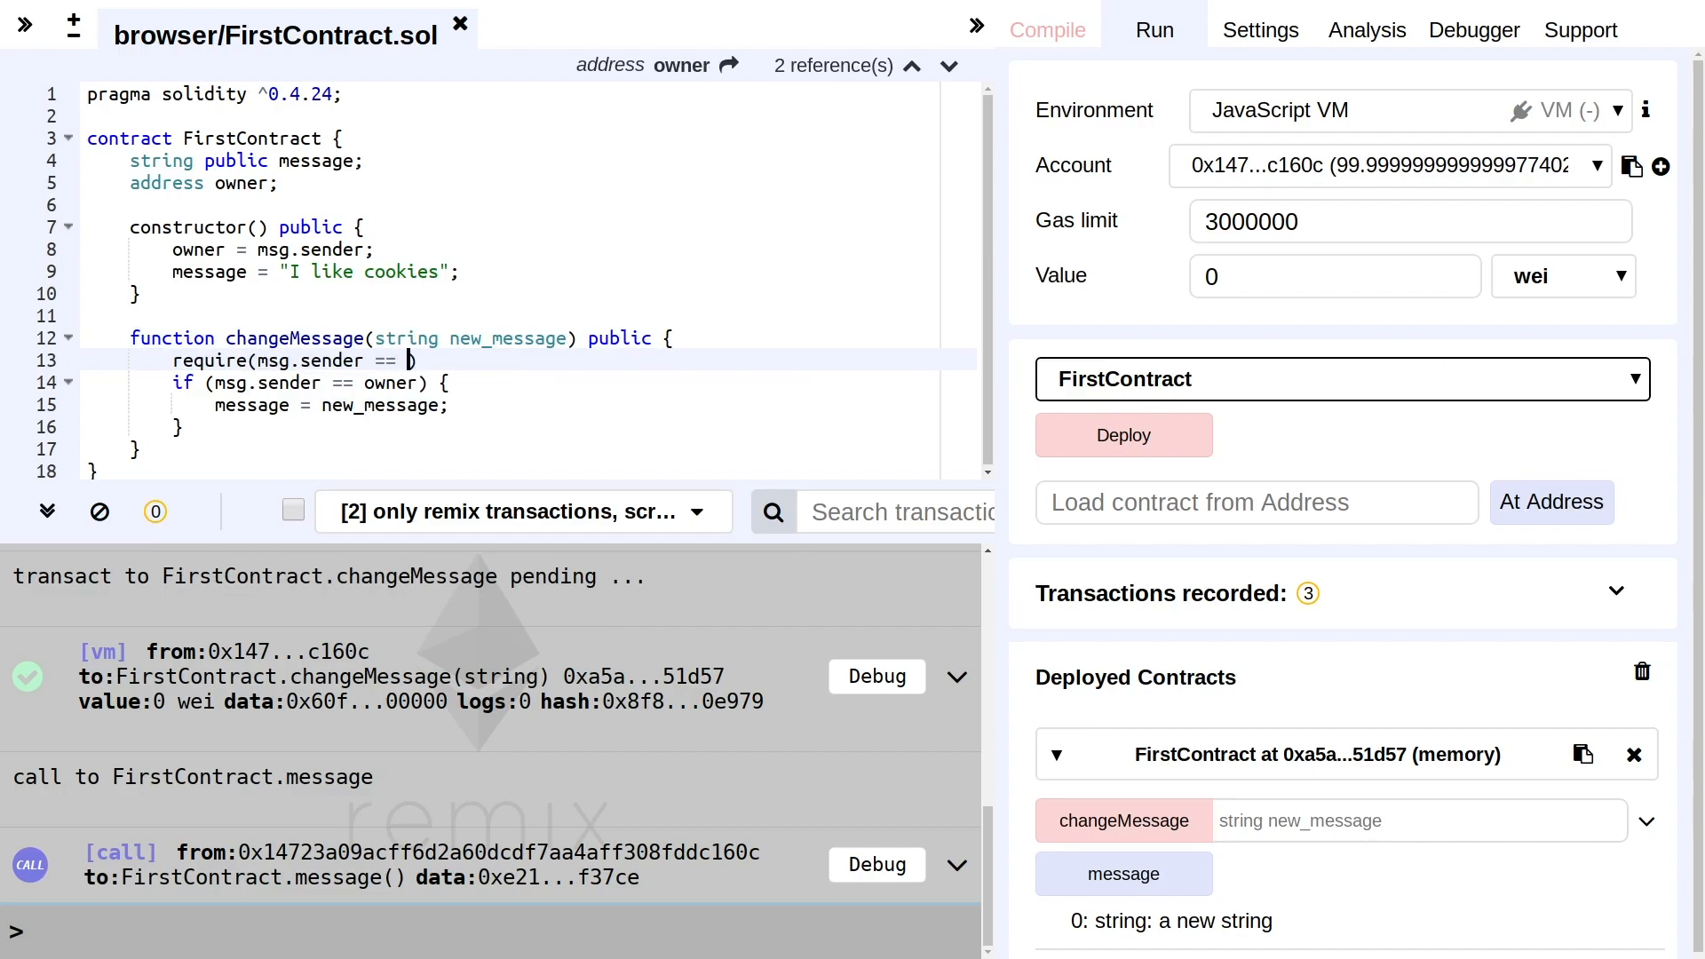
{"action": "type", "text": "owner)"}
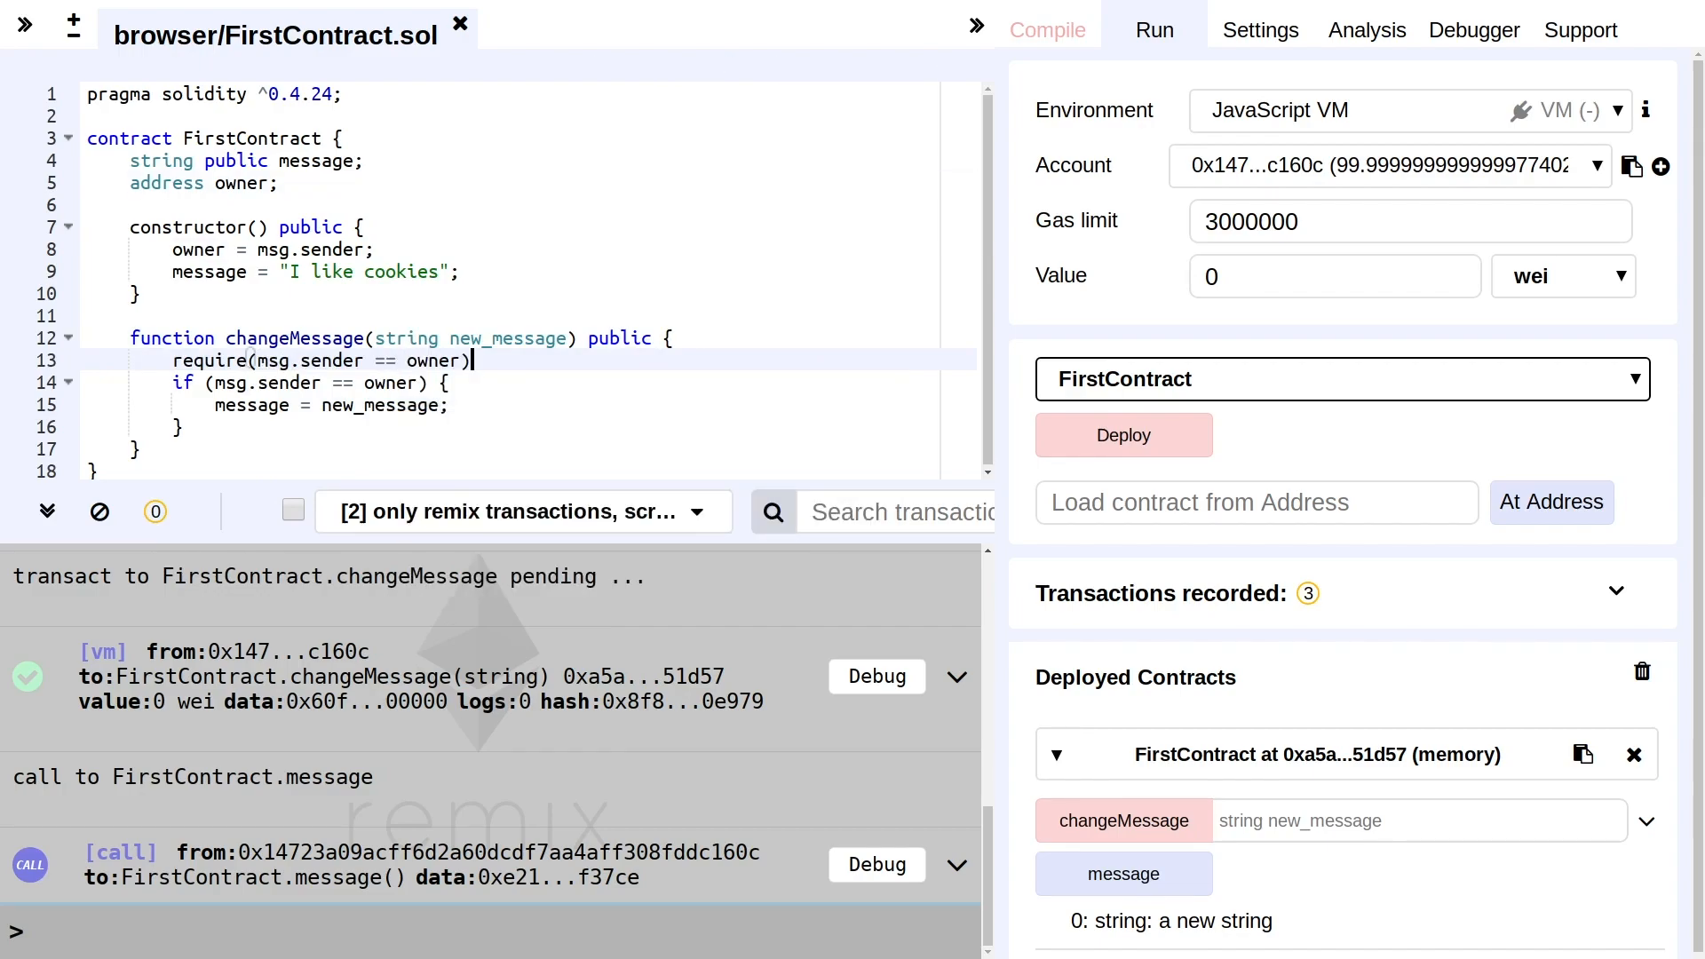
{"action": "type", "text": ";"}
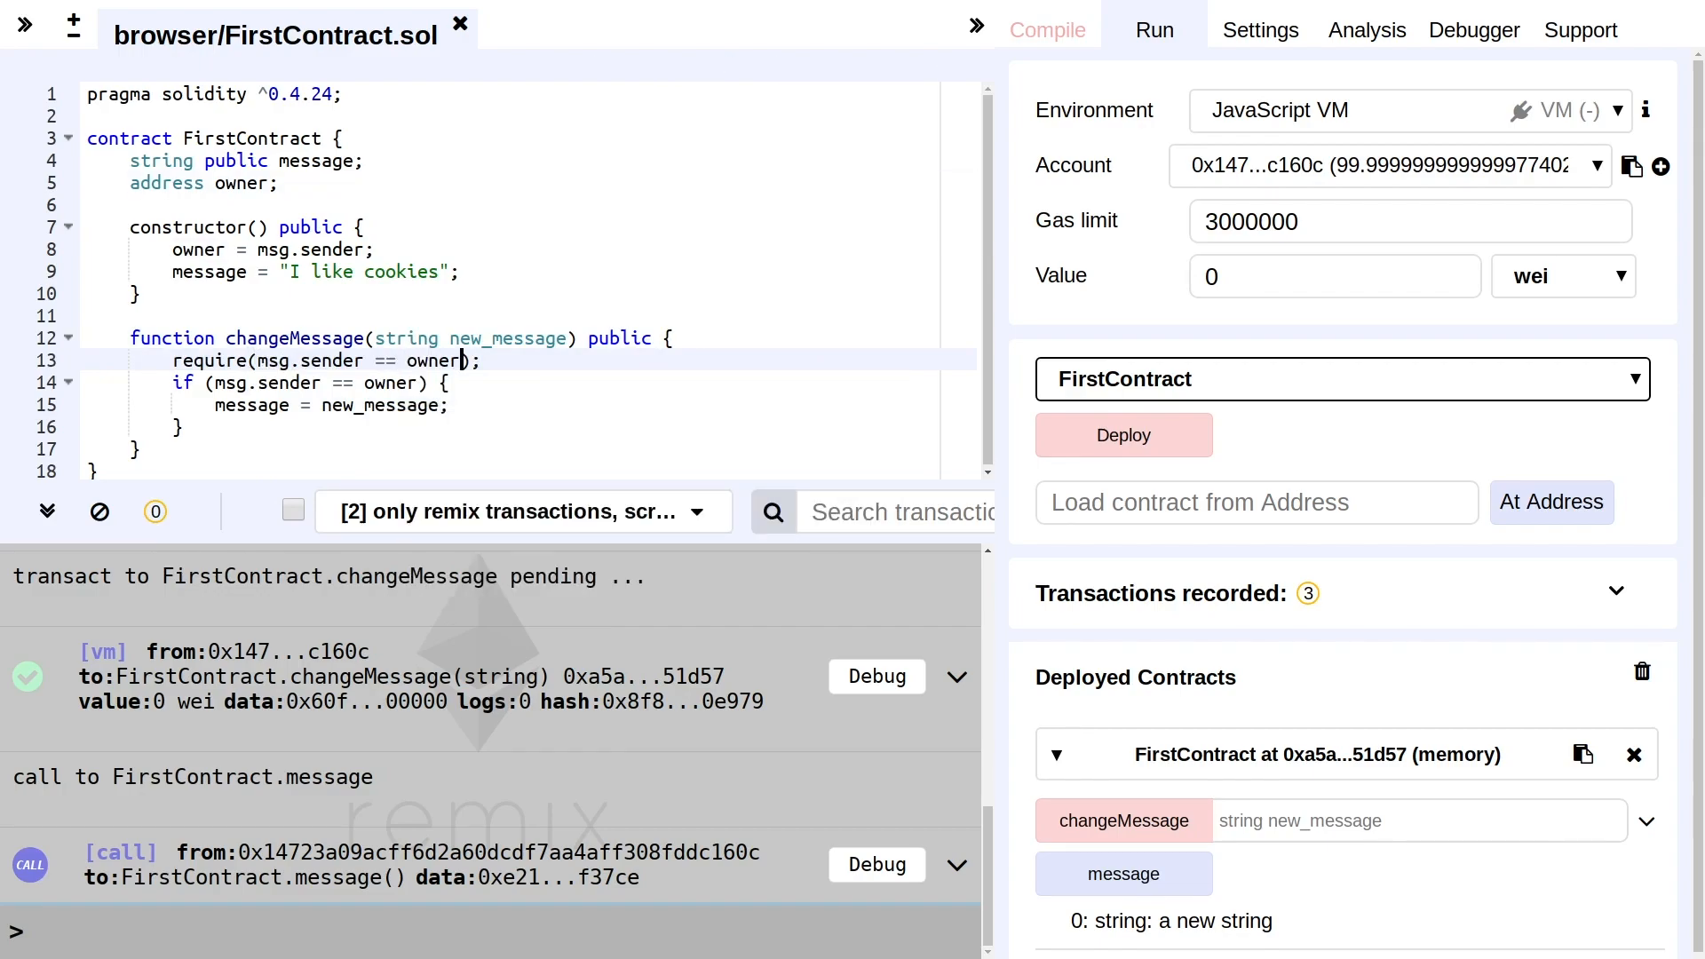
{"action": "type", "text": ", \""}
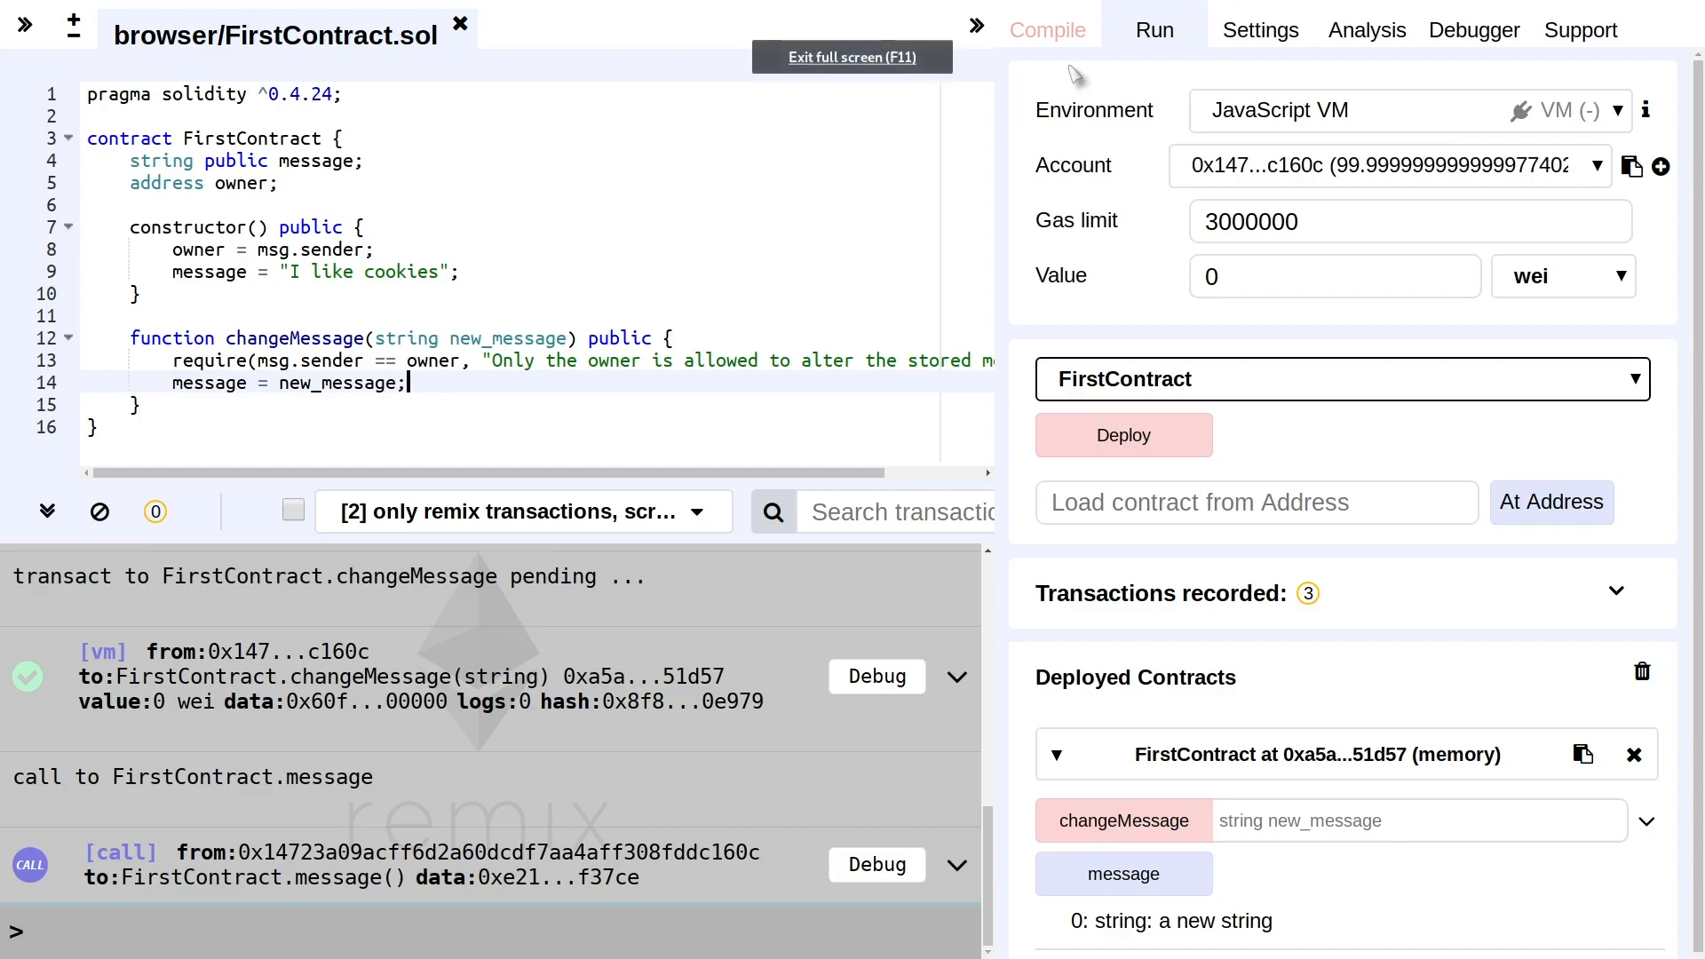
Recompile the edited FirstContract and deploy a fresh instance on the JavaScript VM
{"action": "left_click", "coordinate": [1048, 30]}
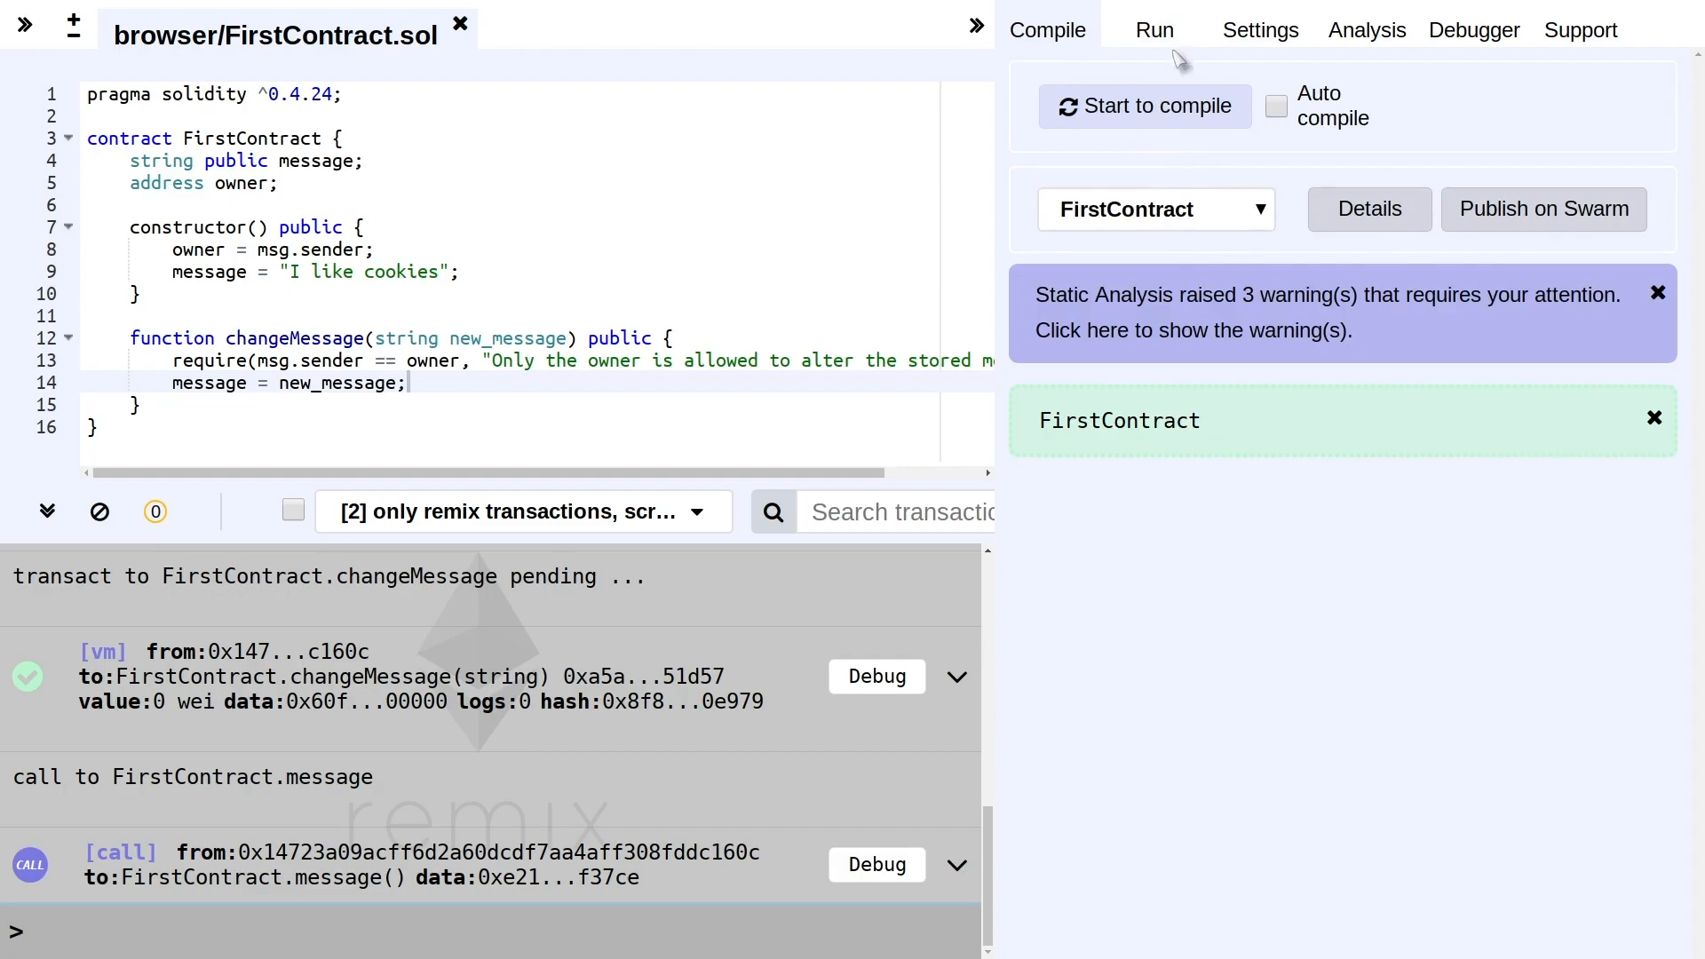
{"action": "left_click", "coordinate": [1155, 30]}
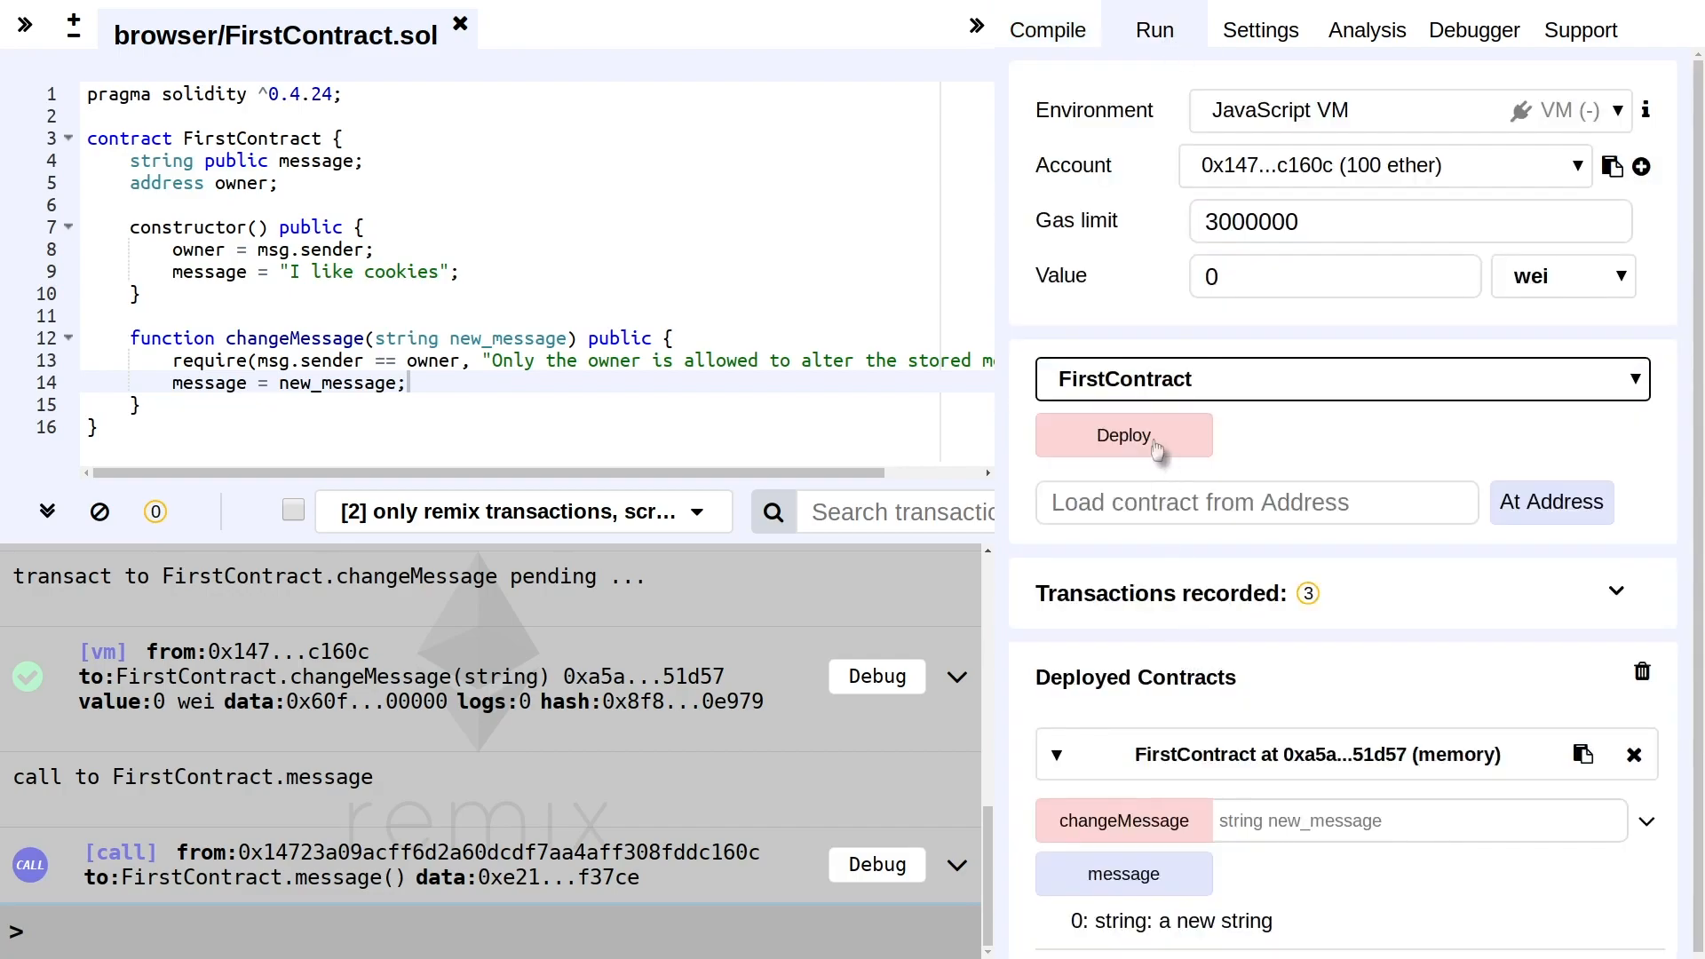
{"action": "left_click", "coordinate": [1641, 672]}
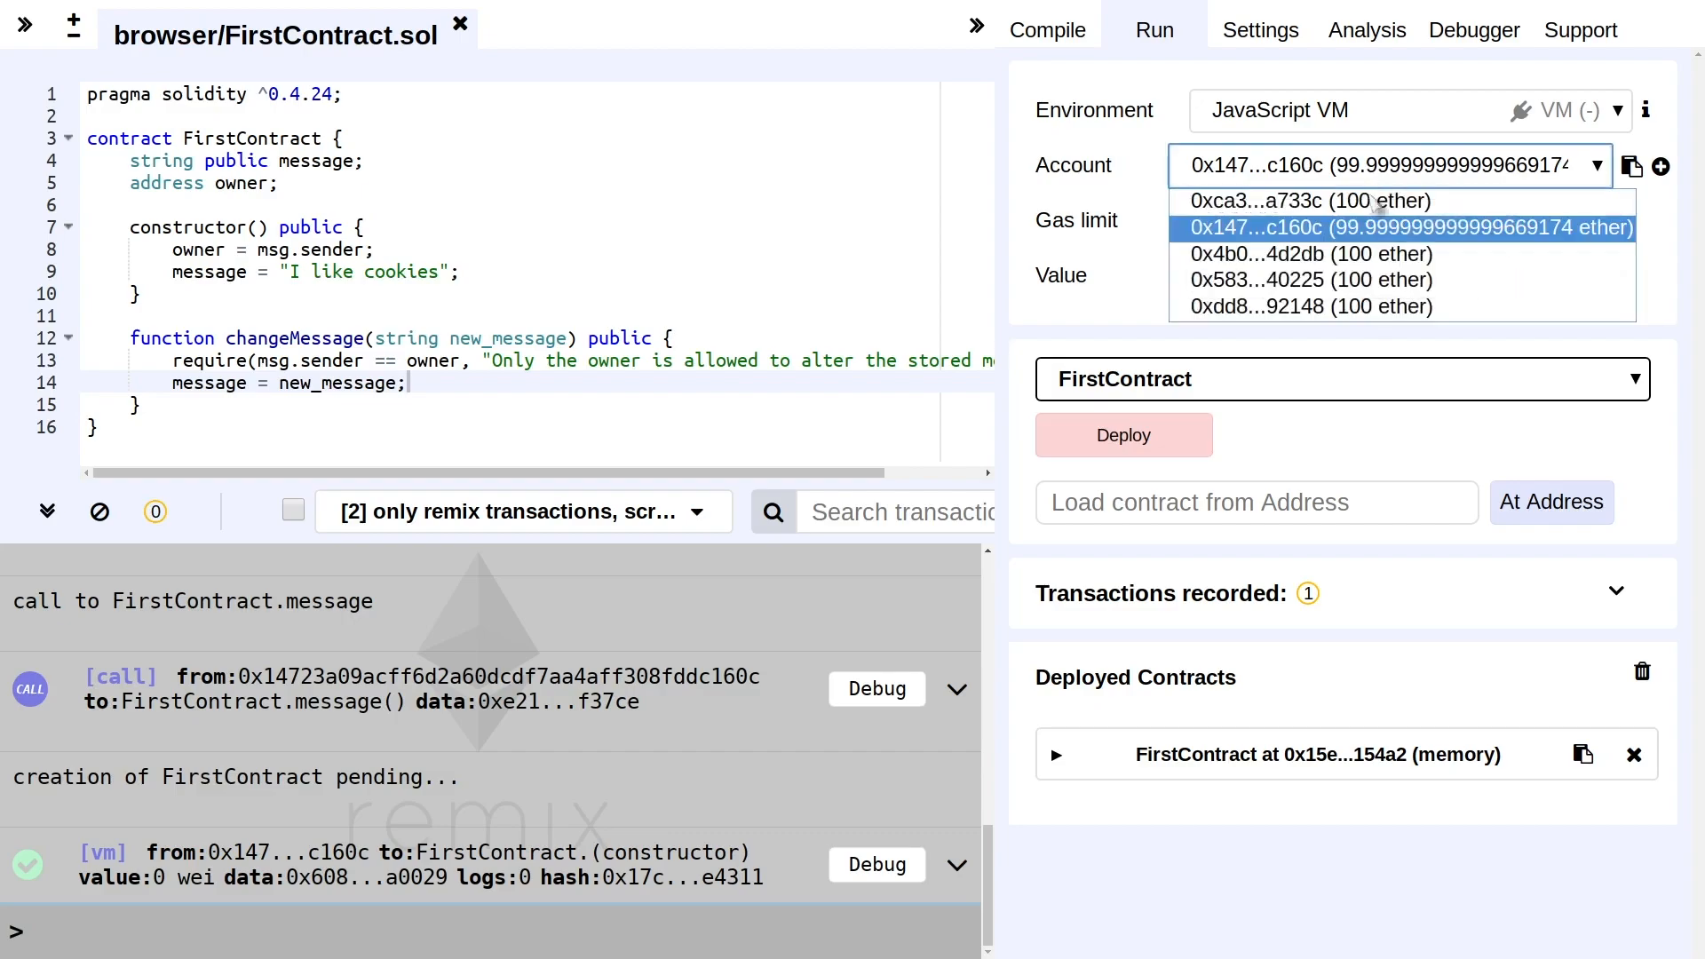
{"action": "mouse_move", "coordinate": [1419, 251]}
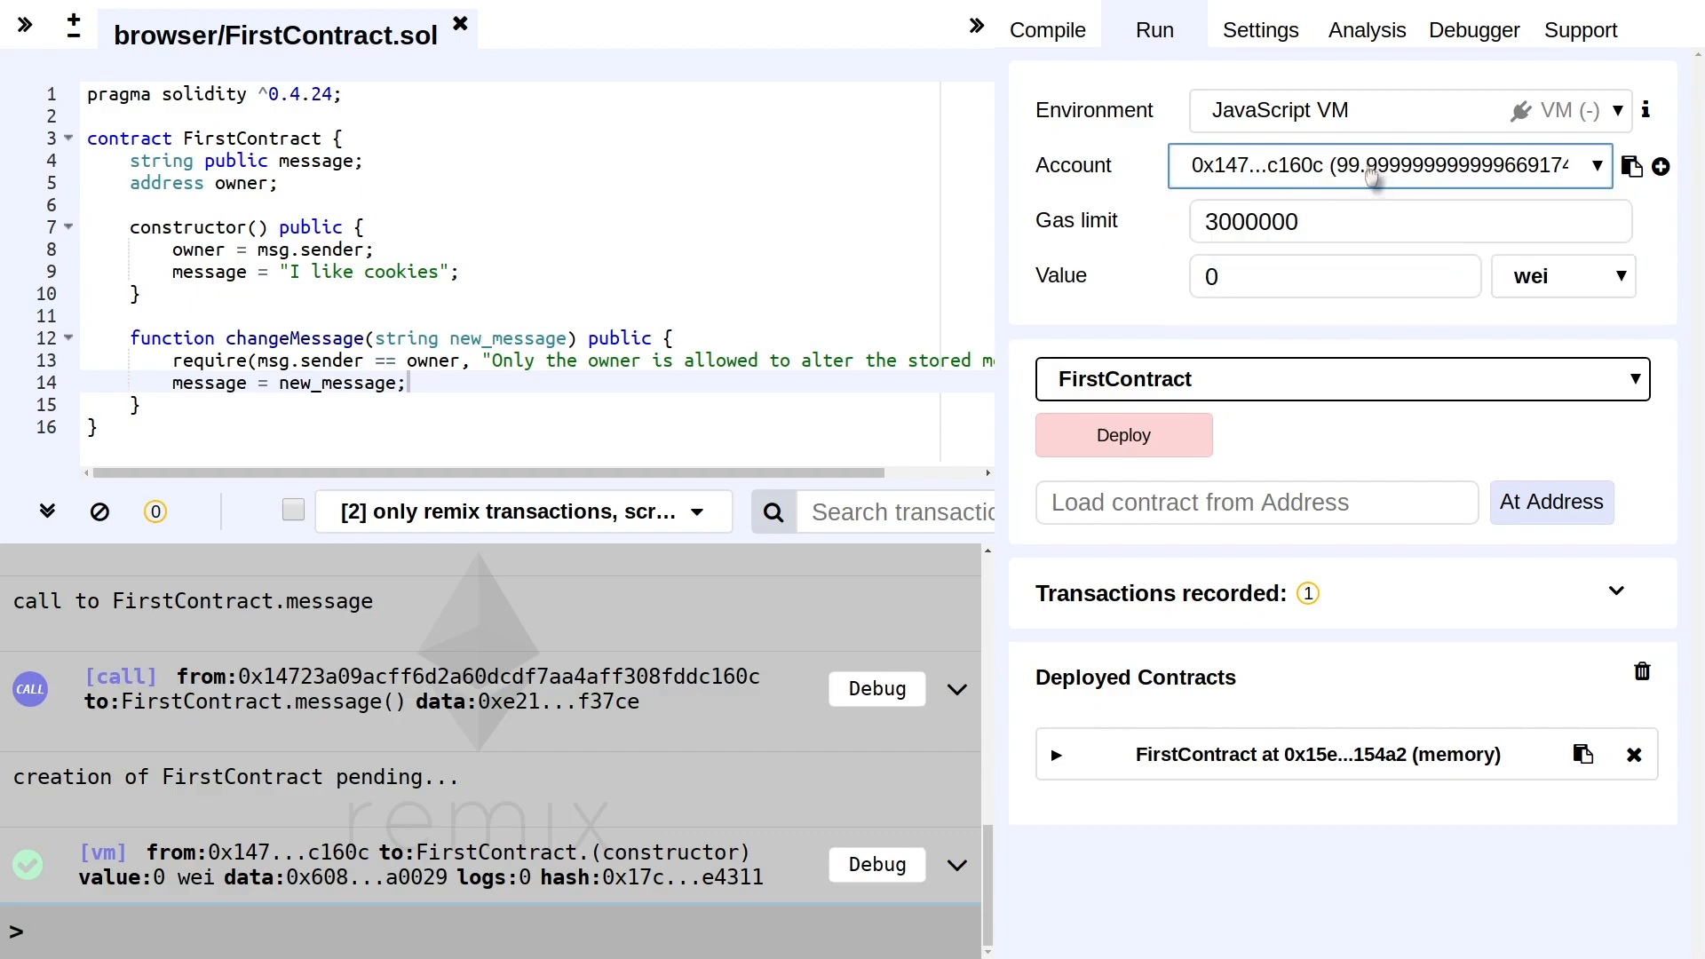
Expand the new FirstContract instance and enter "new message" as the changeMessage argument
{"action": "left_click", "coordinate": [1393, 165]}
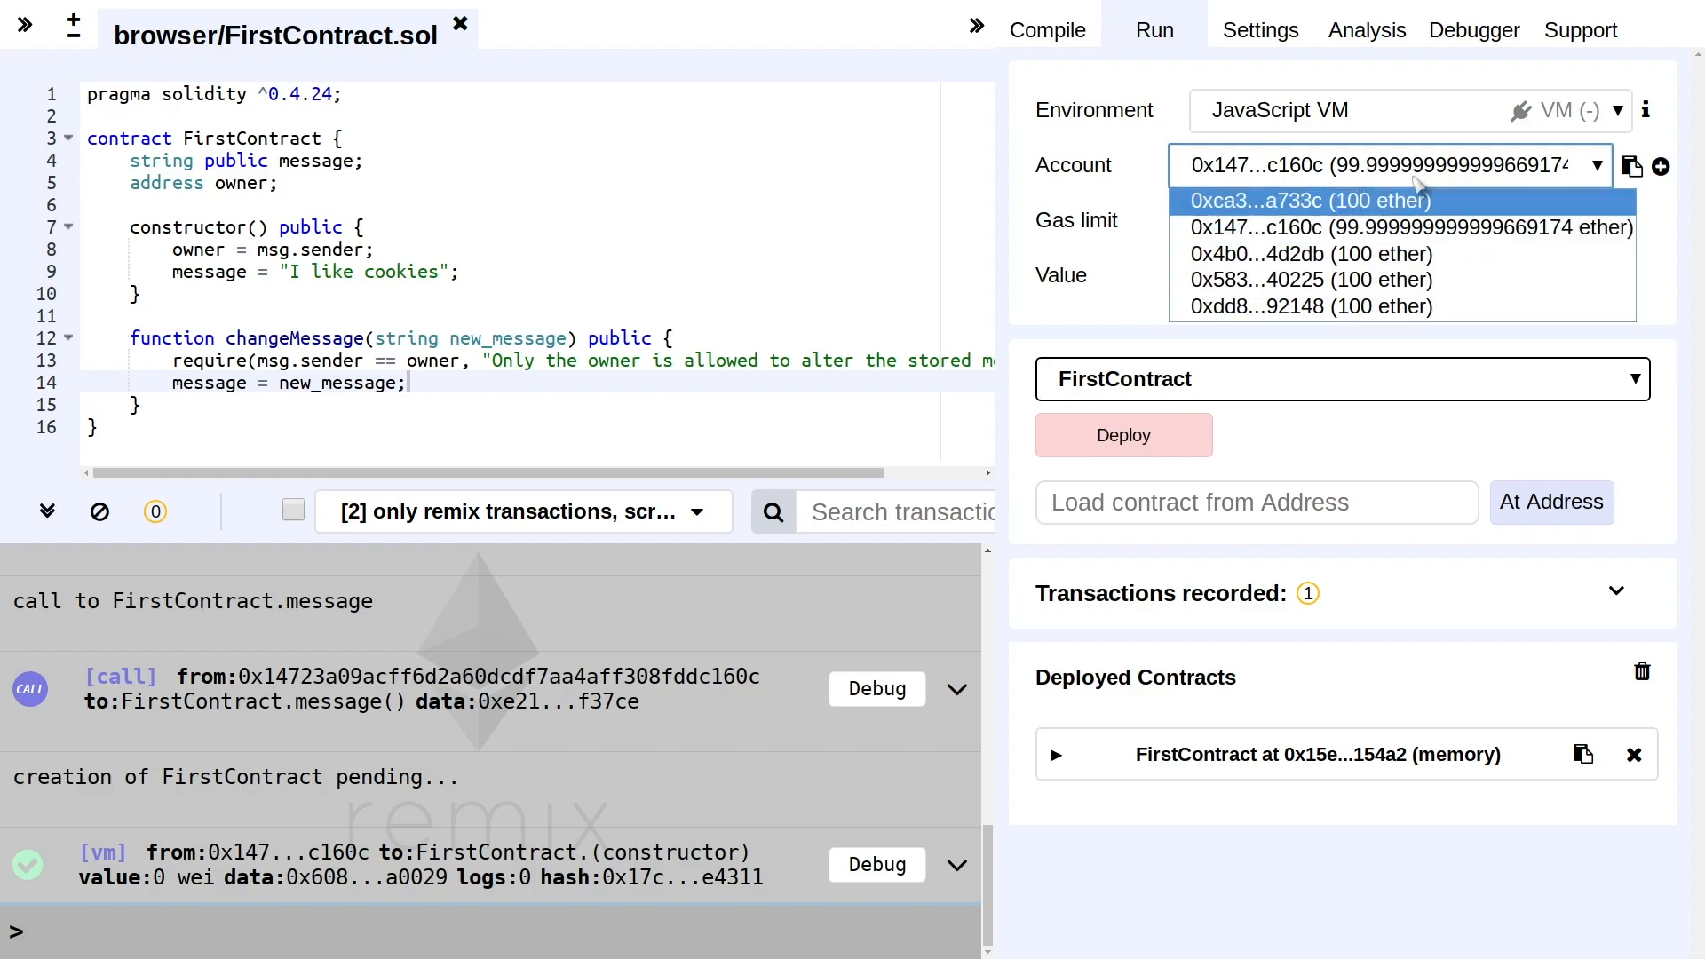
{"action": "left_click", "coordinate": [1053, 753]}
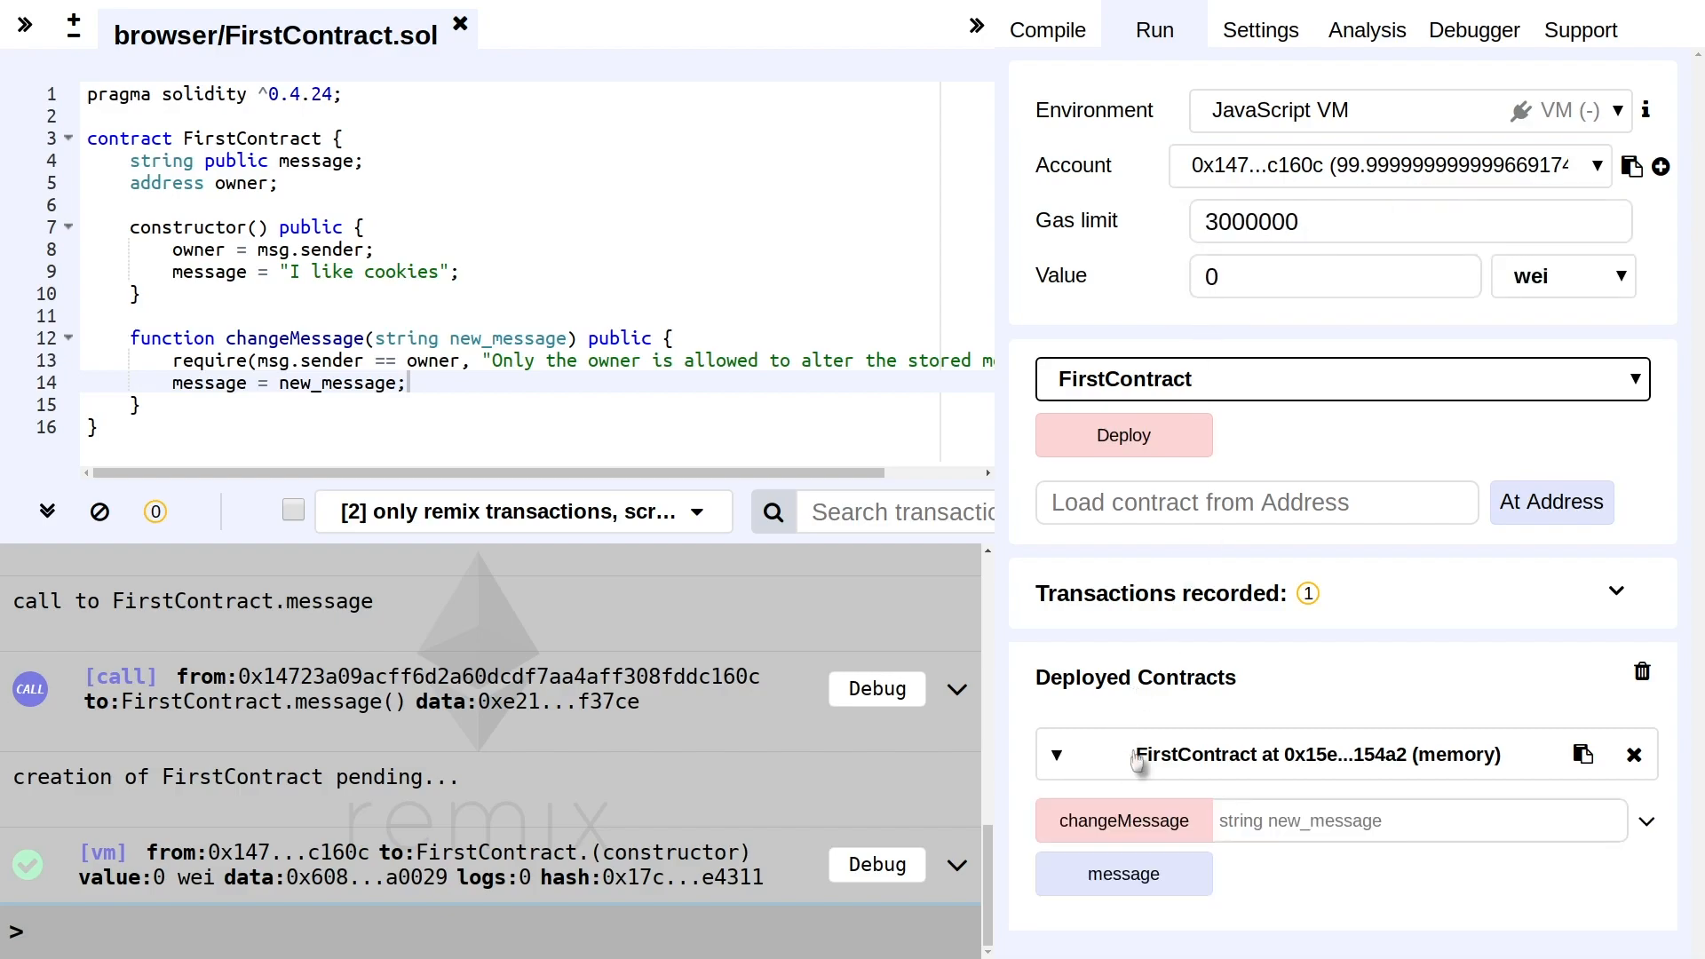
{"action": "left_click", "coordinate": [1414, 821]}
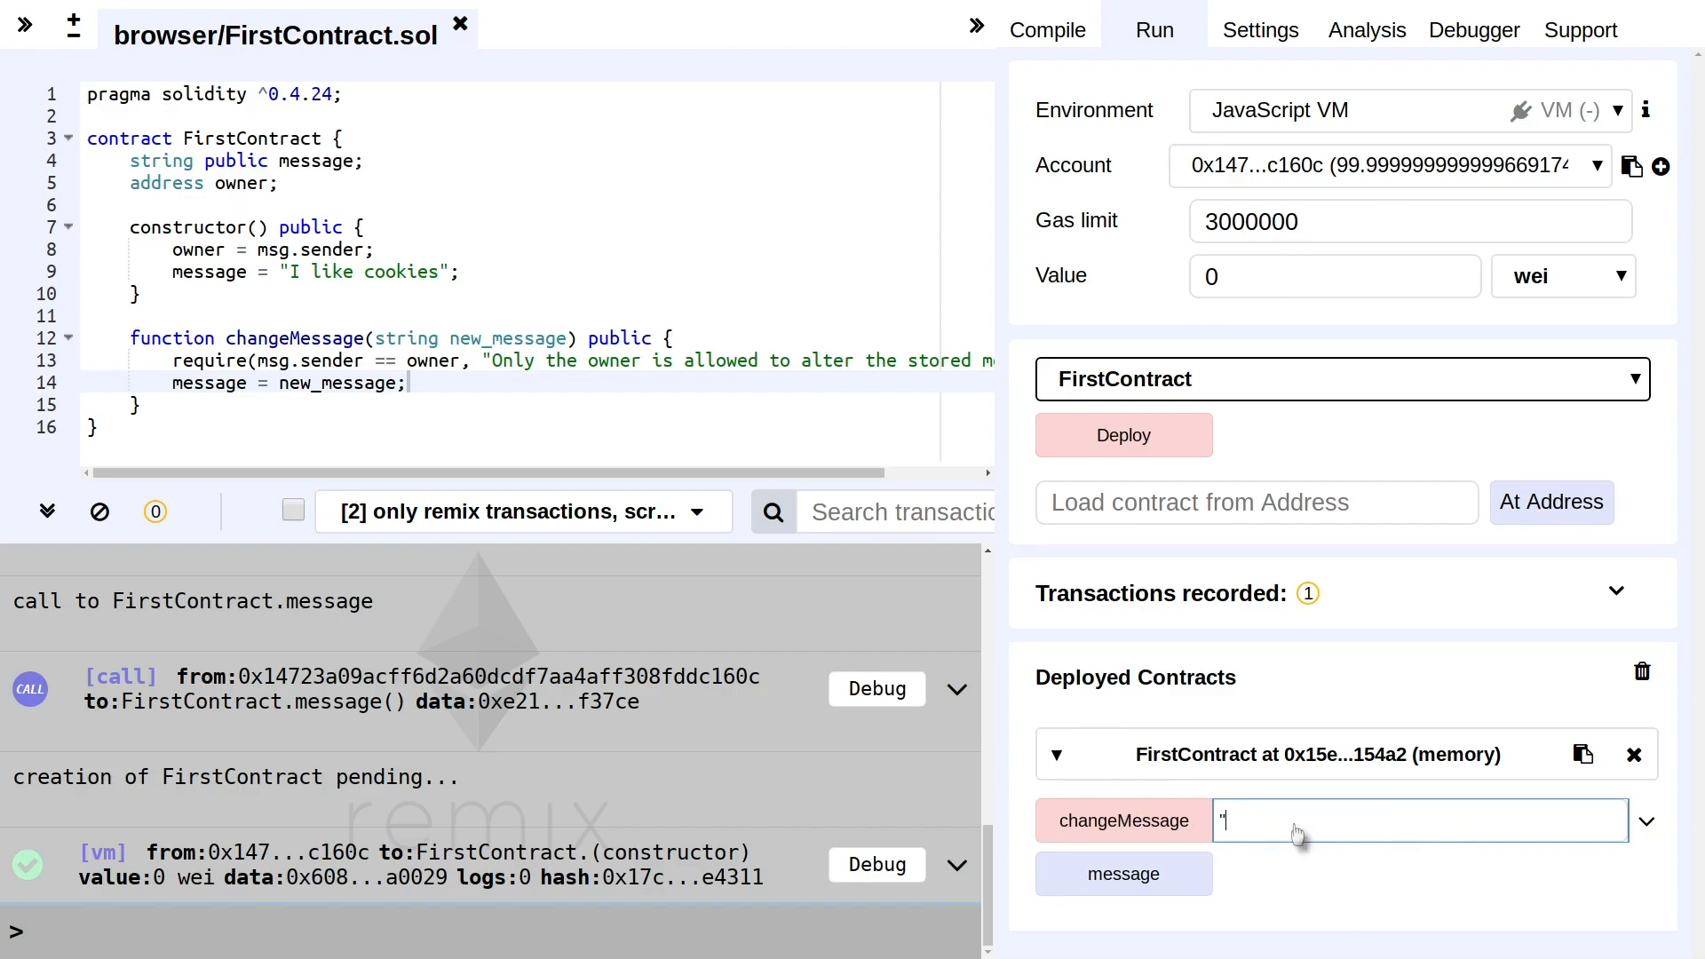
{"action": "type", "text": "change"}
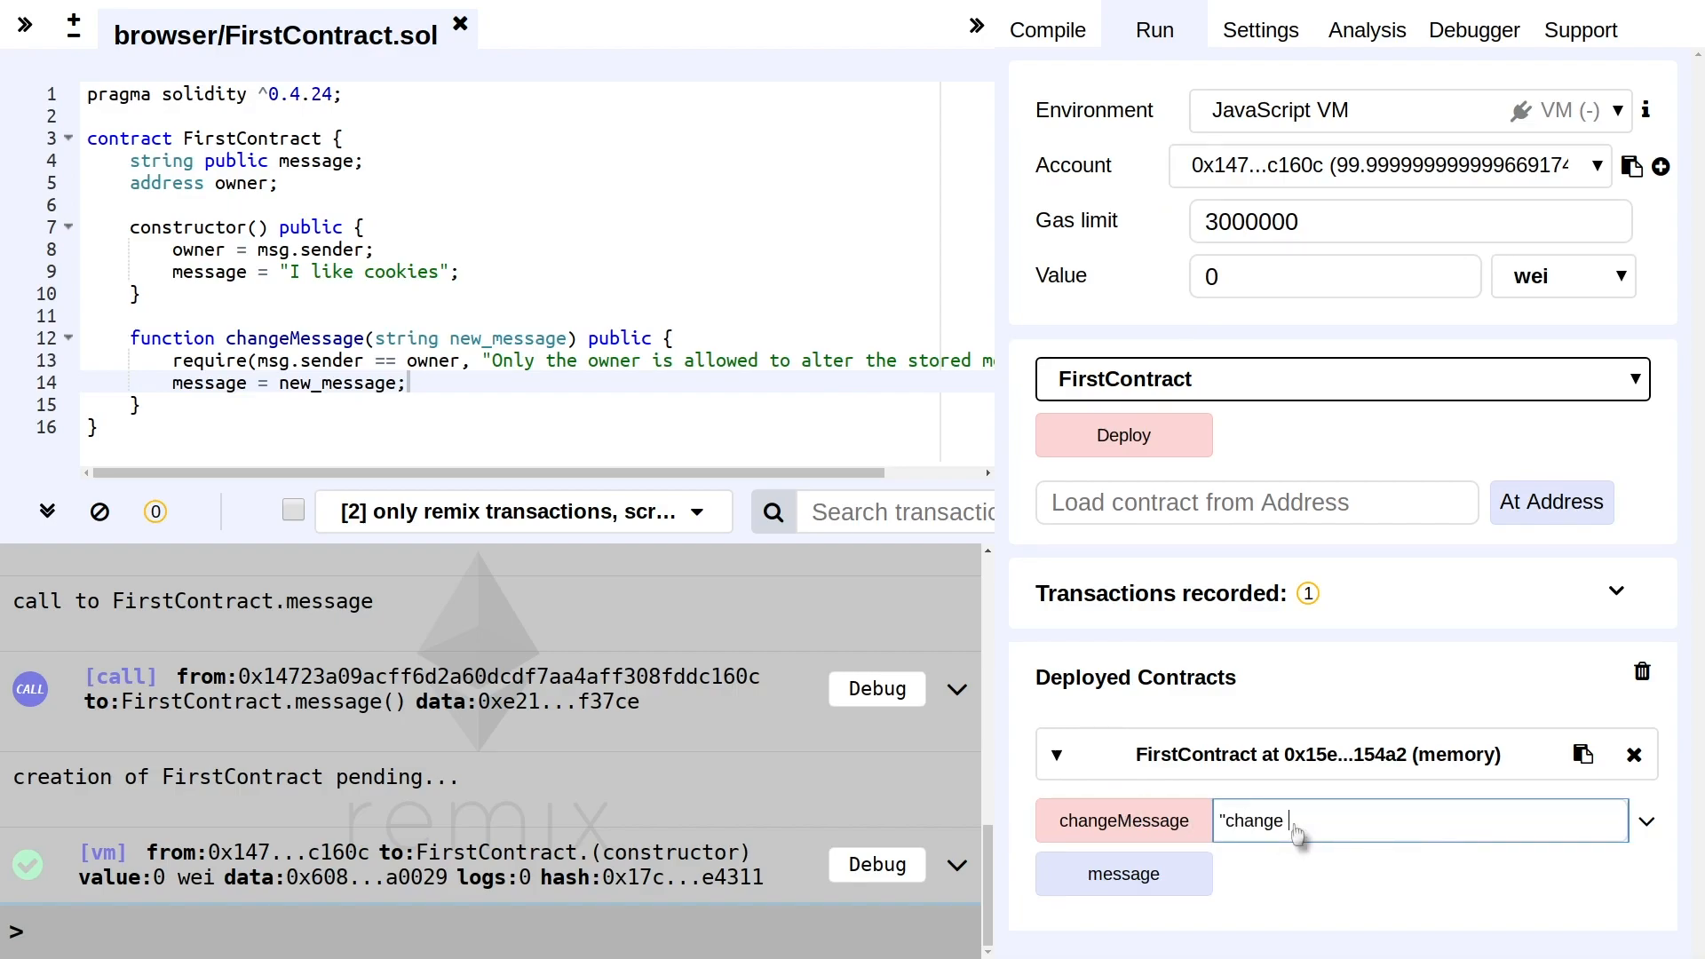
{"action": "type", "text": "new message"}
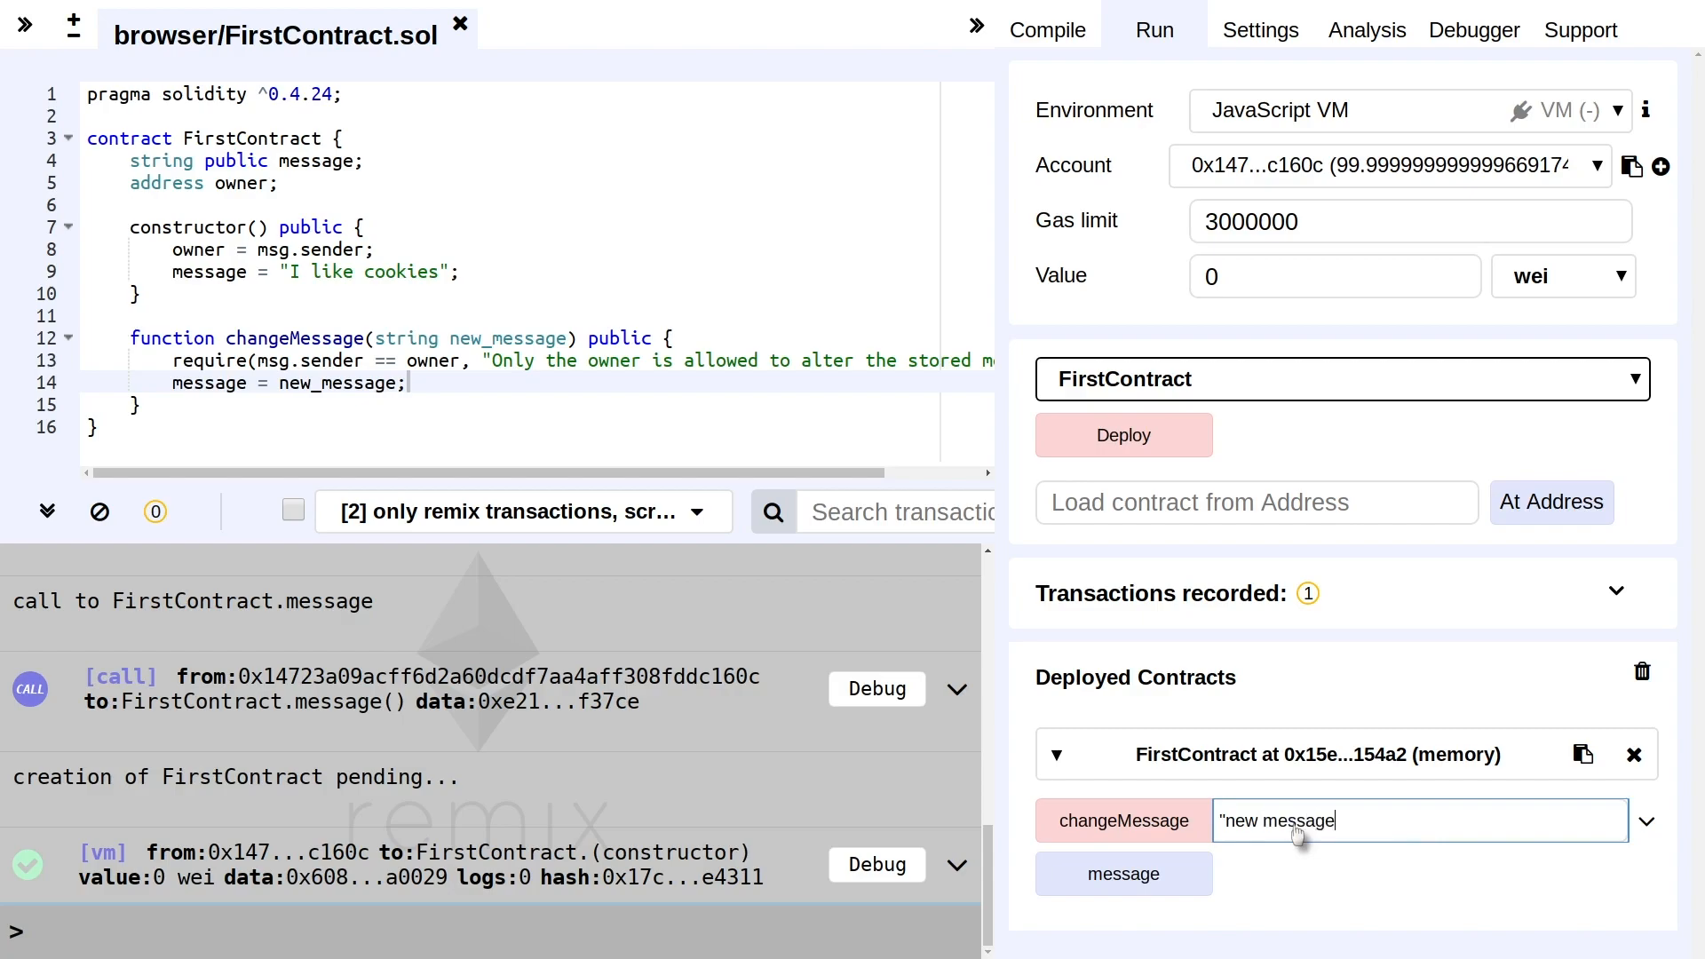
As the owner, send changeMessage and confirm the stored message now reads "new message"
{"action": "left_click", "coordinate": [1122, 874]}
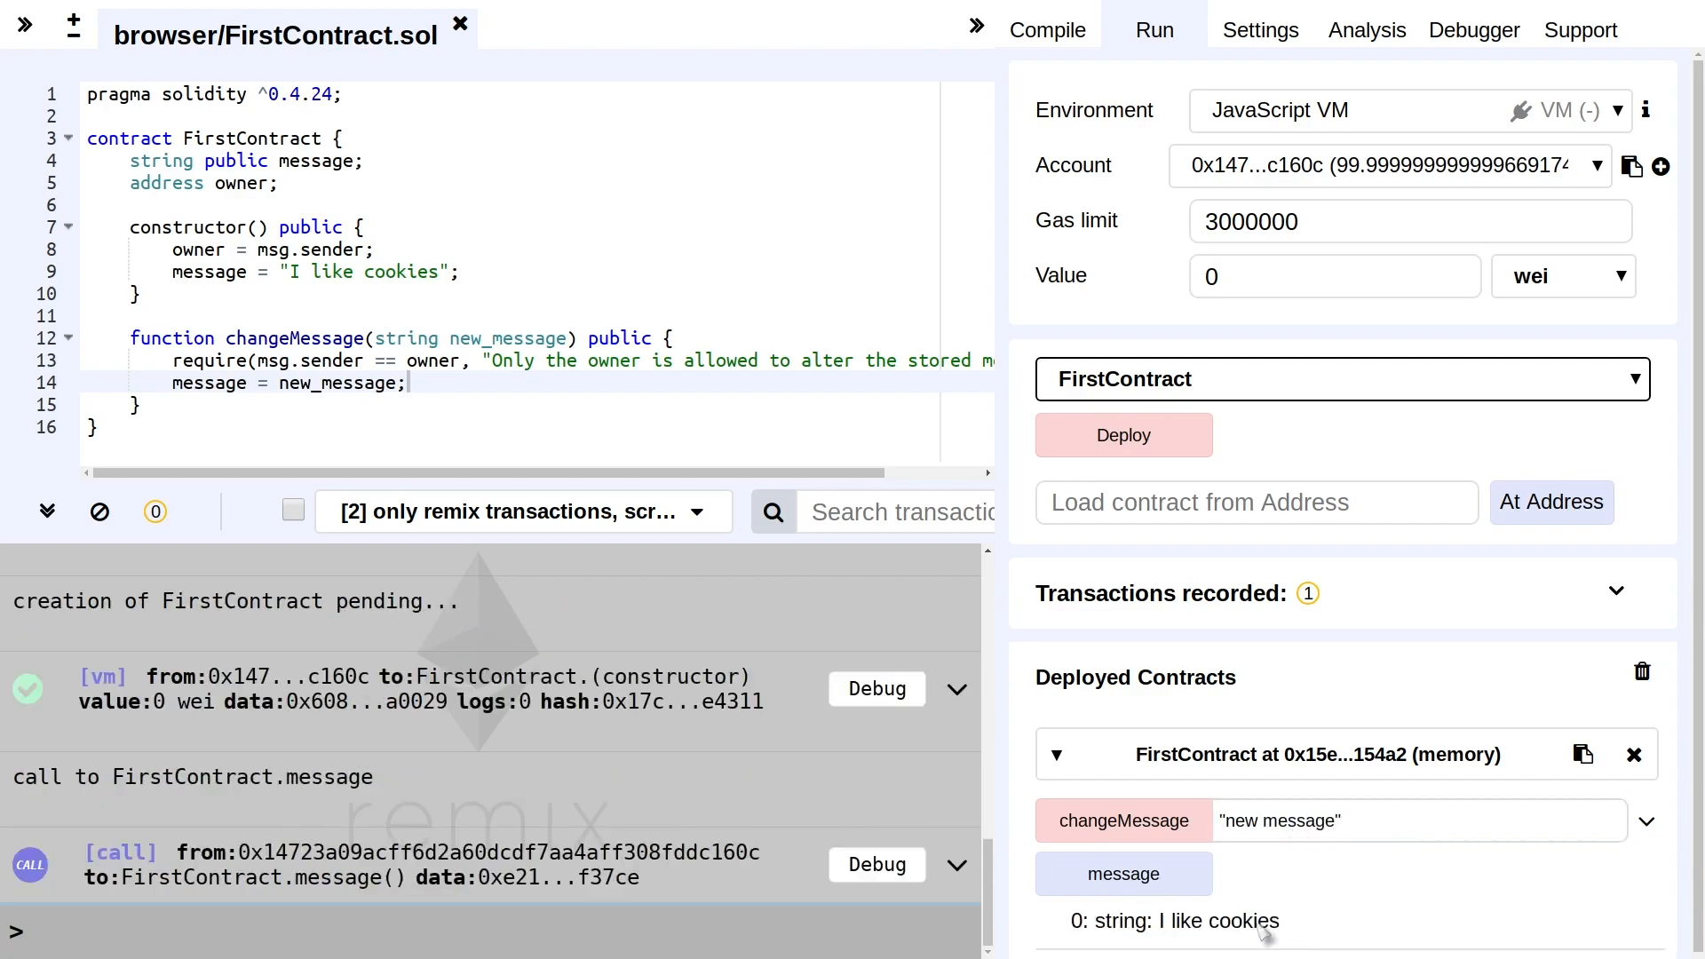
{"action": "left_click", "coordinate": [1123, 820]}
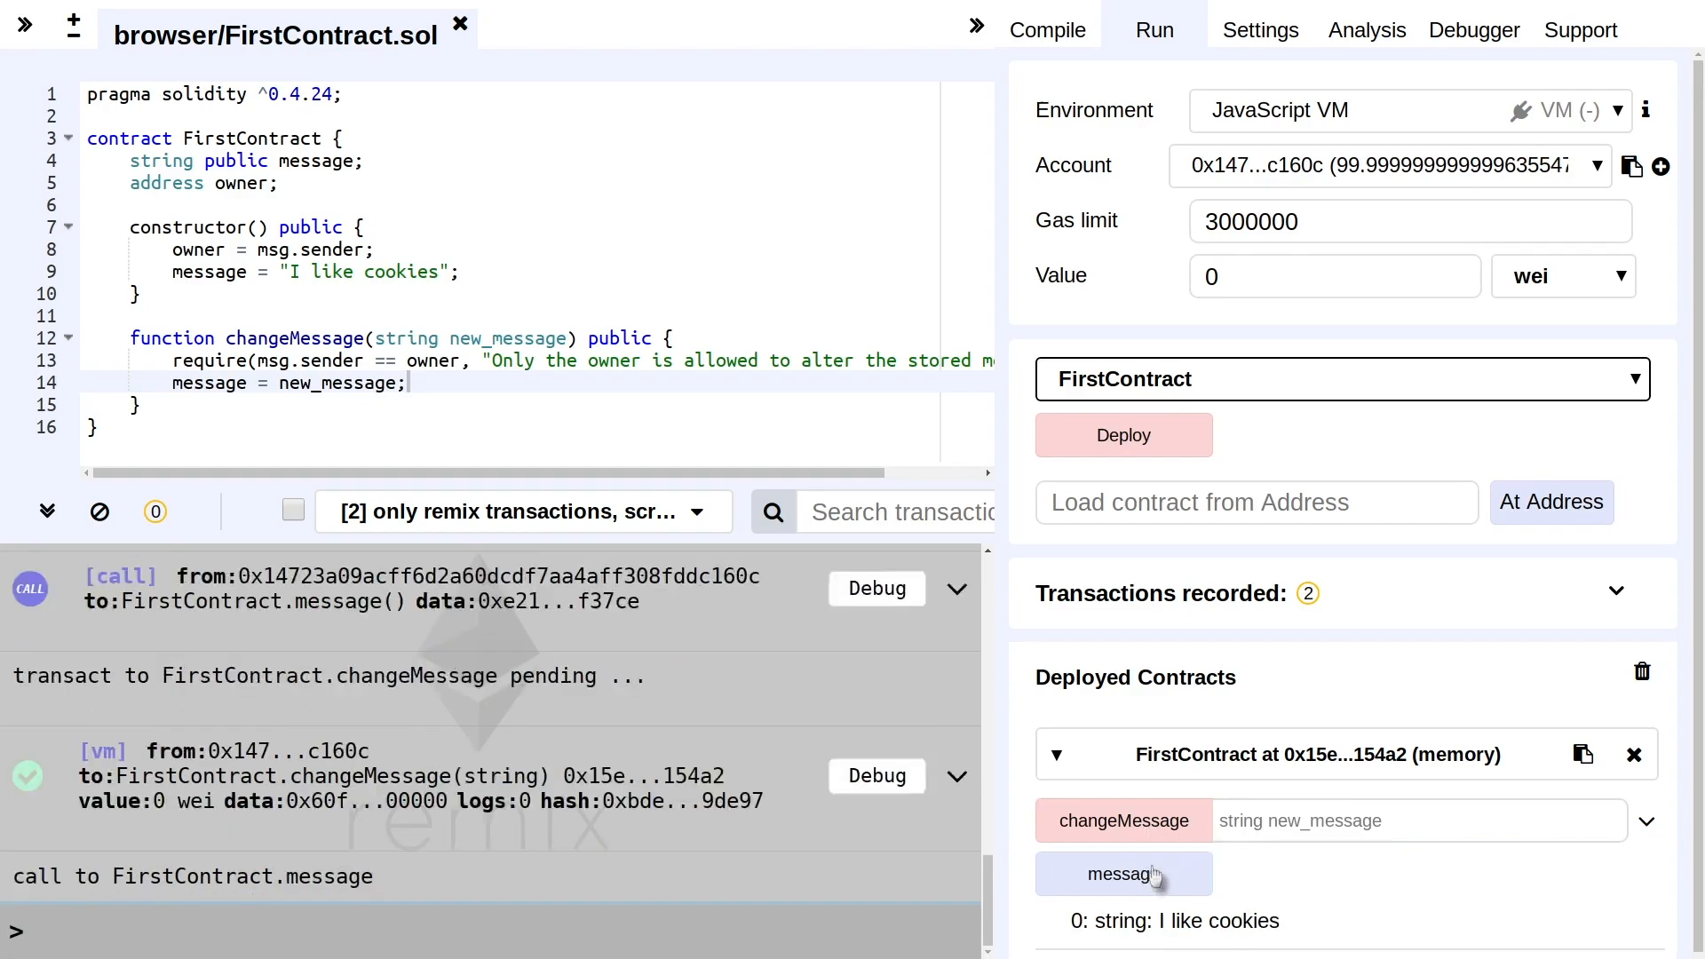
{"action": "left_click", "coordinate": [1122, 874]}
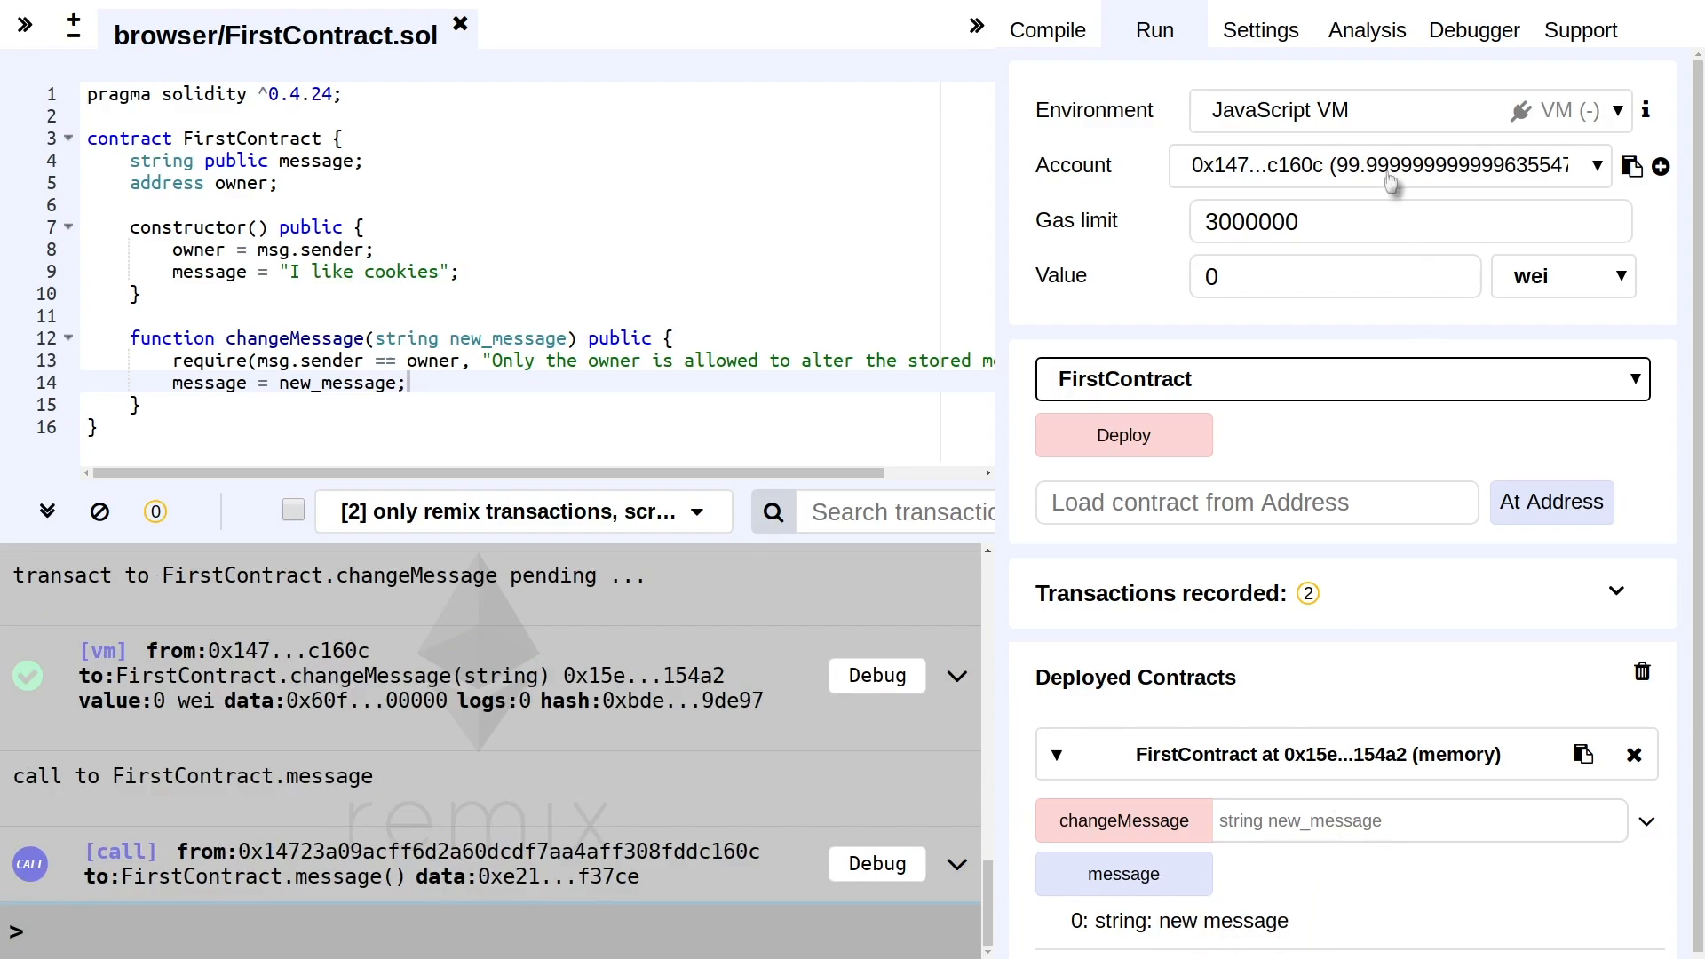
Switch to the third test account and call changeMessage so it reverts with the owner-only error
{"action": "left_click", "coordinate": [1393, 165]}
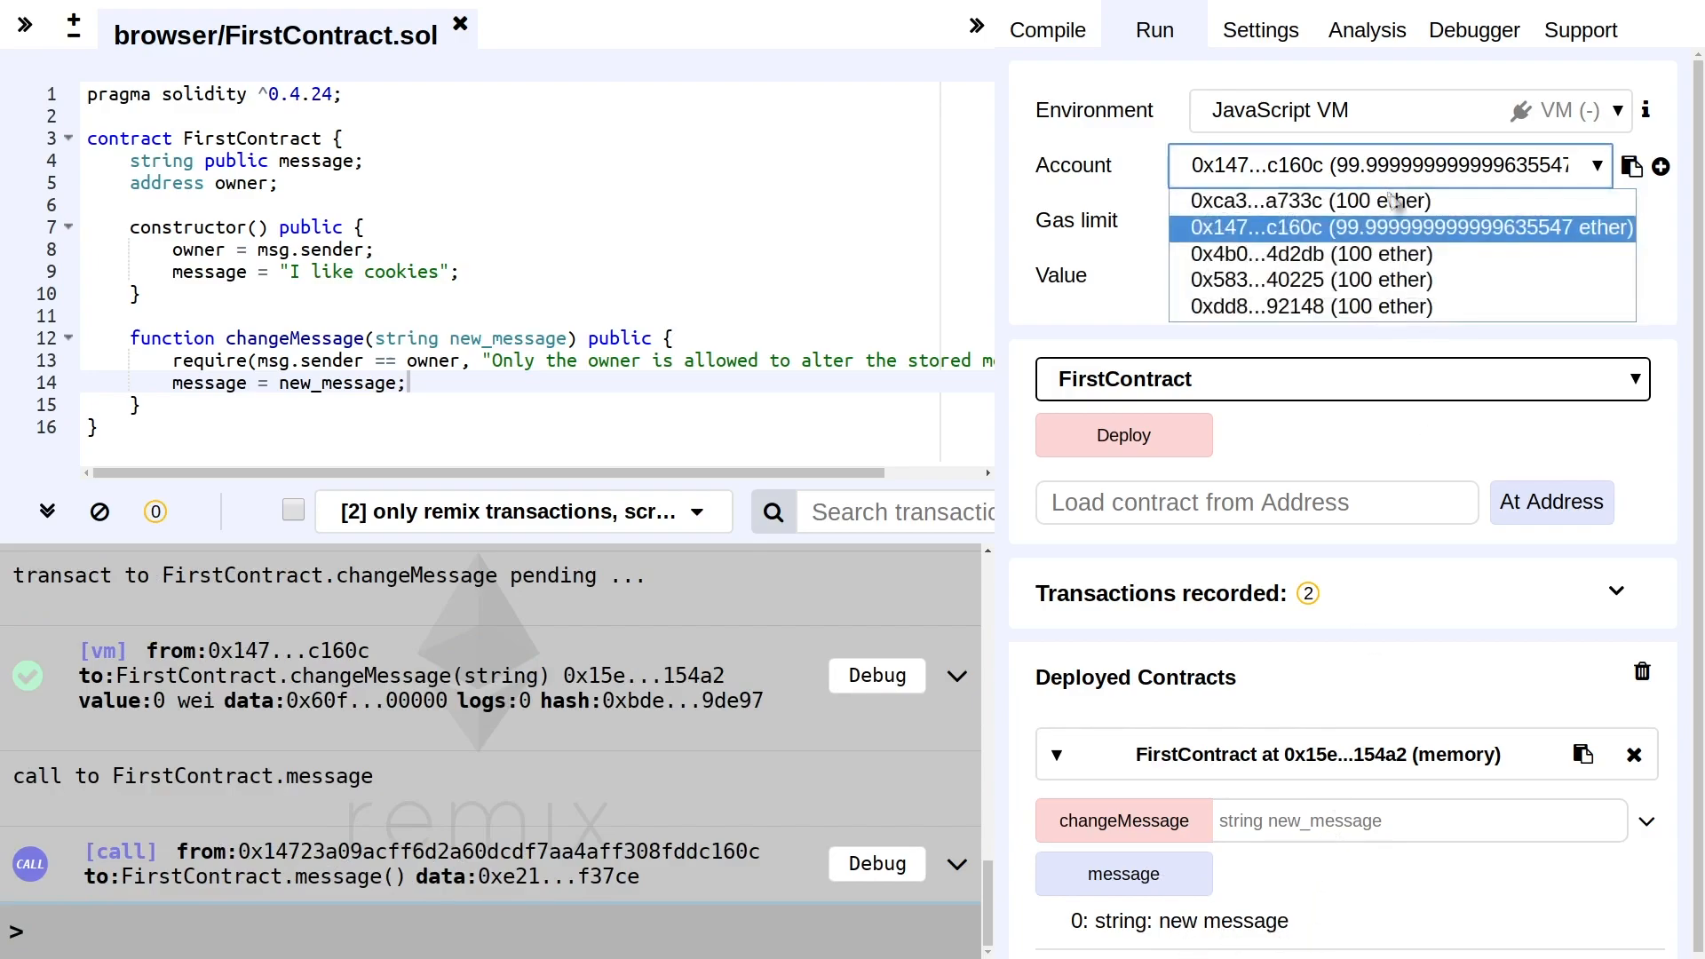
{"action": "left_click", "coordinate": [1309, 254]}
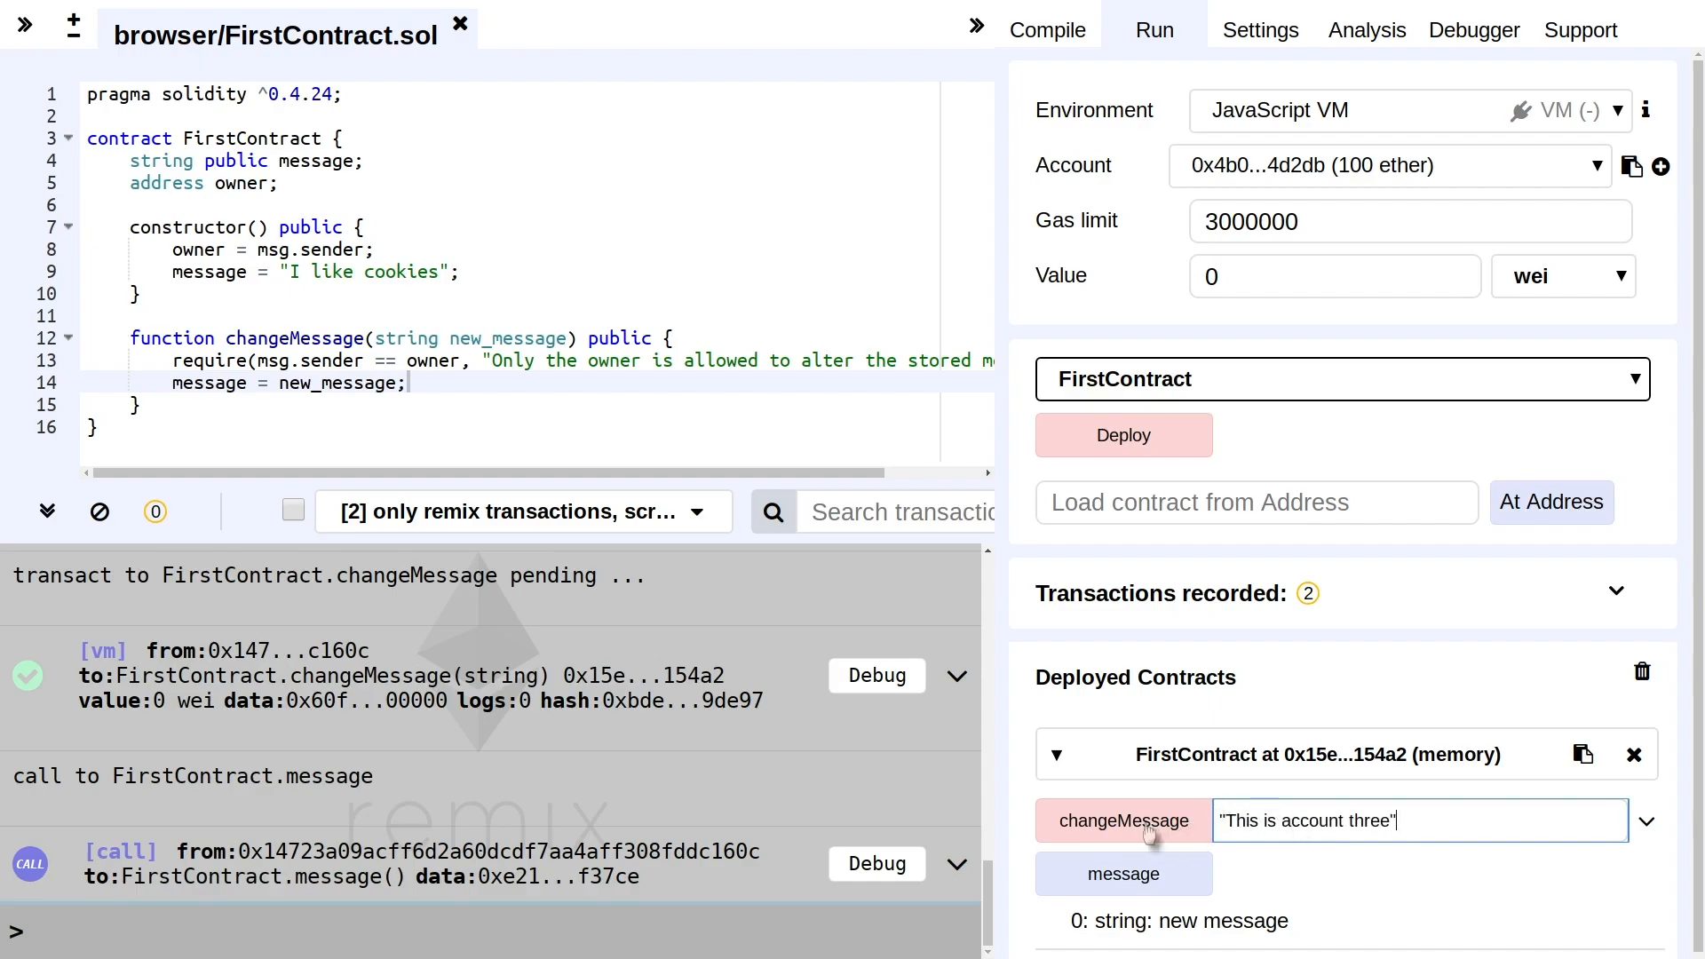
{"action": "left_click", "coordinate": [1123, 821]}
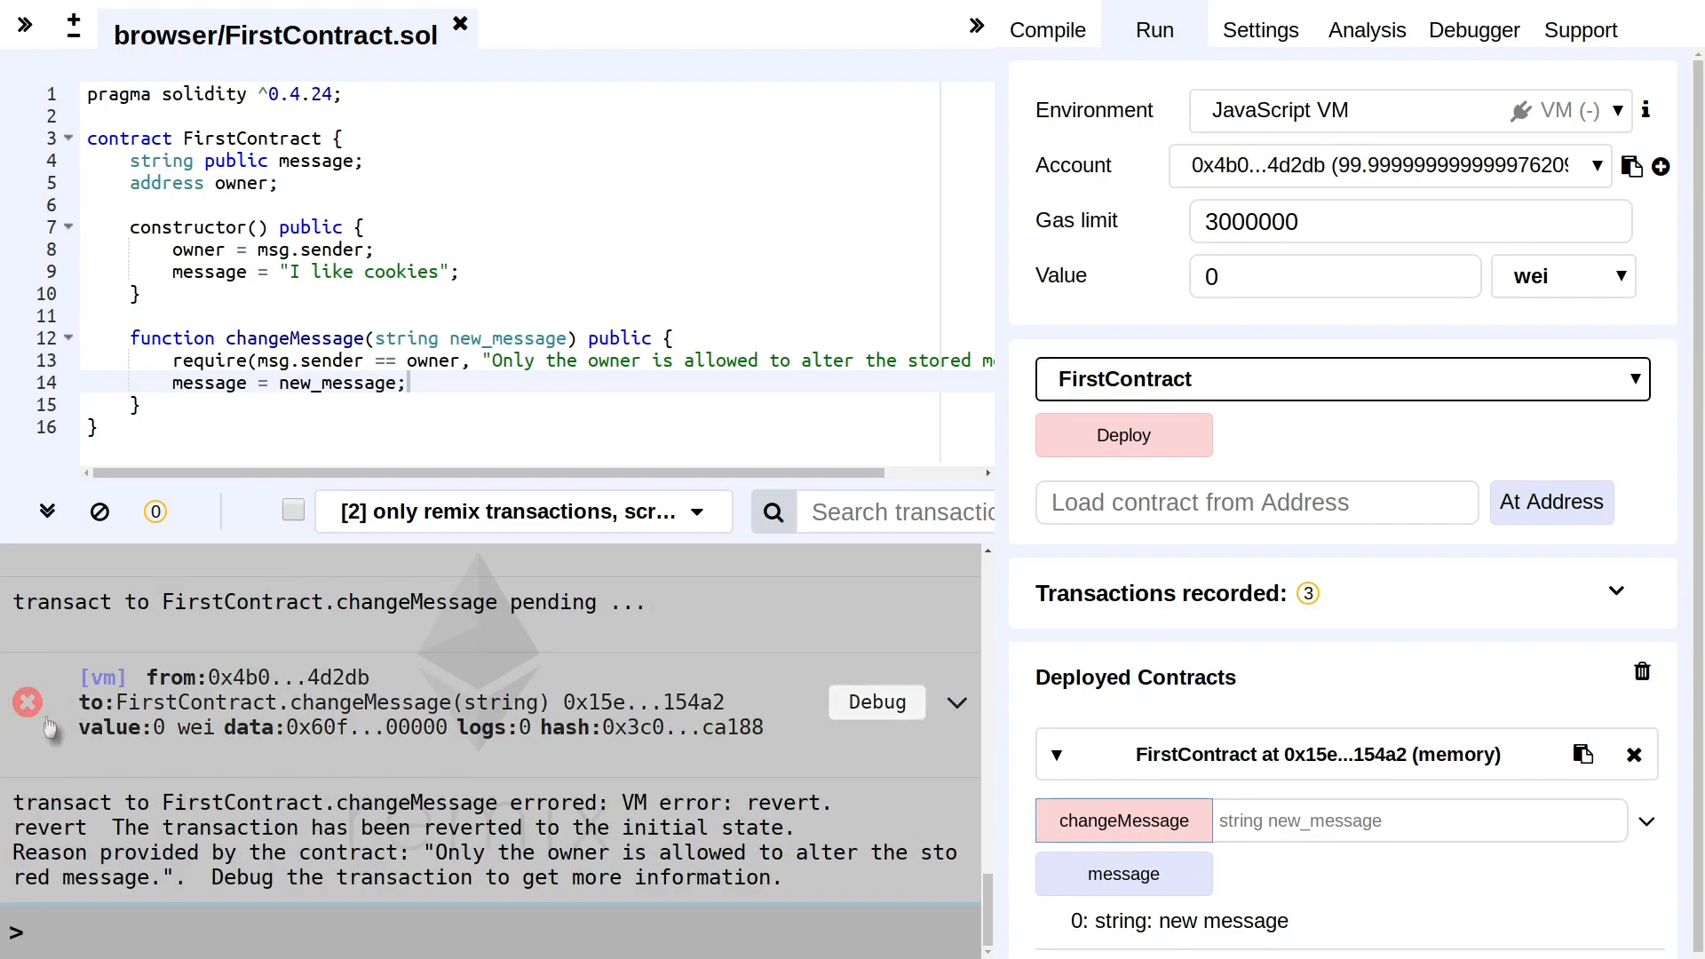
{"action": "mouse_move", "coordinate": [327, 742]}
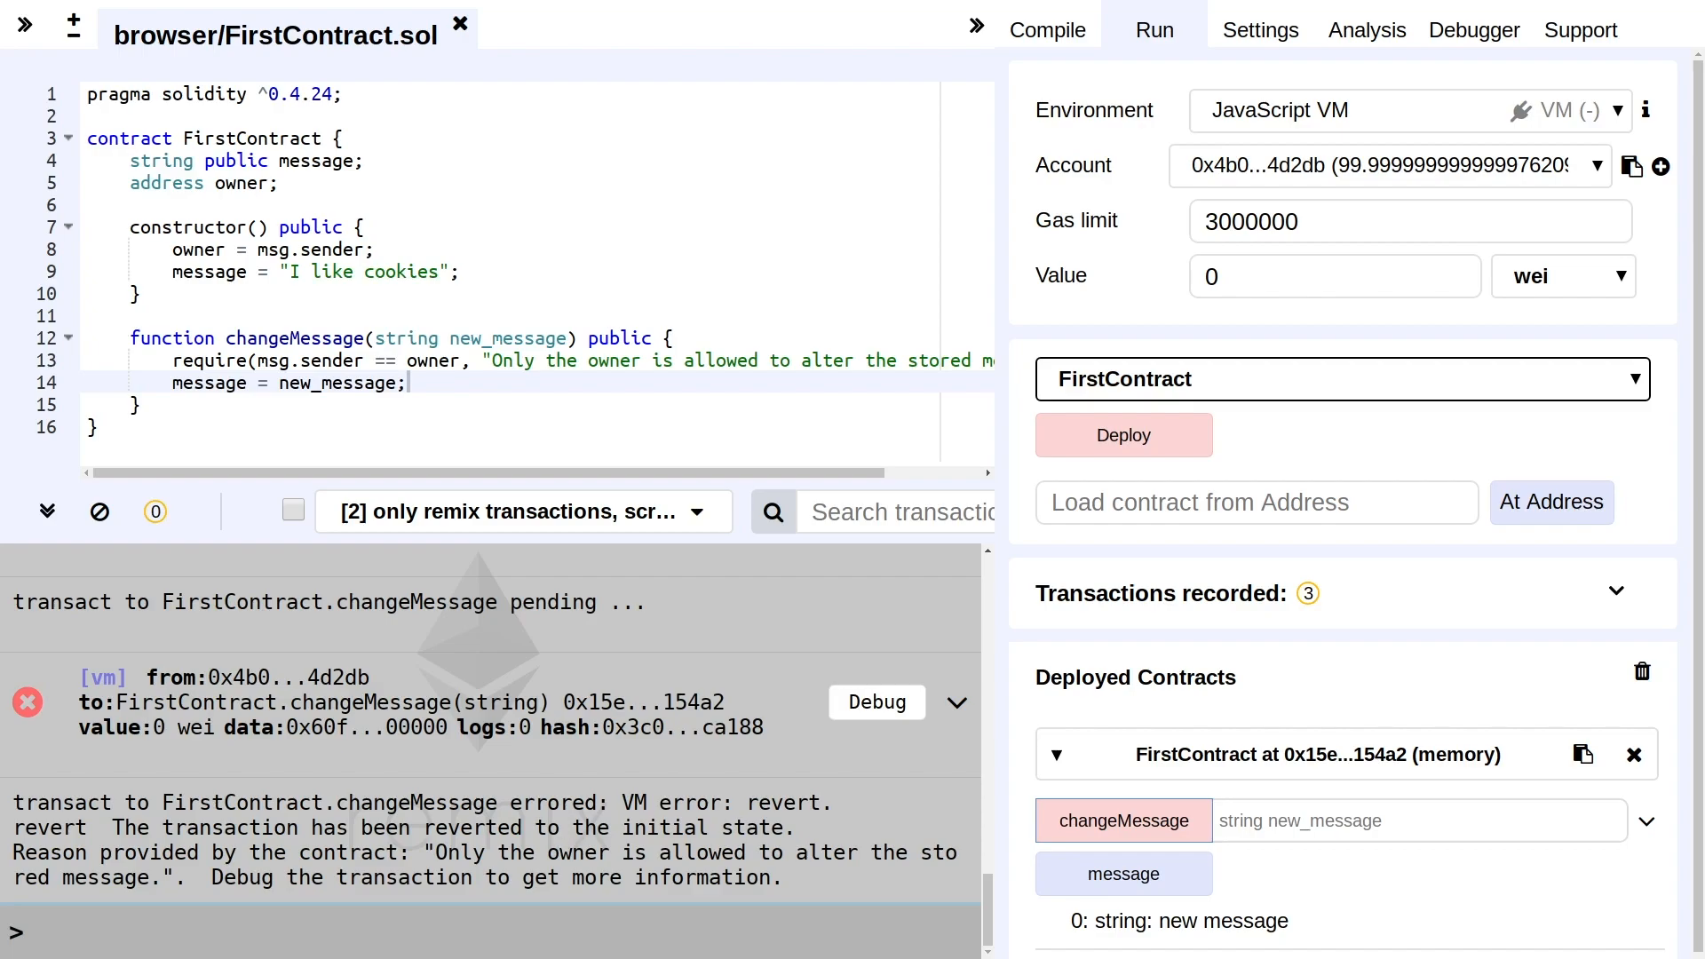
{"action": "mouse_move", "coordinate": [1302, 359]}
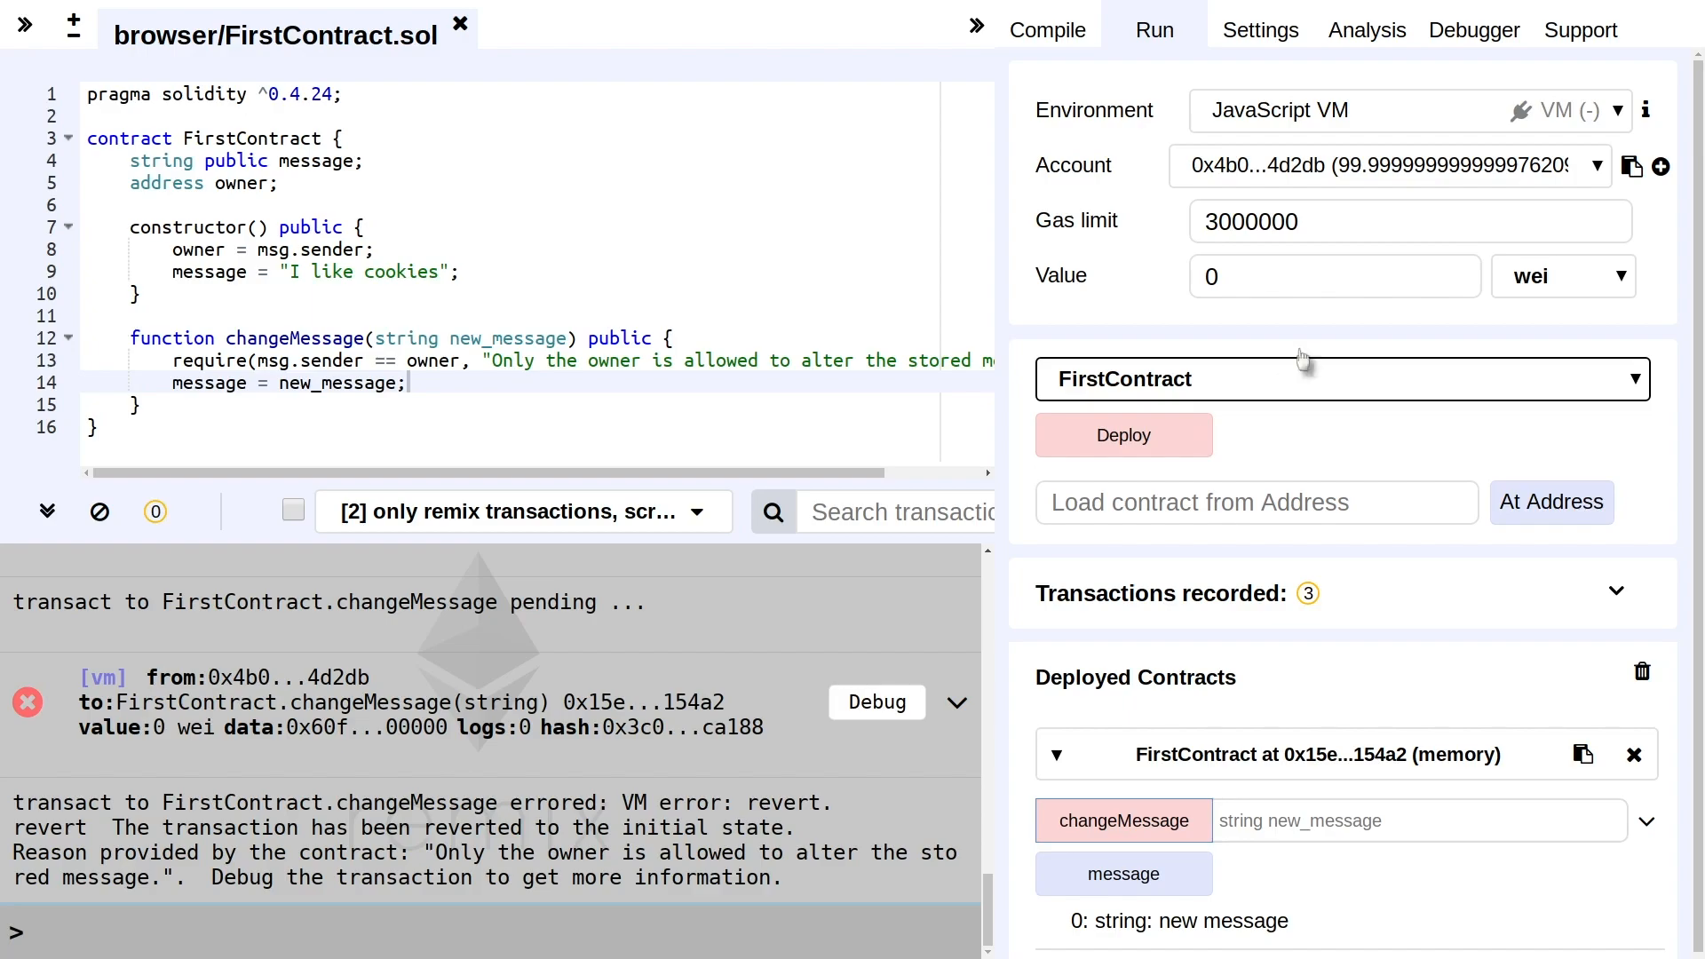
{"action": "left_click", "coordinate": [1396, 165]}
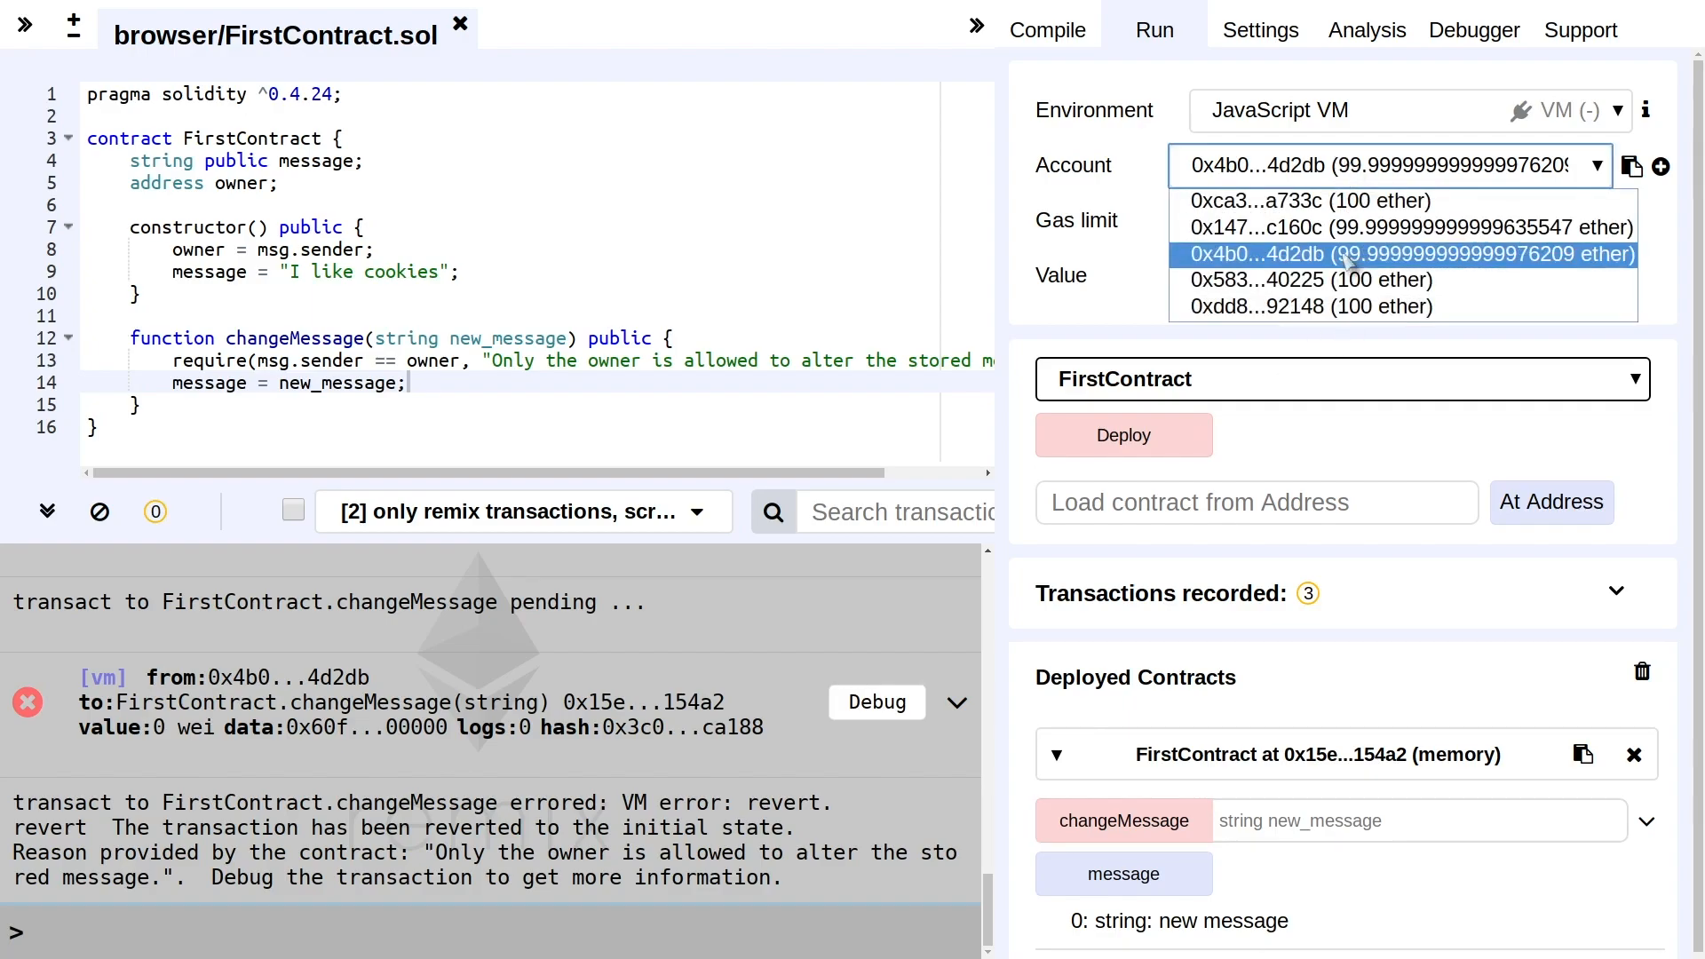
{"action": "mouse_move", "coordinate": [1348, 261]}
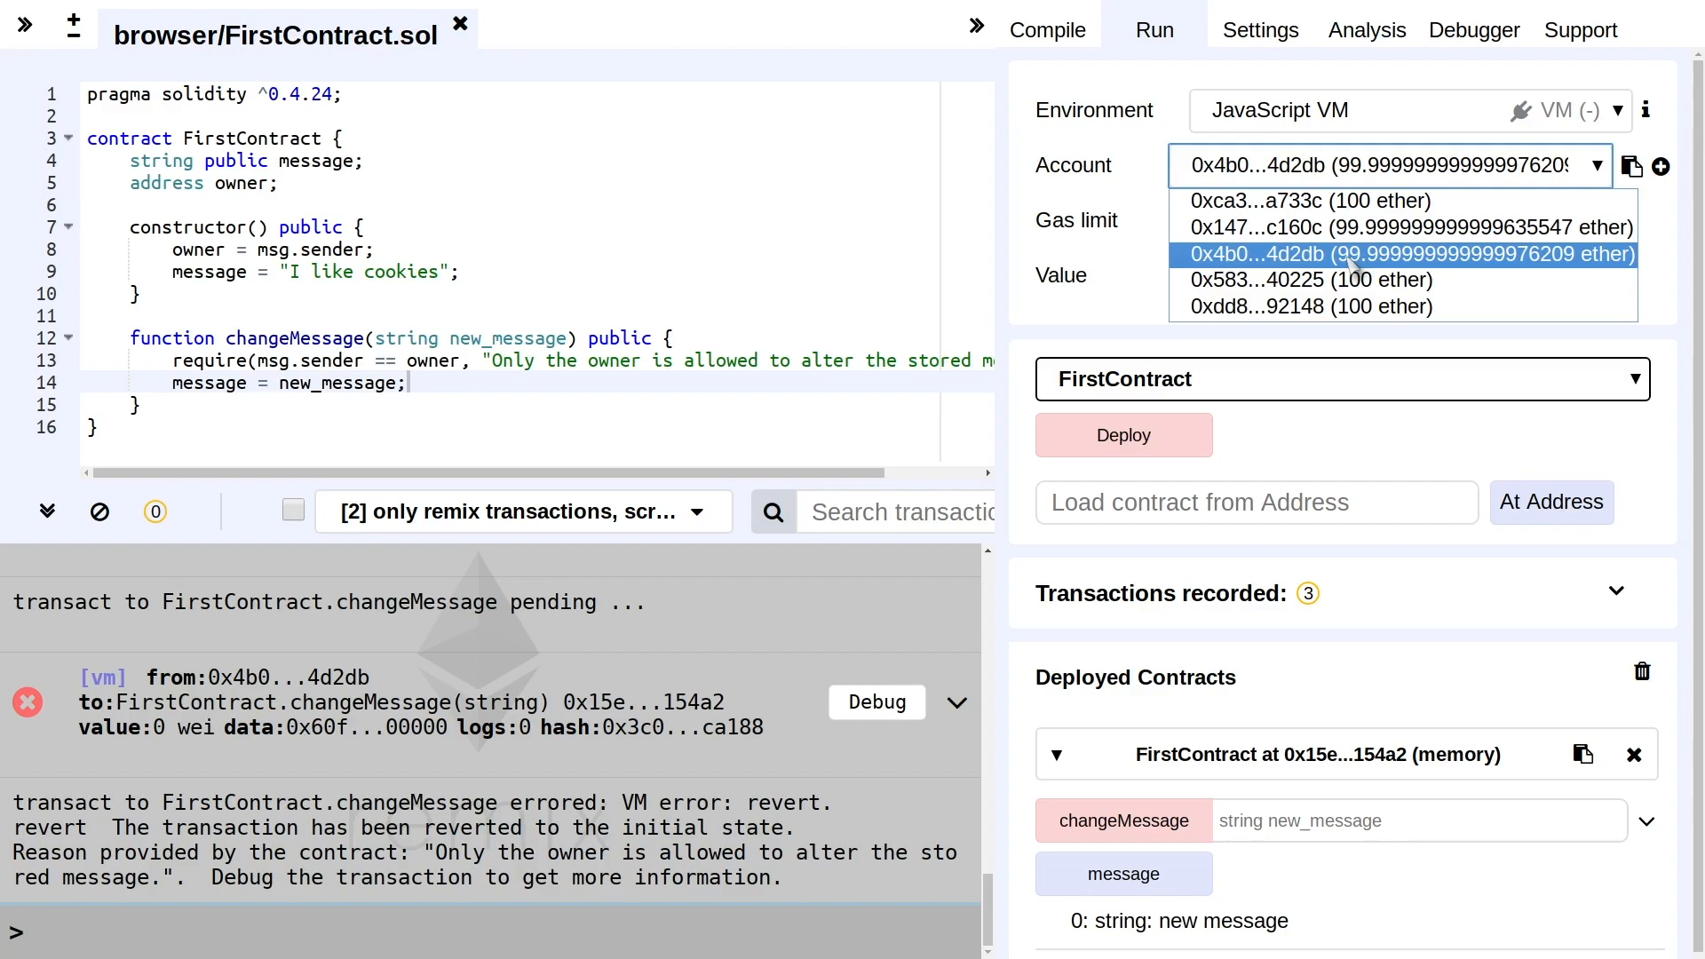
{"action": "left_click", "coordinate": [1403, 254]}
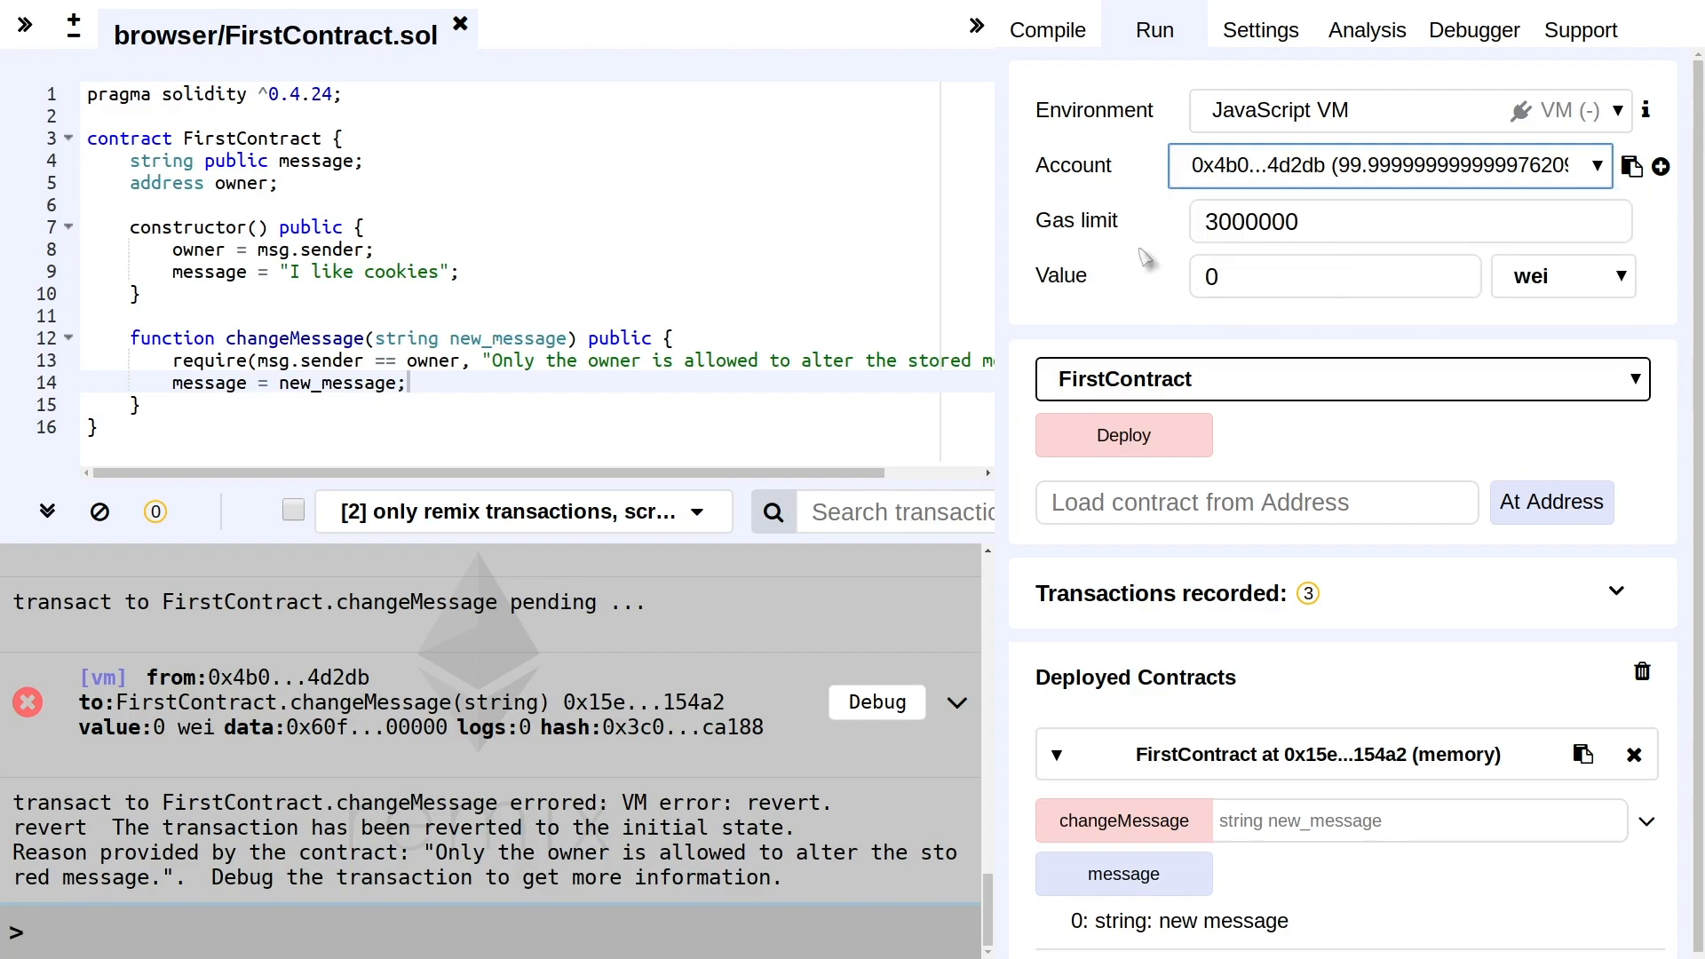
{"action": "mouse_move", "coordinate": [1148, 258]}
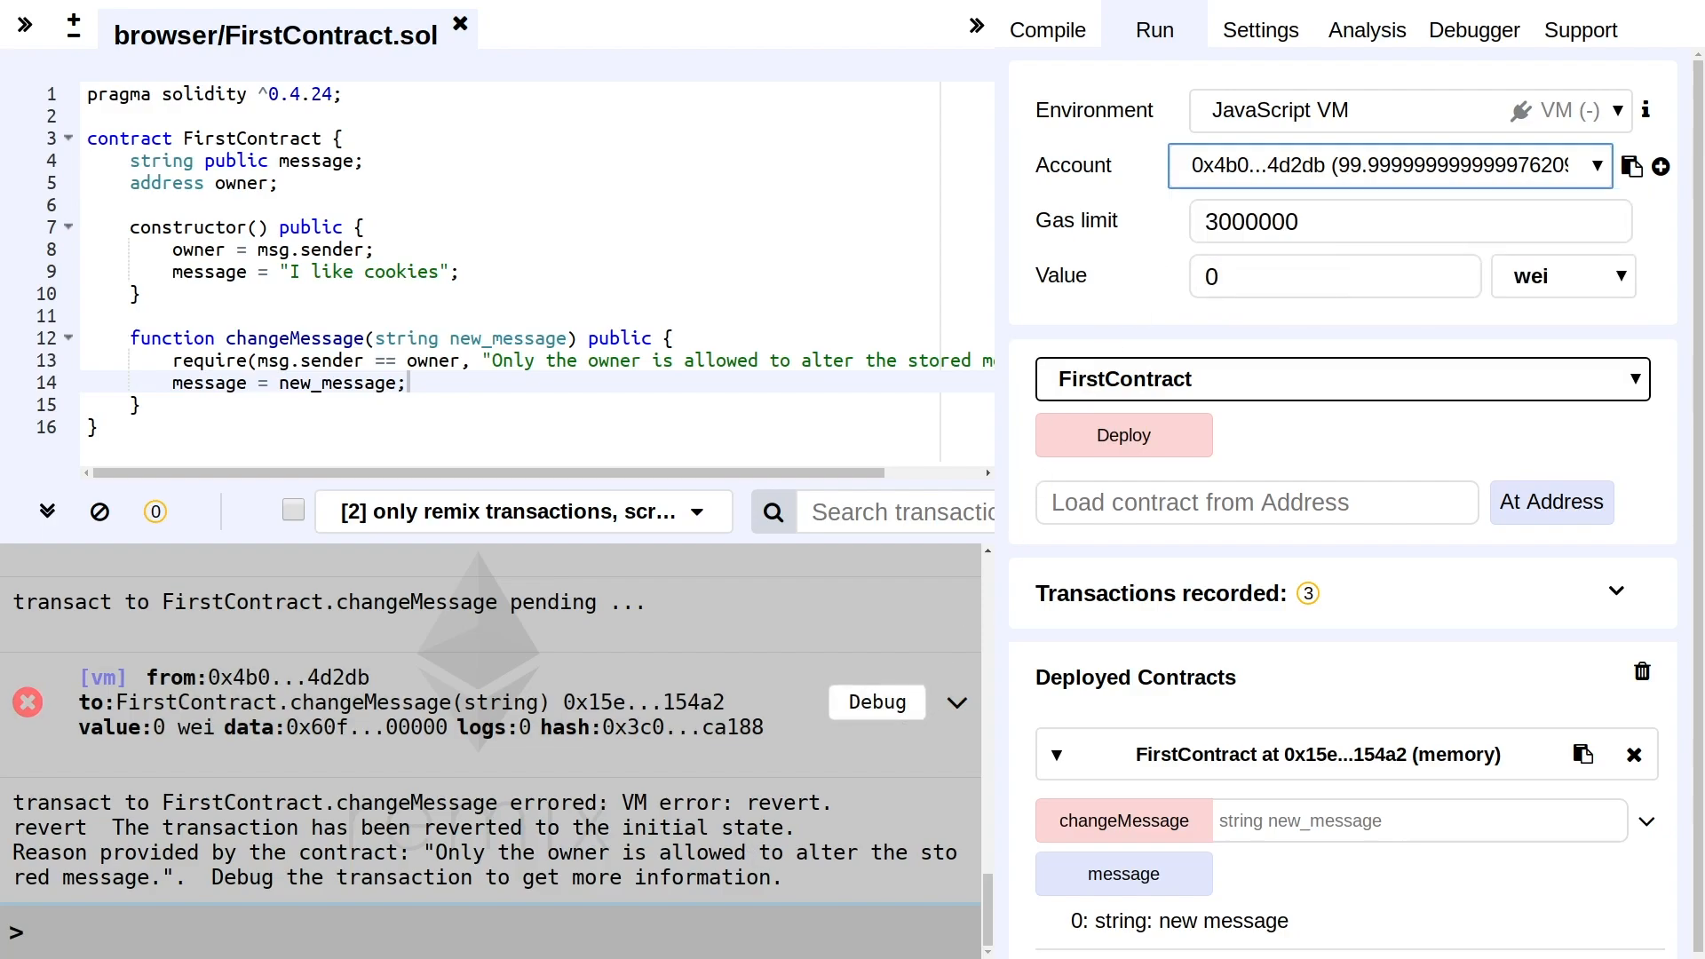